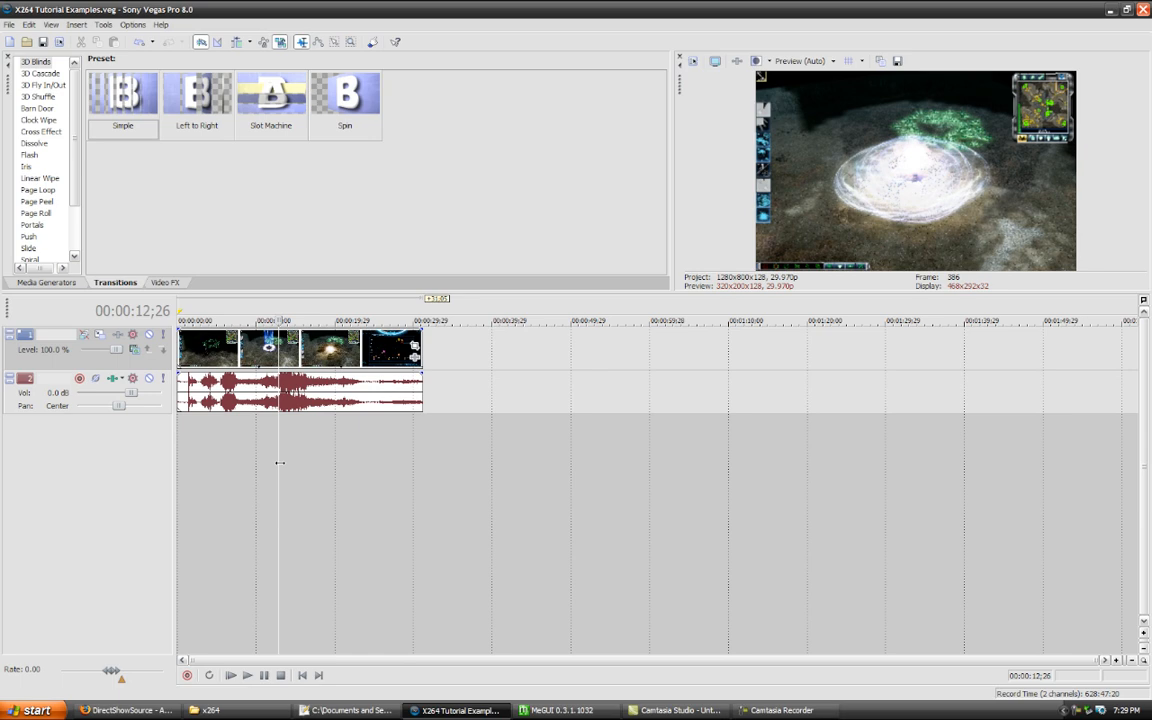
pyautogui.moveTo(336, 454)
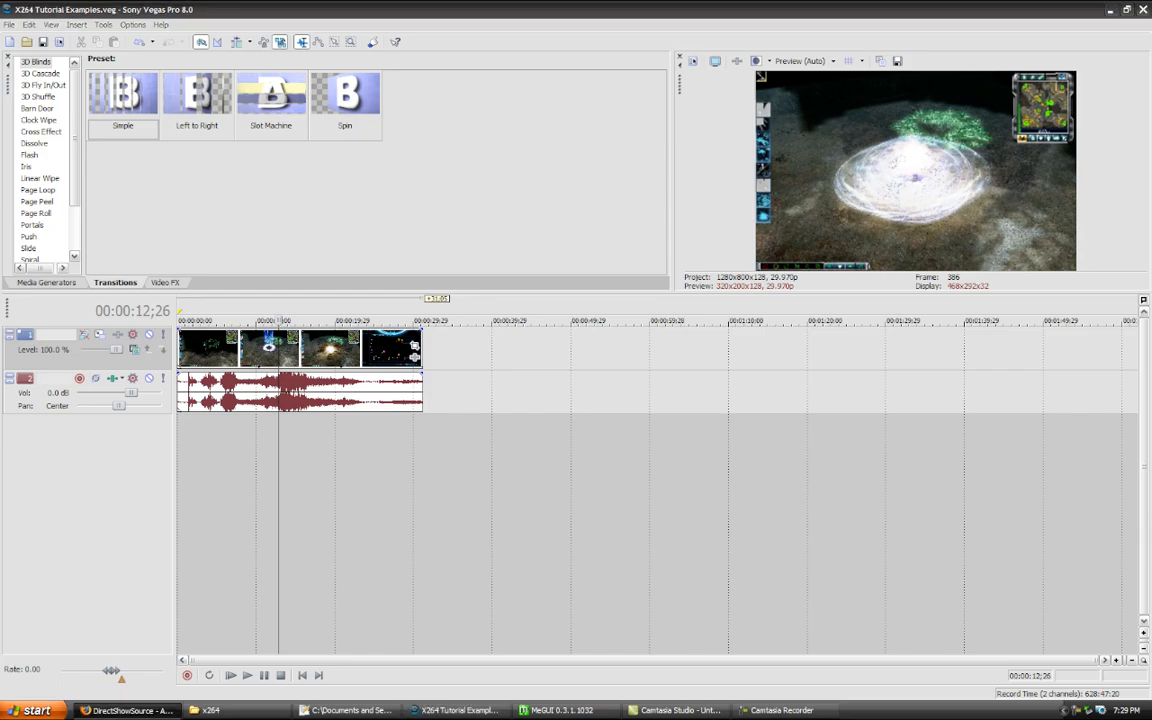
# Step: Review x264 builds, visit AviSynth's SourceForge download list, then return to the AviSynth main page
pyautogui.click(130, 710)
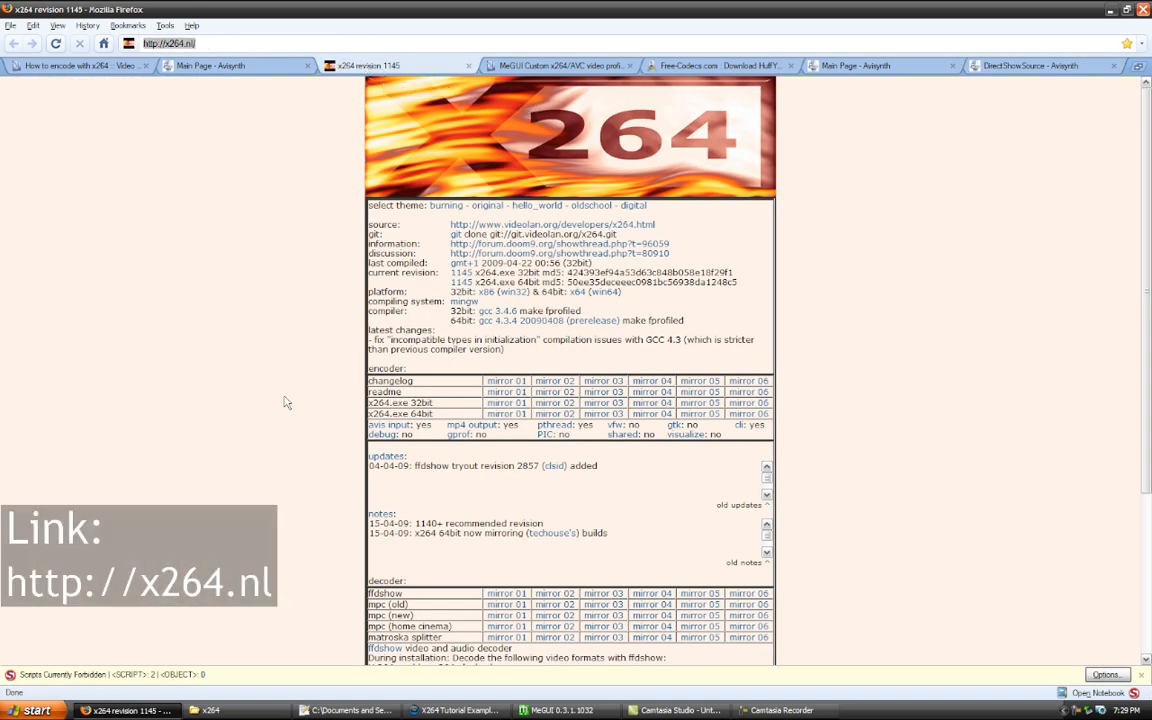
pyautogui.scroll(-3)
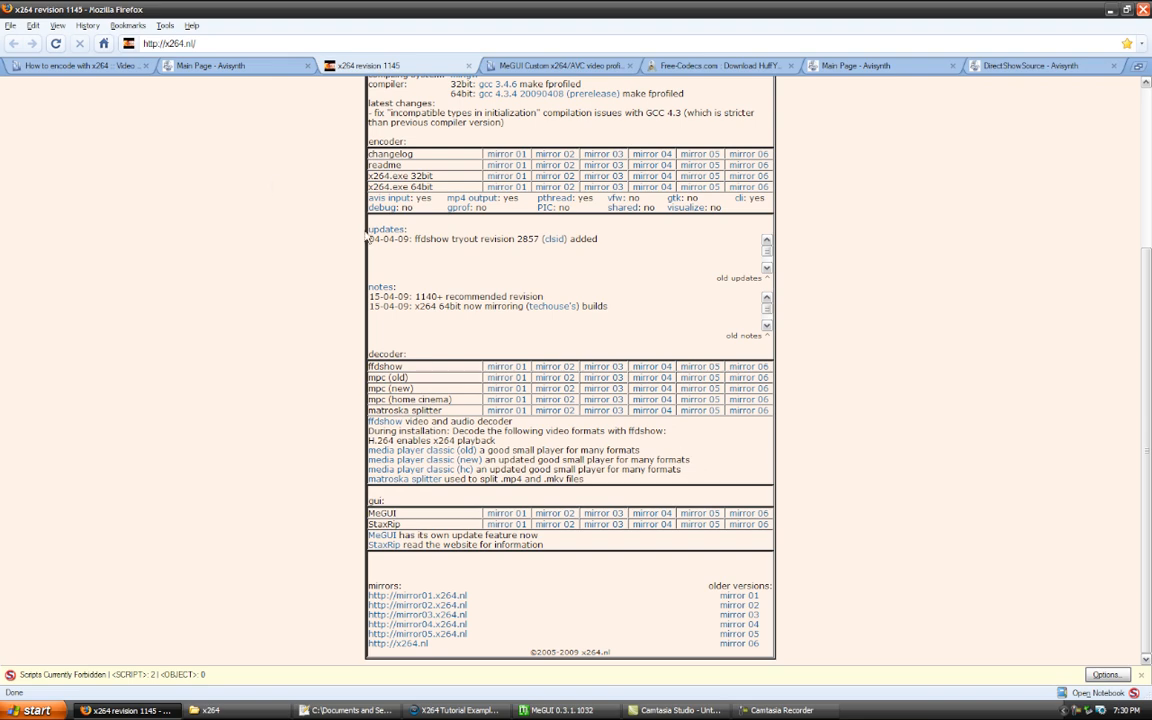
pyautogui.moveTo(222, 68)
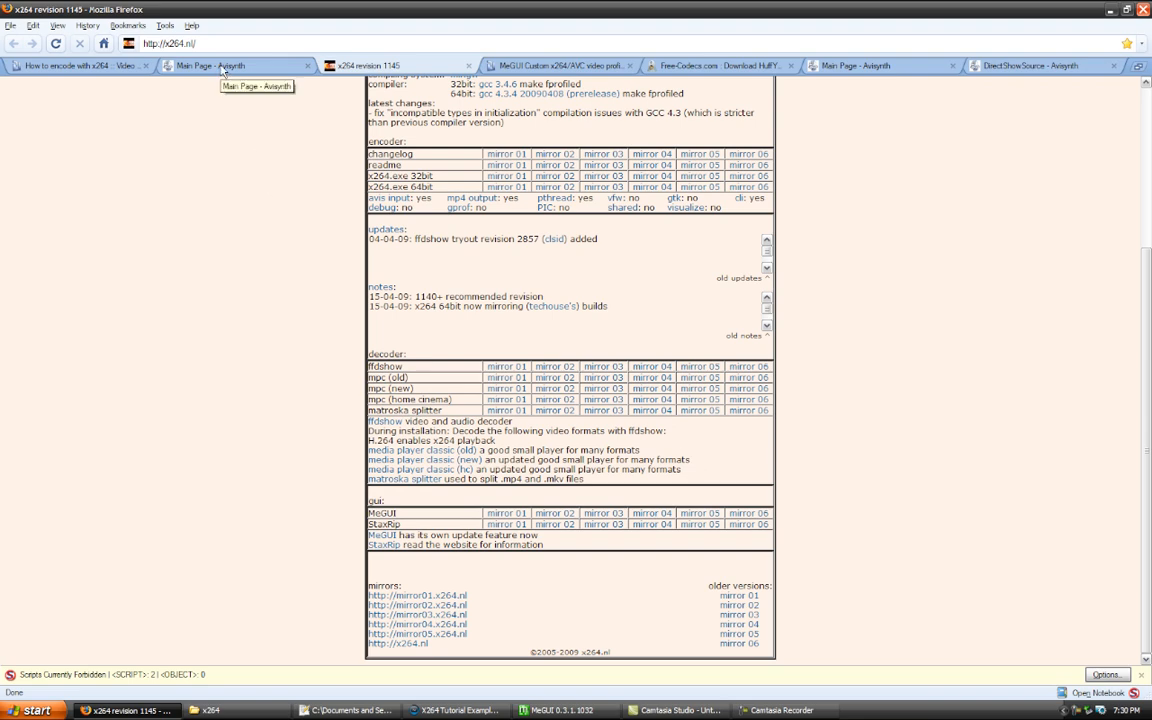
pyautogui.click(235, 65)
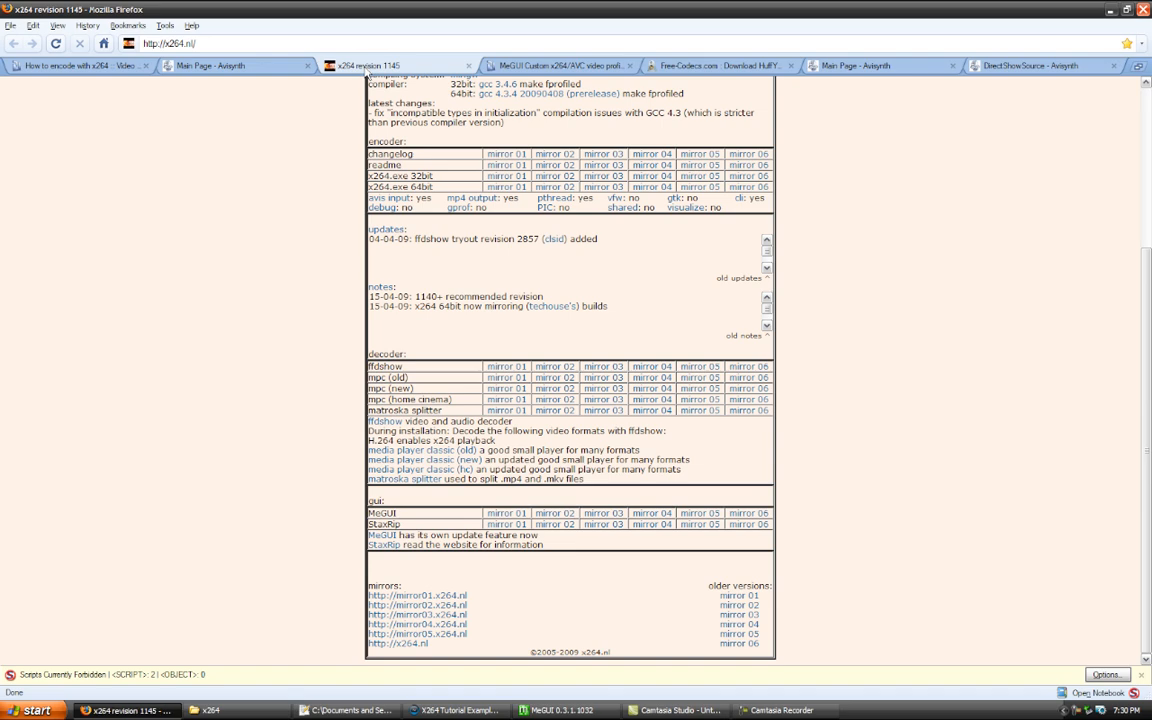
pyautogui.click(238, 65)
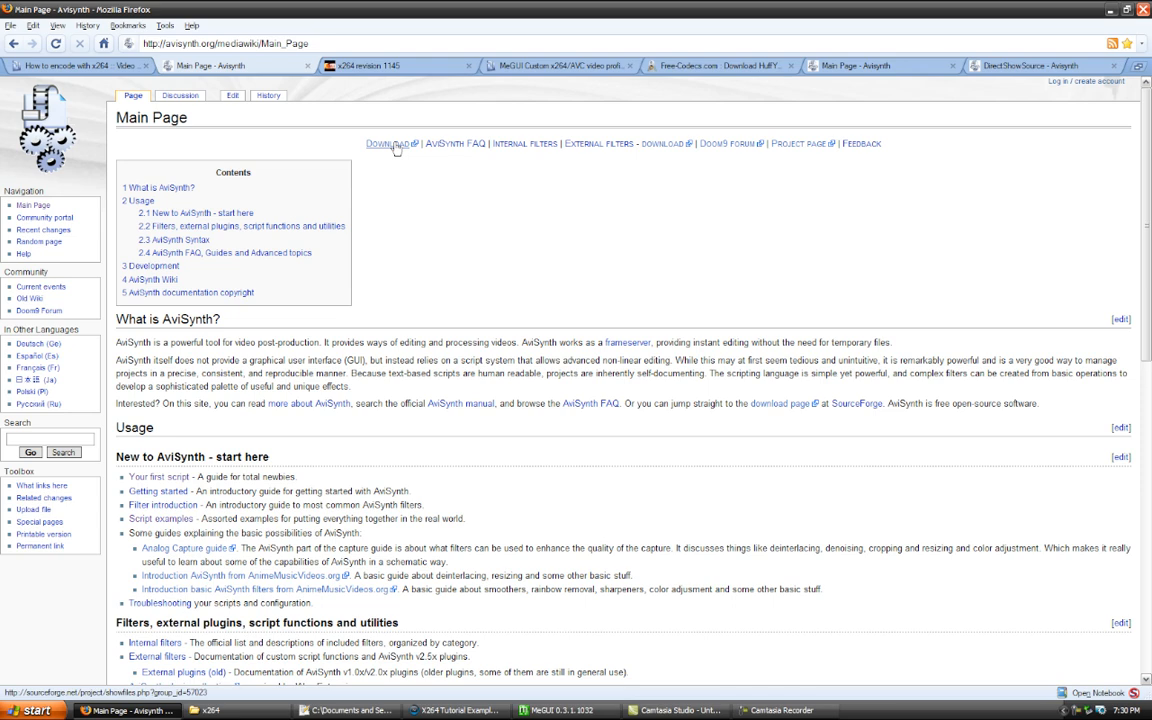
pyautogui.click(385, 143)
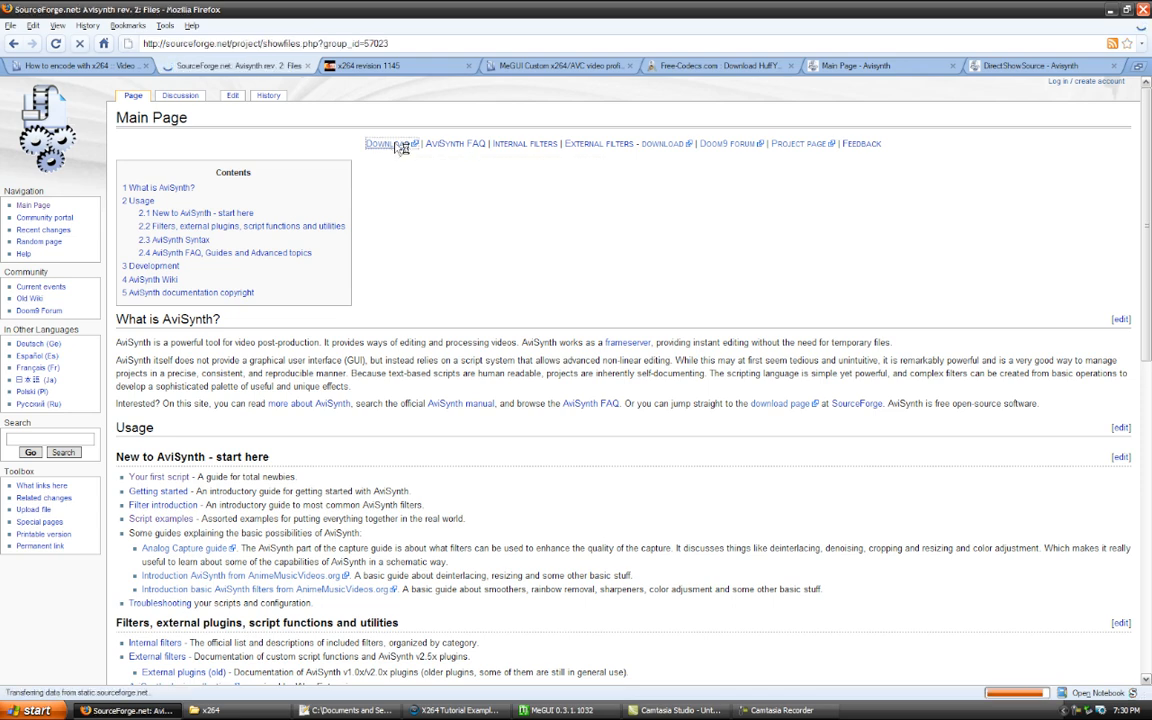
pyautogui.click(386, 143)
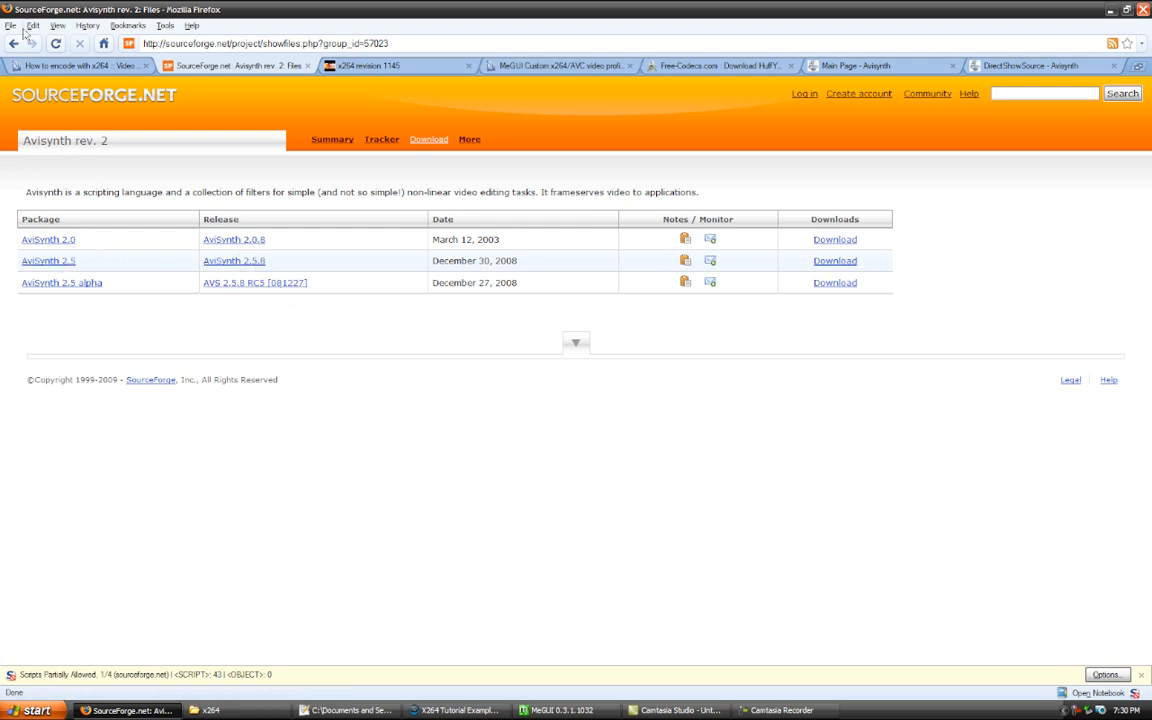
pyautogui.click(854, 65)
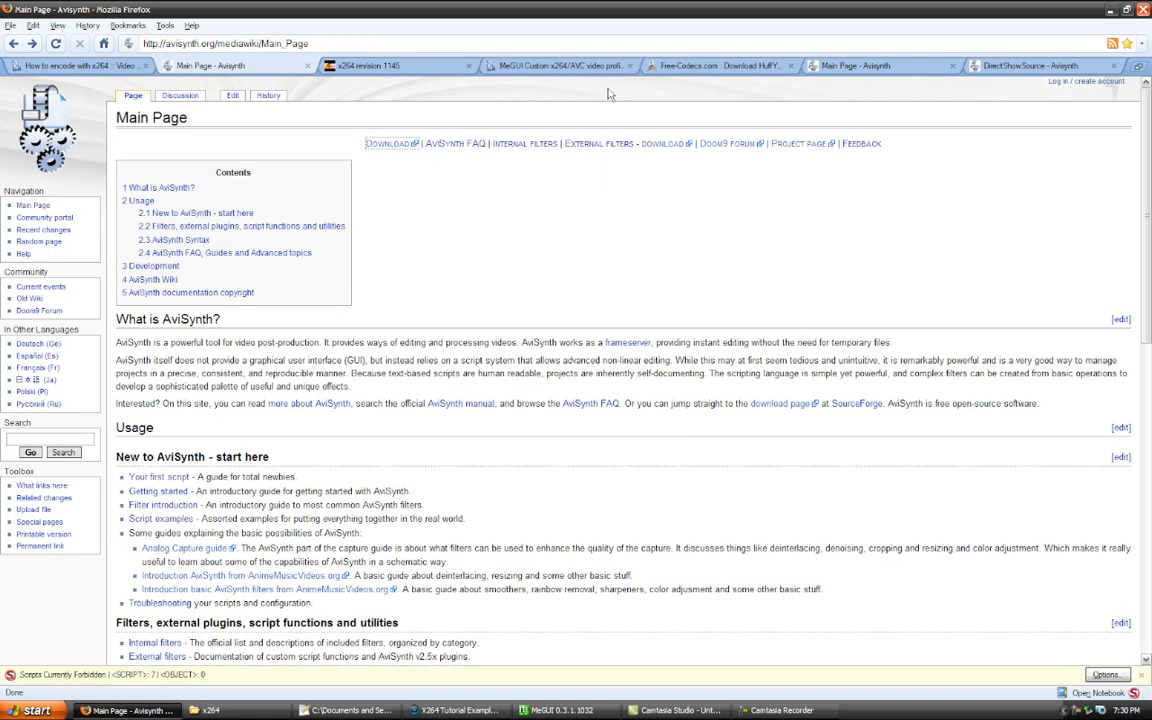
# Step: Download the MeGUI x264 generic profiles zip via the forum's Custom Video Profiles link
pyautogui.click(555, 65)
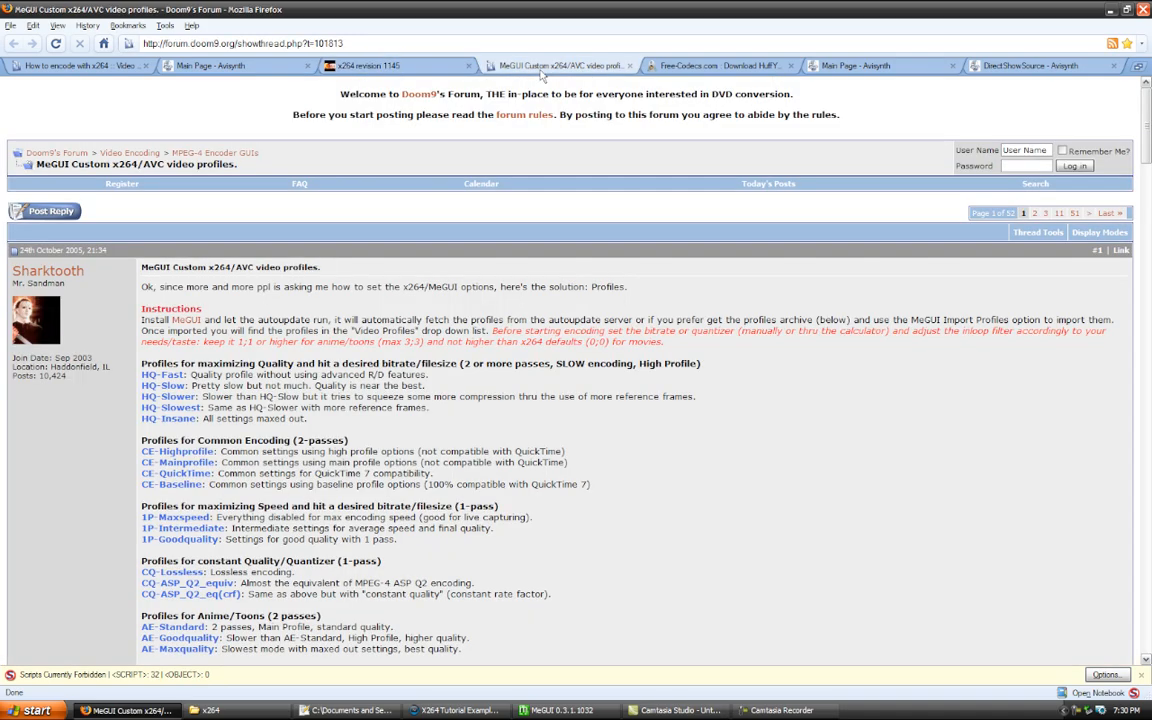
pyautogui.moveTo(560, 65)
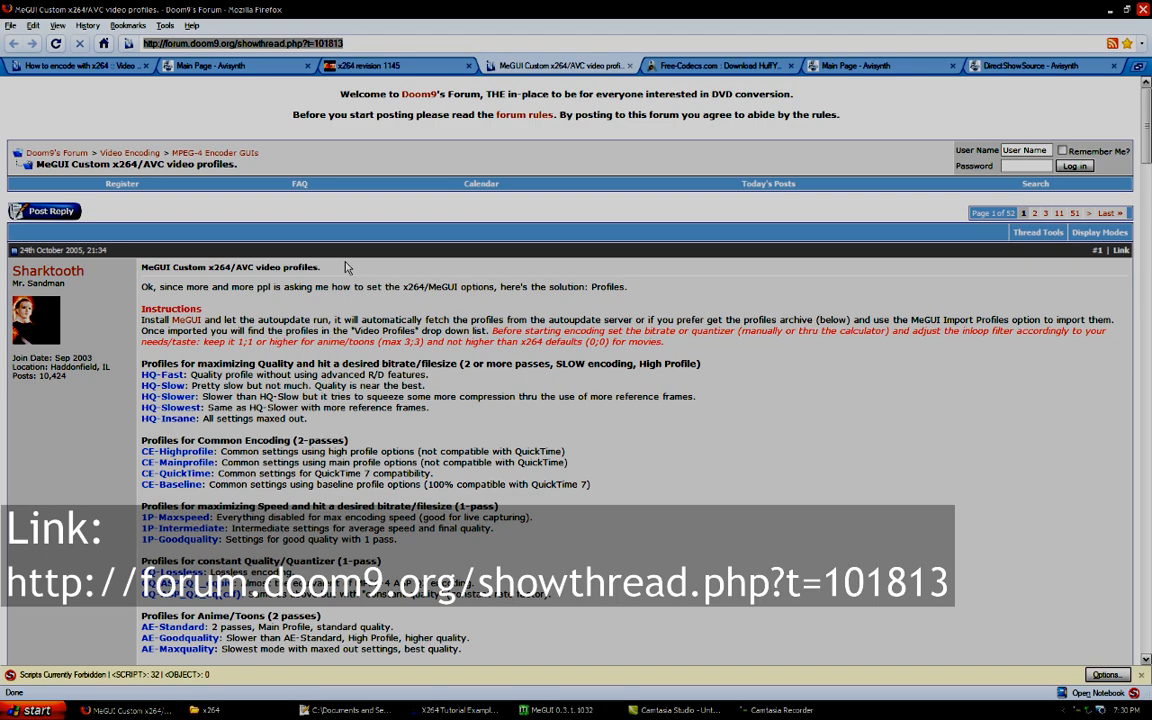
pyautogui.scroll(-3)
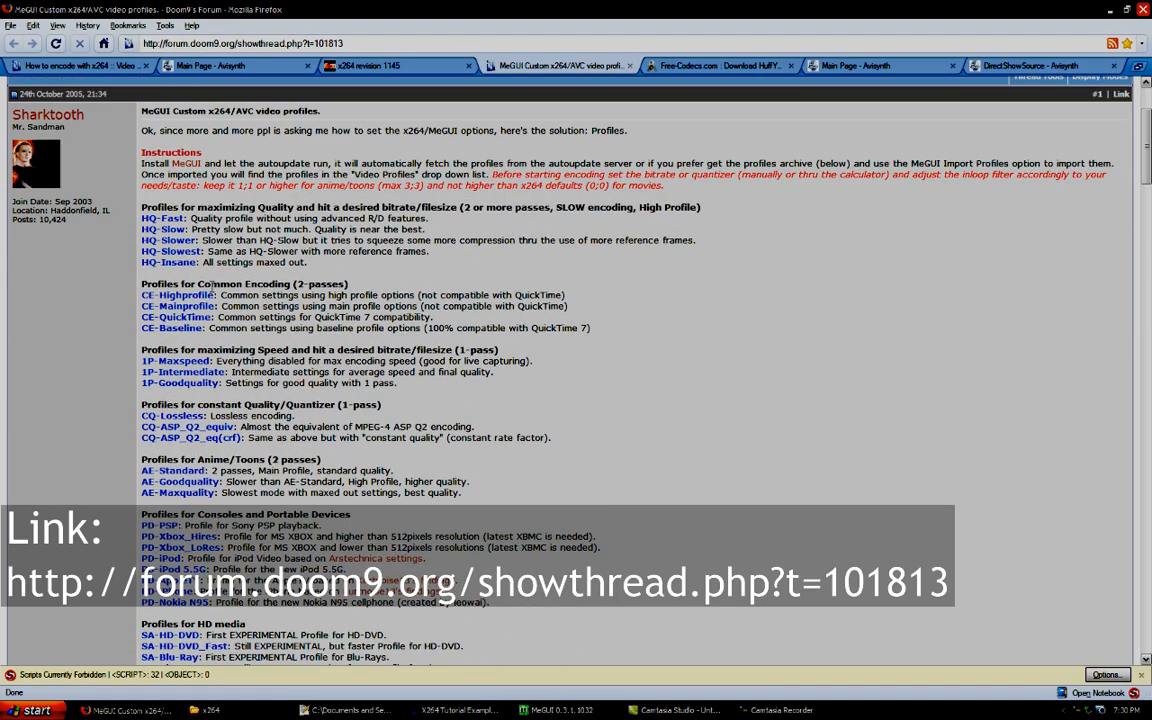
pyautogui.scroll(-3)
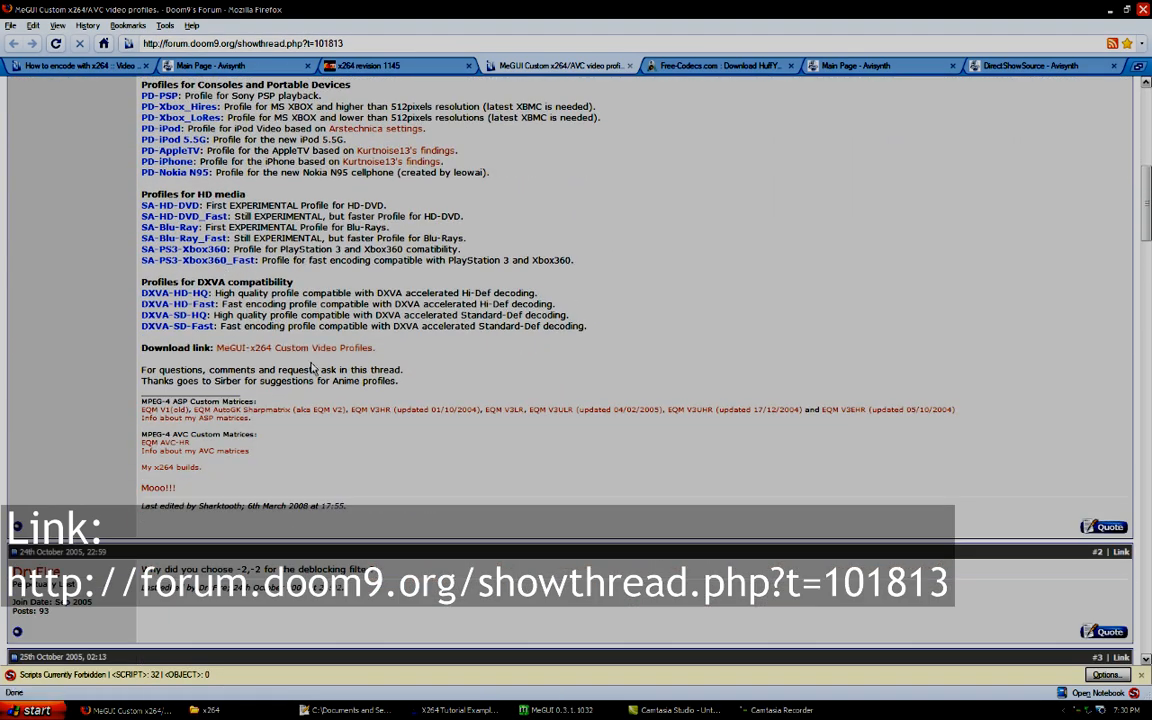
pyautogui.click(294, 347)
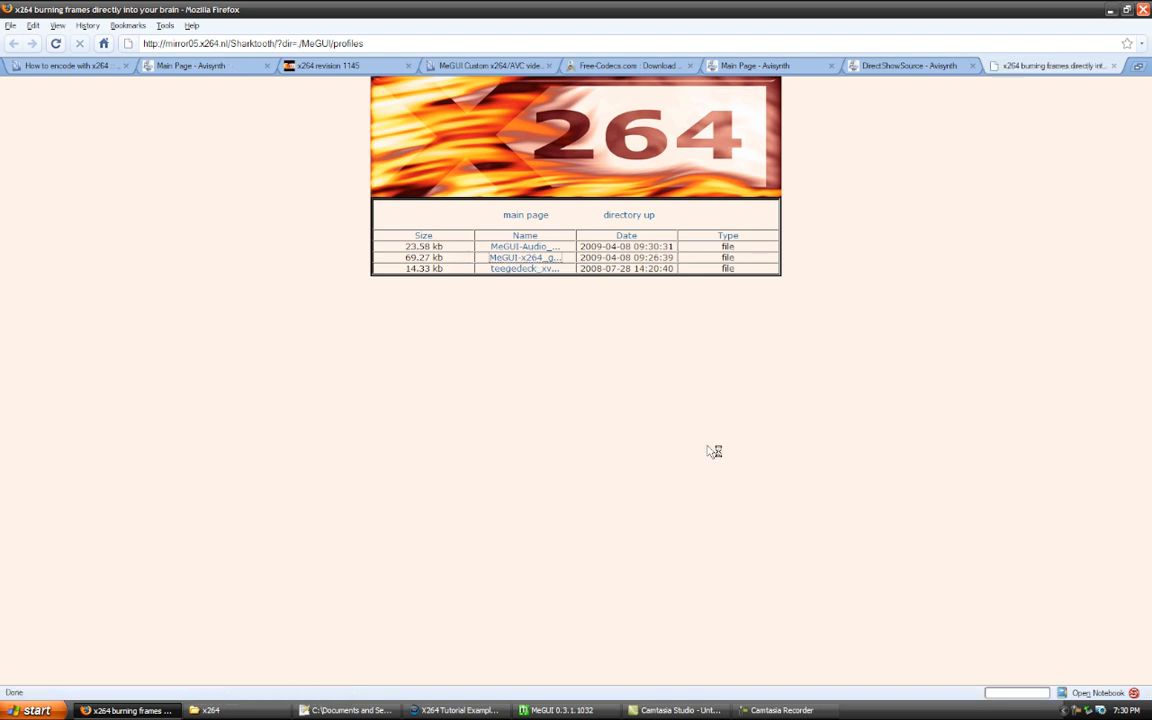
pyautogui.click(525, 258)
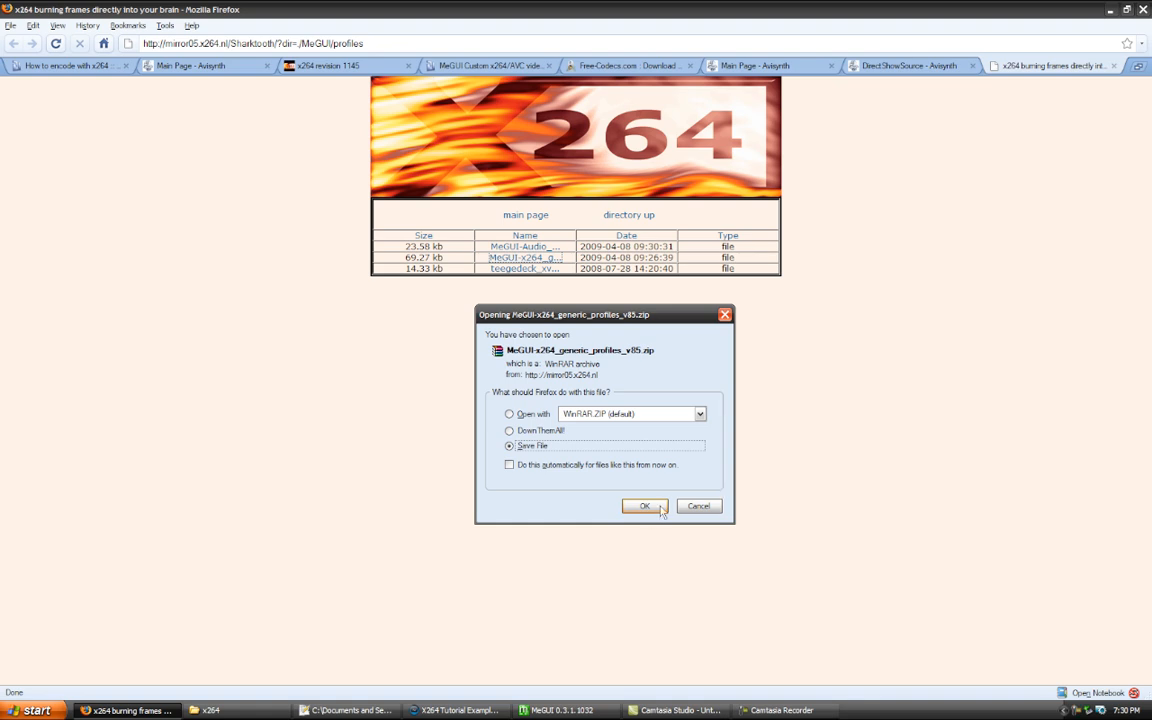
pyautogui.click(644, 505)
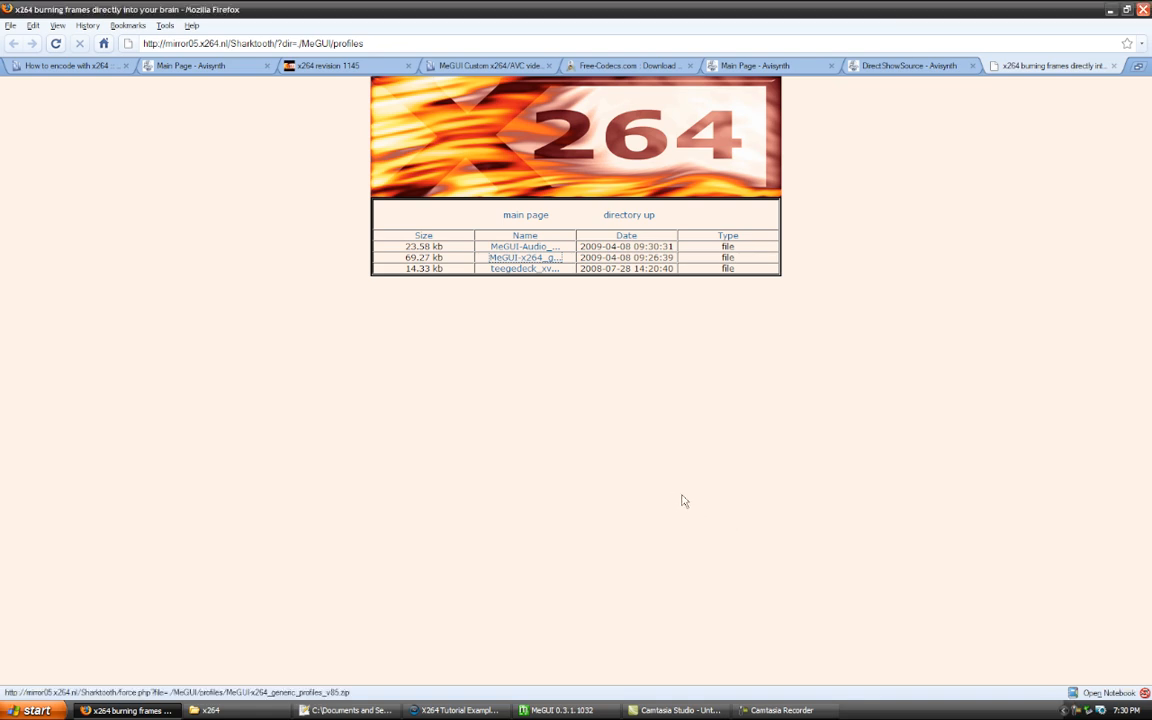
pyautogui.moveTo(660, 469)
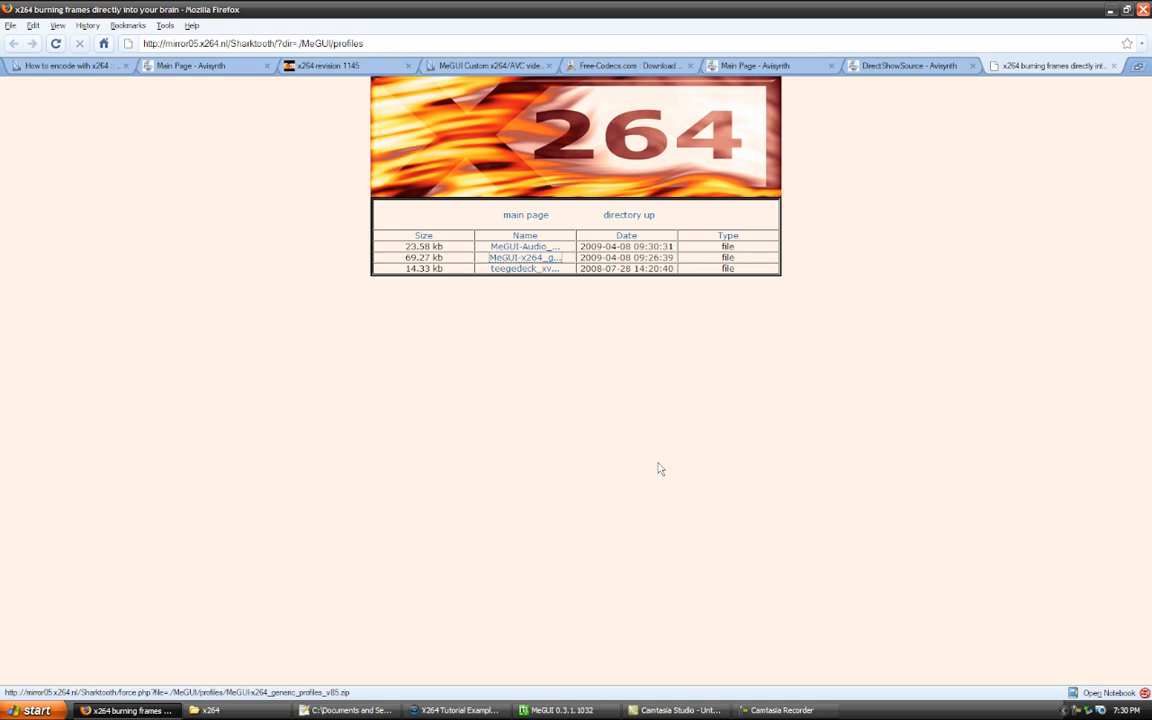
pyautogui.moveTo(605, 137)
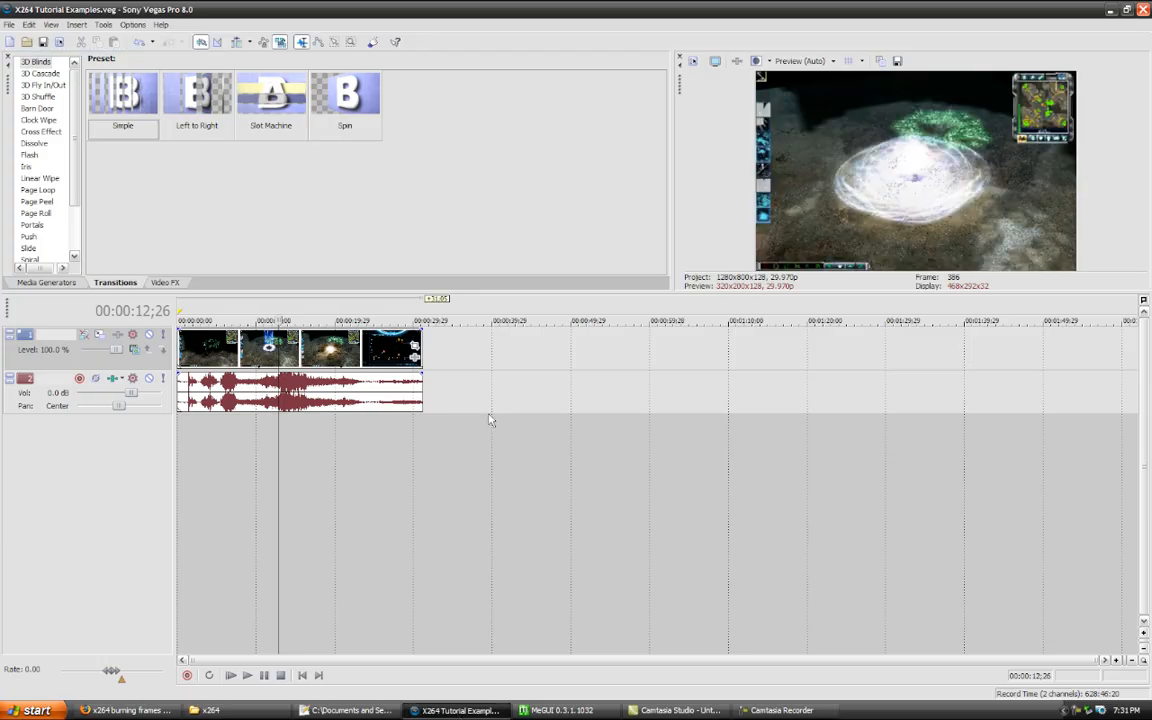
pyautogui.moveTo(478, 410)
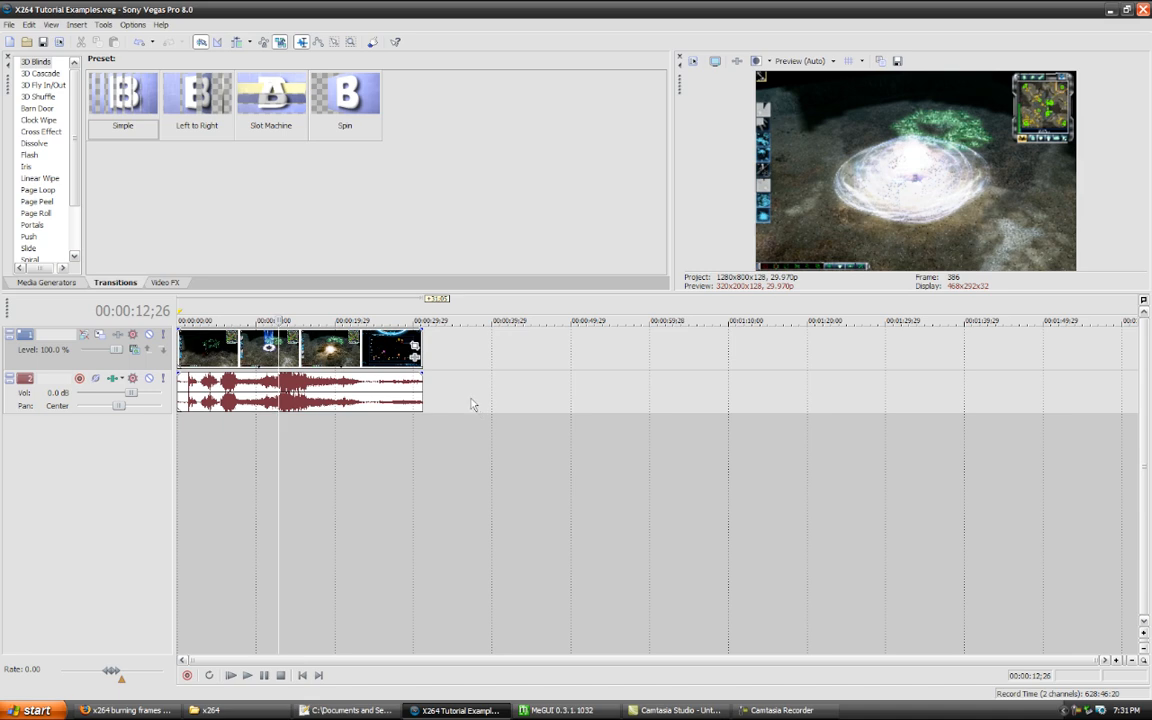
# Step: Open the Render As dialog from the File menu
pyautogui.click(9, 24)
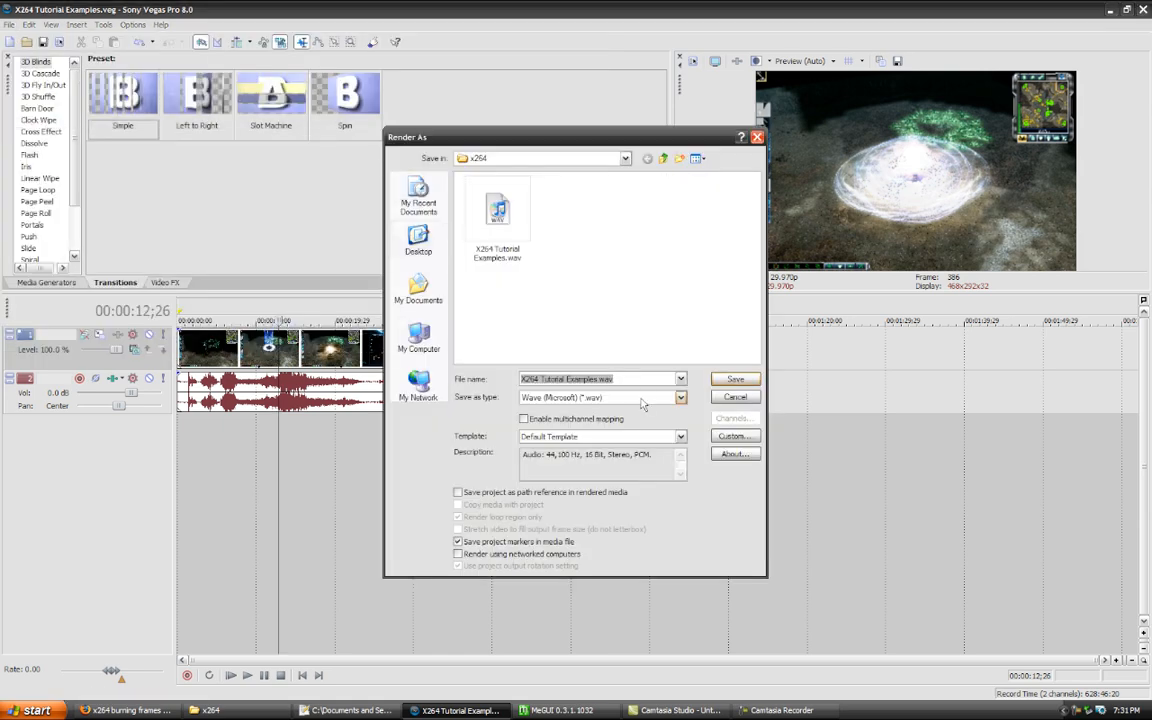
# Step: Render as Video for Windows (*.avi) with the Huffy Raw (16:10) template and open its custom settings
pyautogui.click(681, 397)
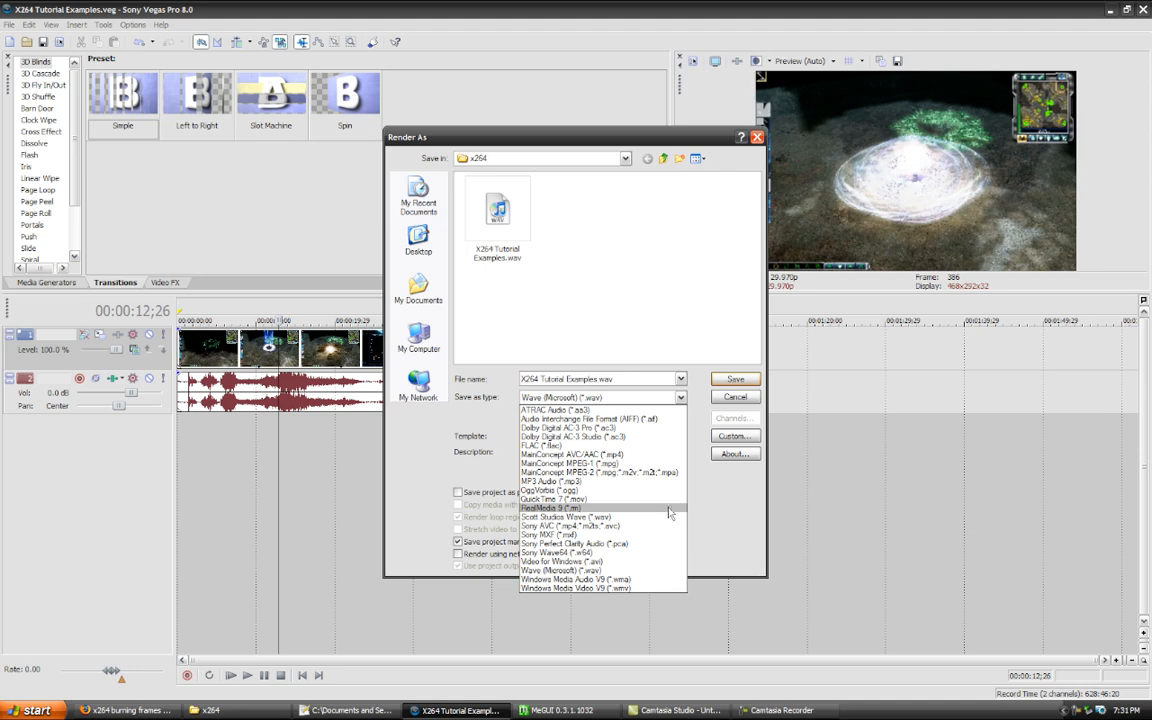
pyautogui.moveTo(570, 526)
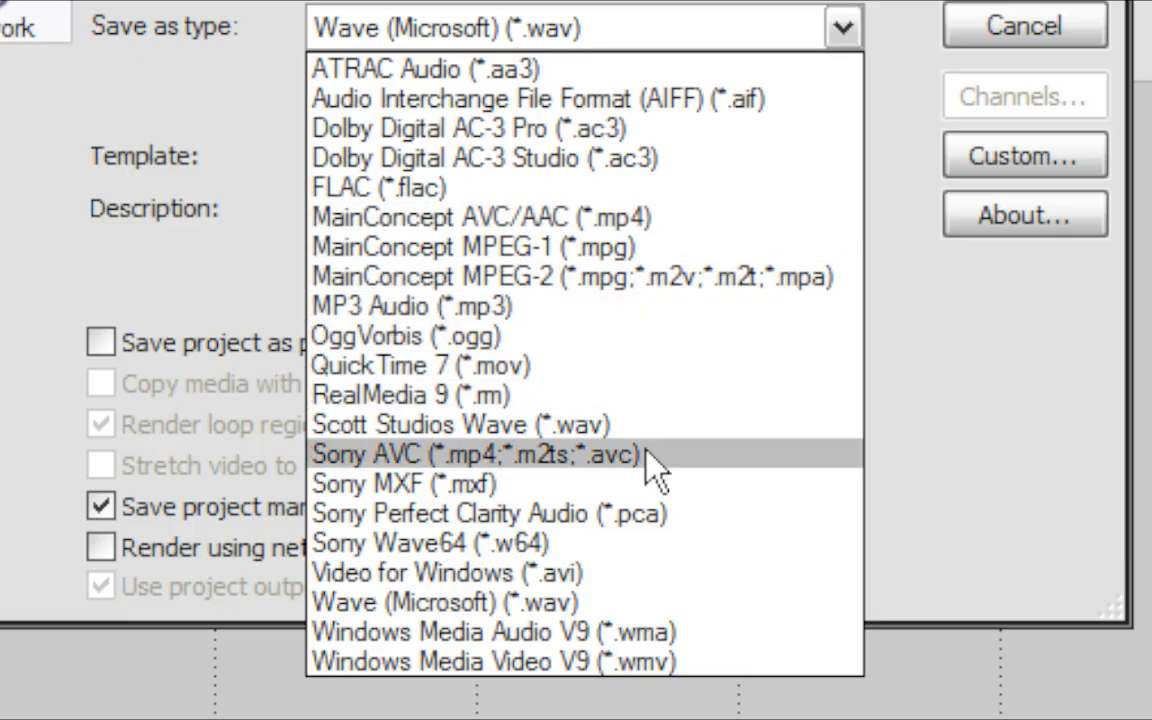
pyautogui.click(450, 572)
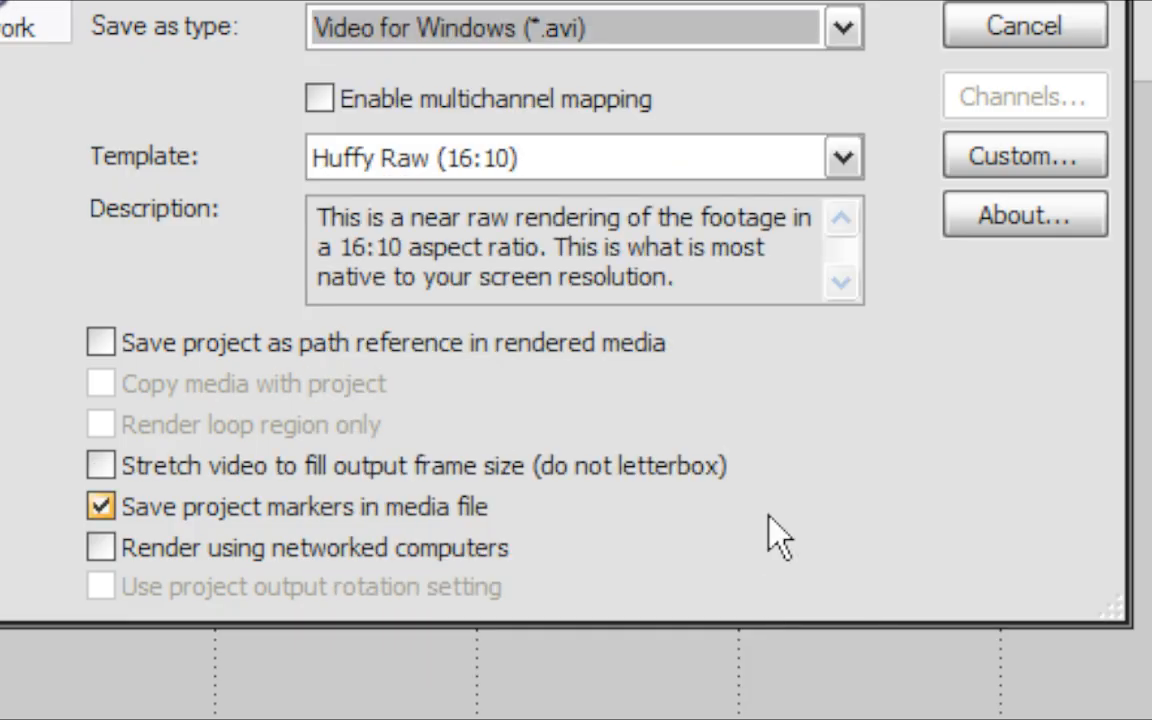
pyautogui.click(680, 435)
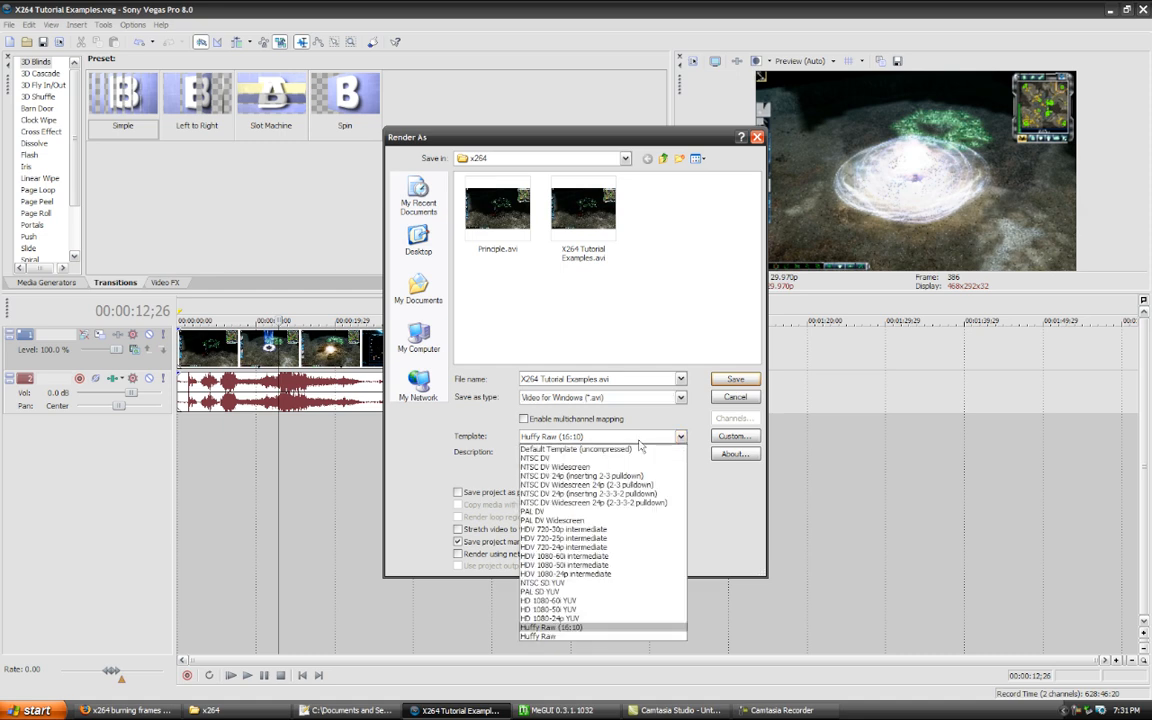
pyautogui.click(551, 627)
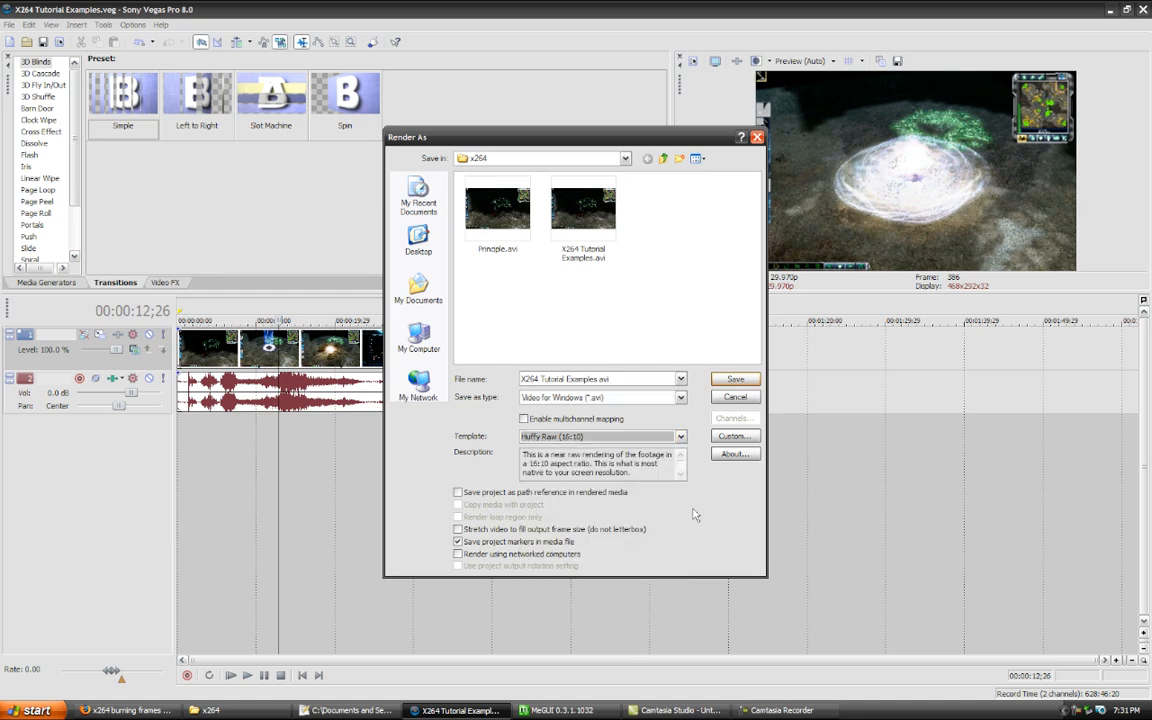
pyautogui.click(735, 435)
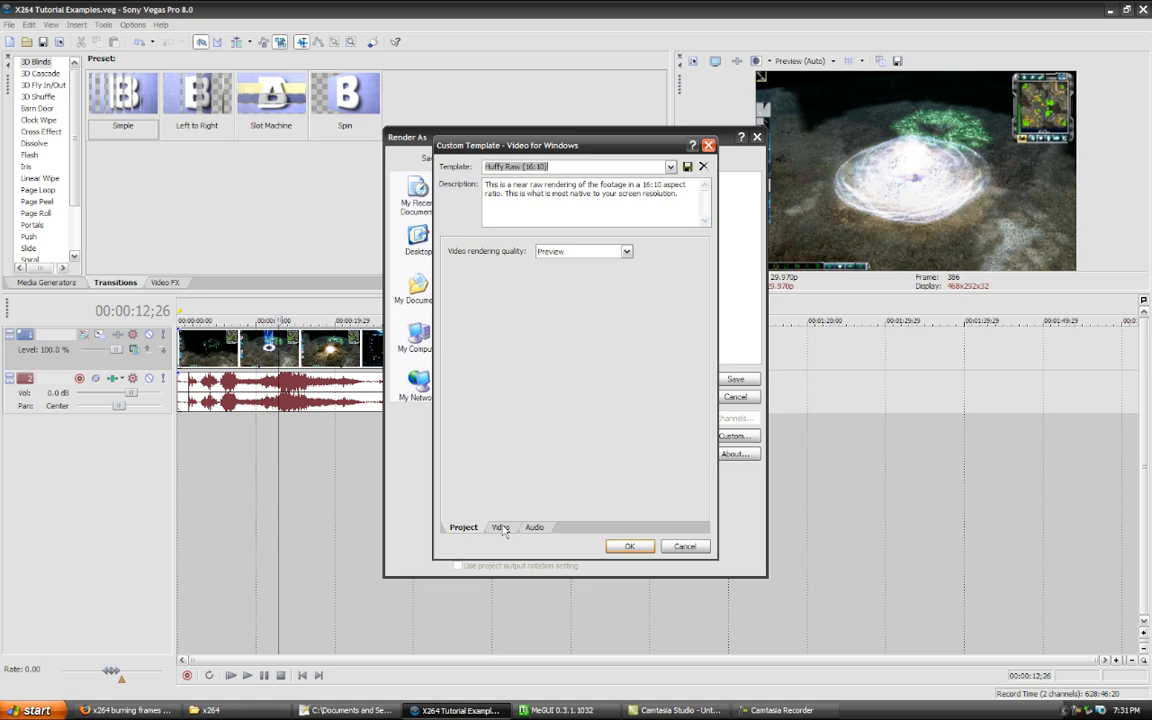
# Step: Exclude audio from the Huffy Raw 16:10 custom template and confirm with OK
pyautogui.click(500, 527)
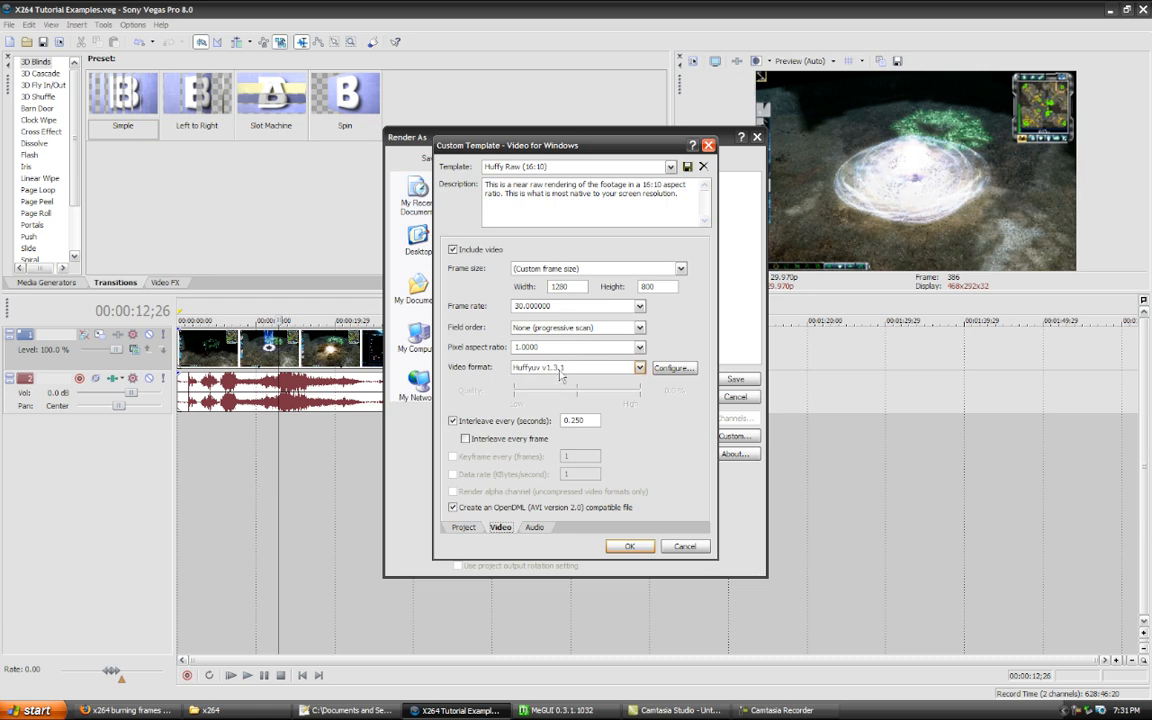
pyautogui.click(534, 527)
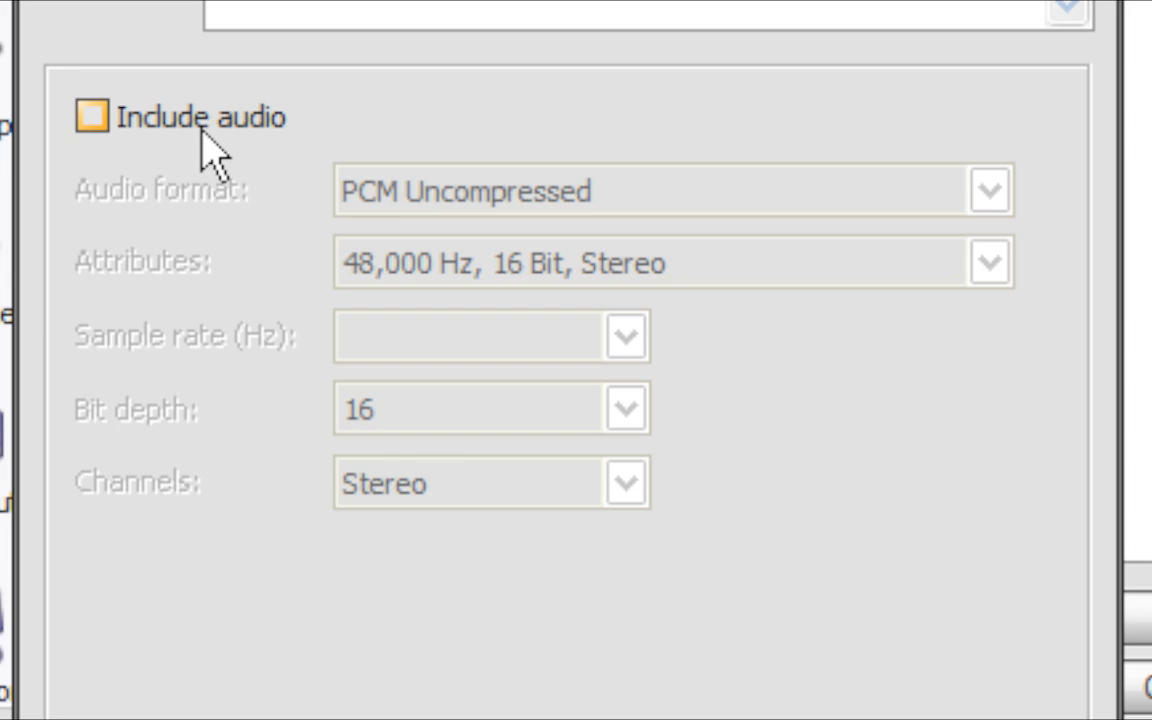
pyautogui.moveTo(207, 155)
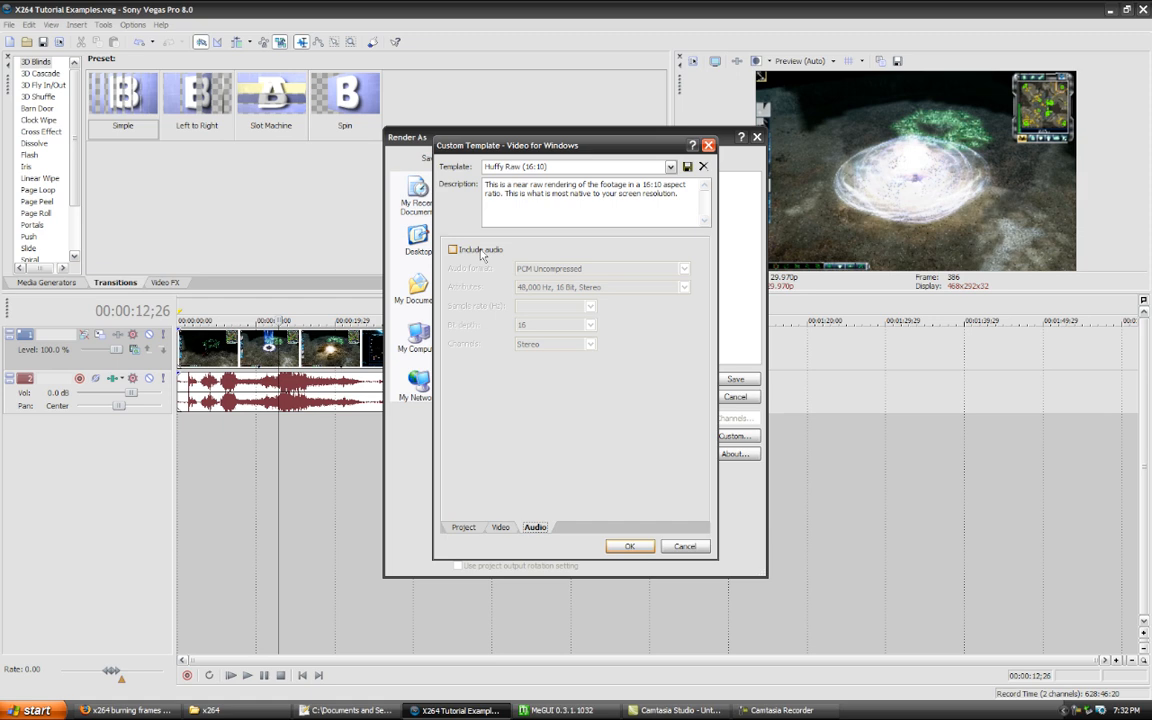
pyautogui.click(463, 527)
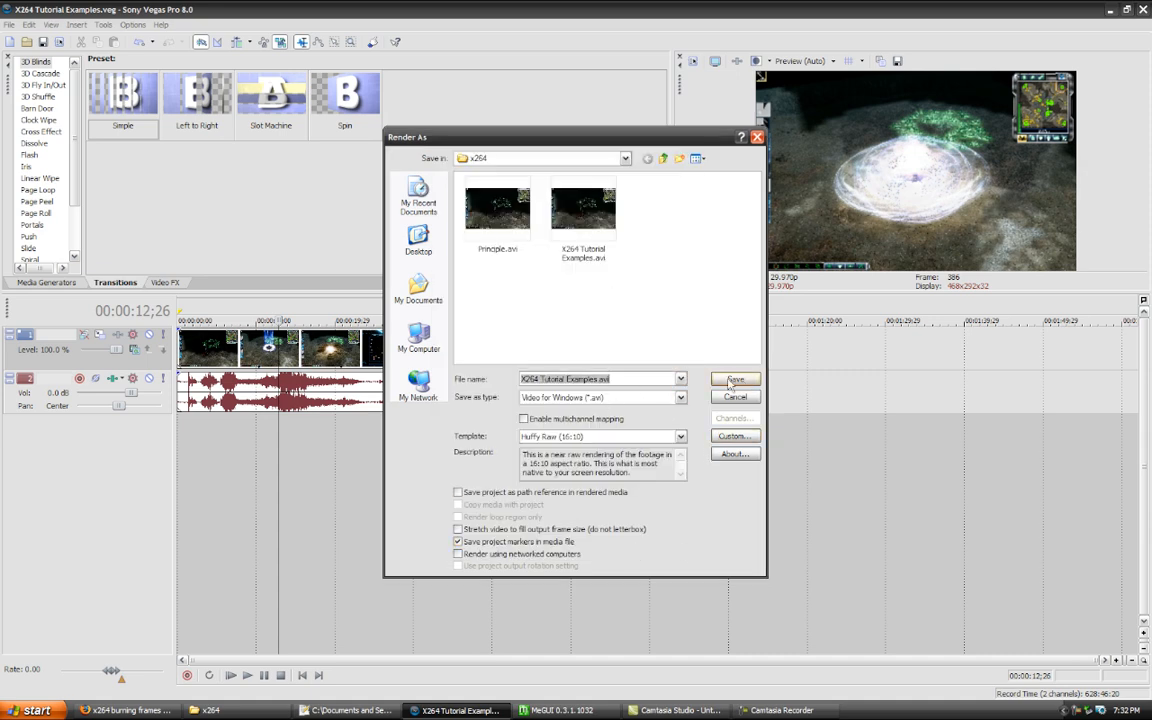
# Step: Render the video-only AVI, then render audio as X264 Tutorial Examples.wav
pyautogui.click(735, 379)
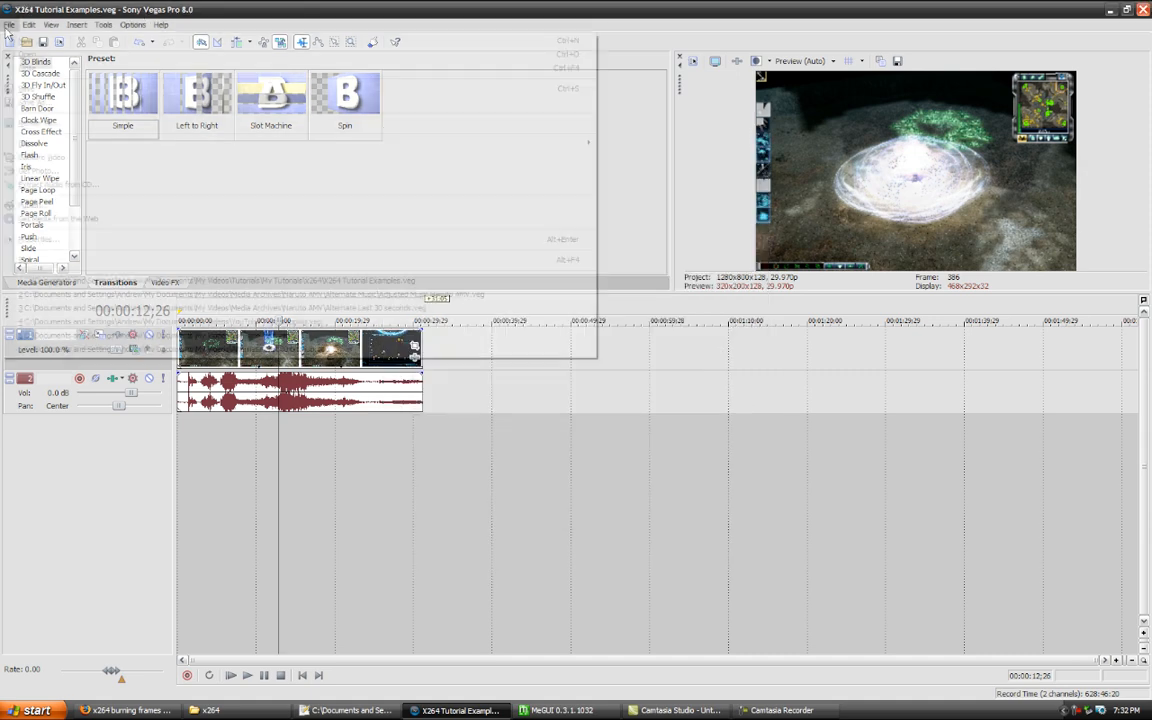
pyautogui.click(838, 108)
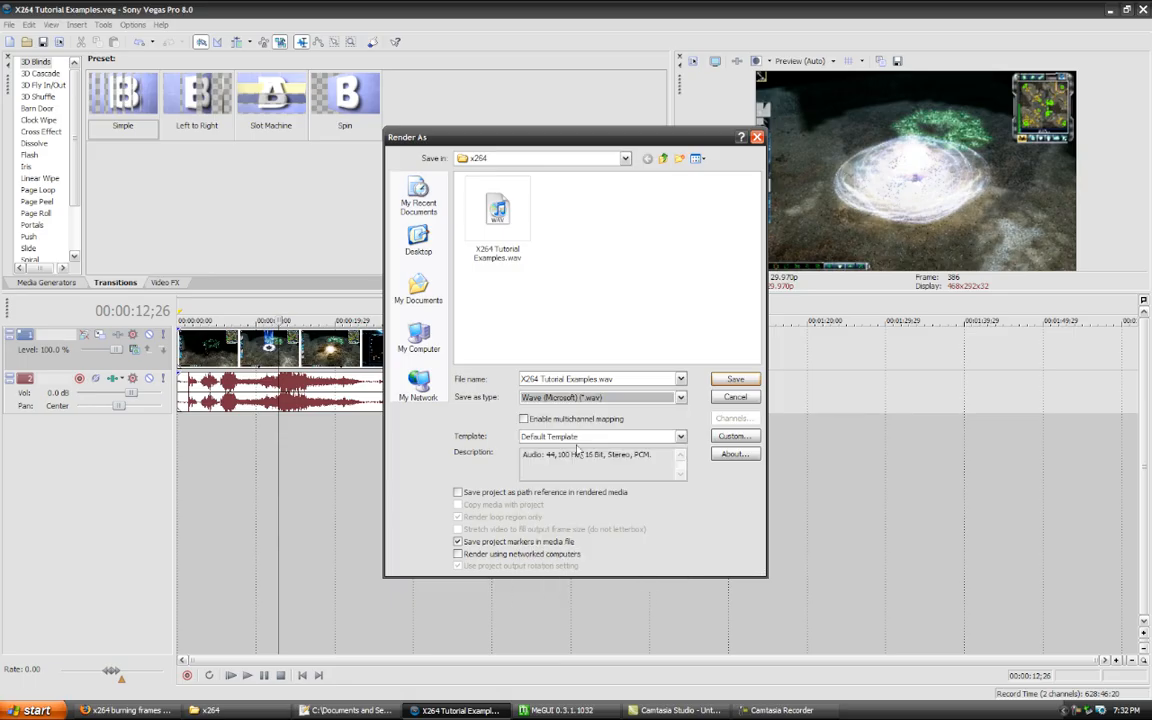
pyautogui.click(681, 436)
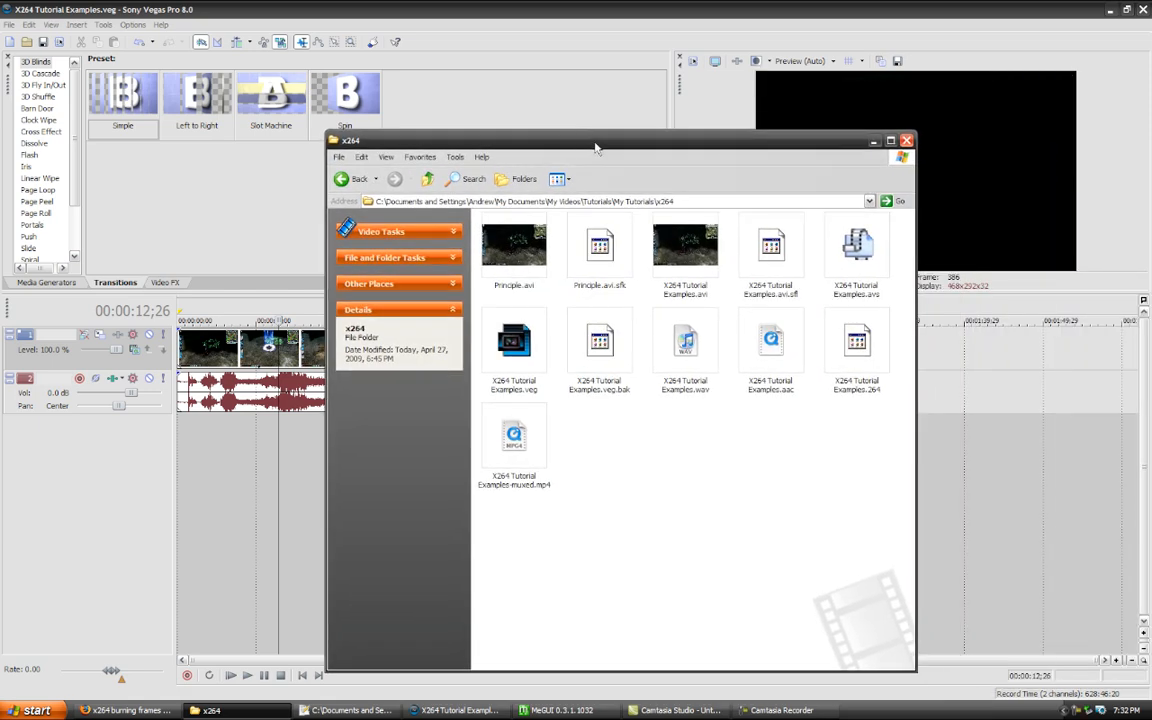
pyautogui.moveTo(685, 245)
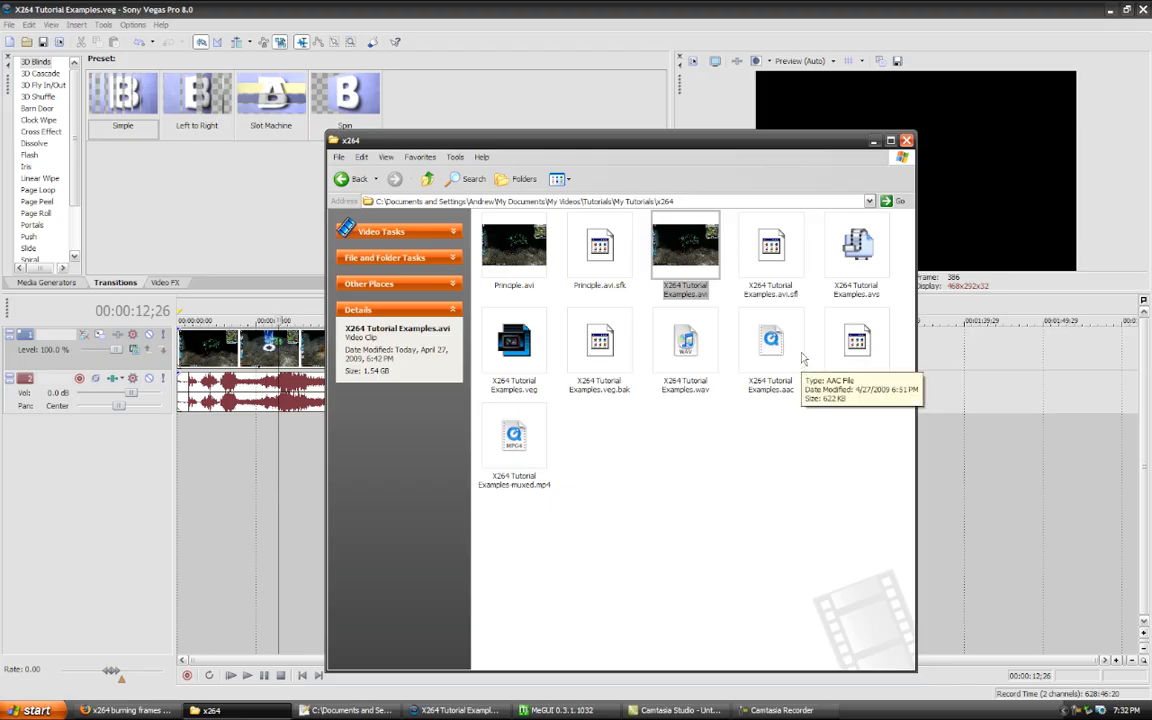
pyautogui.moveTo(730, 330)
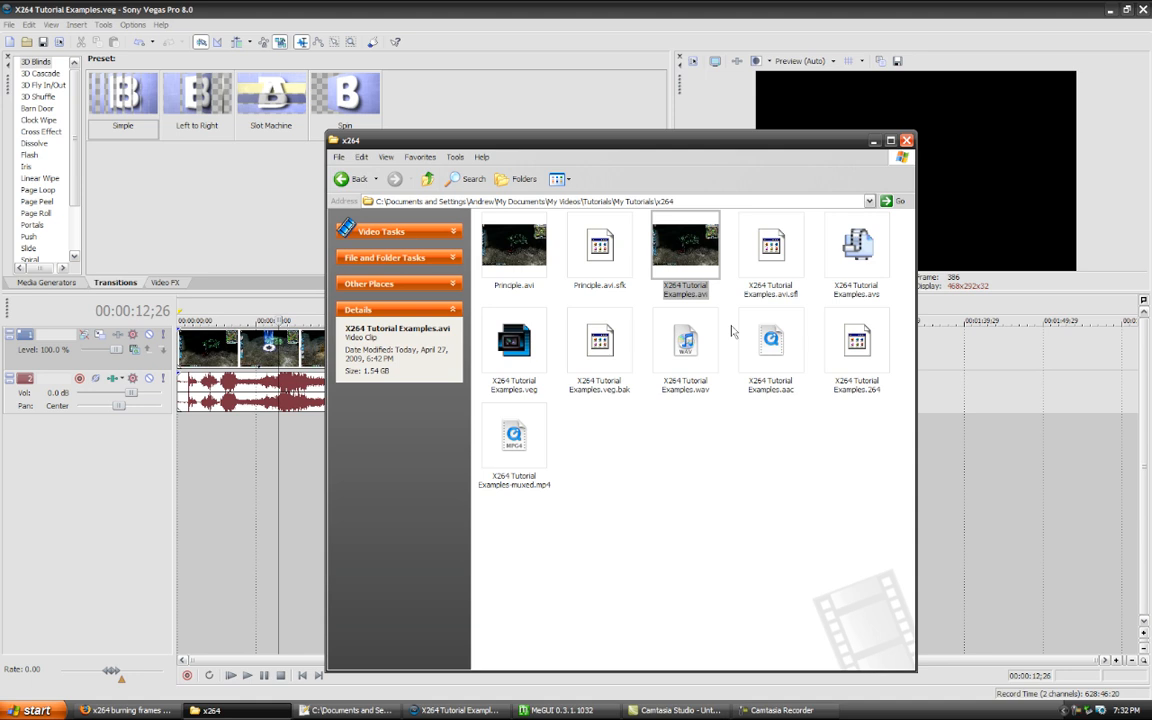
pyautogui.moveTo(708, 290)
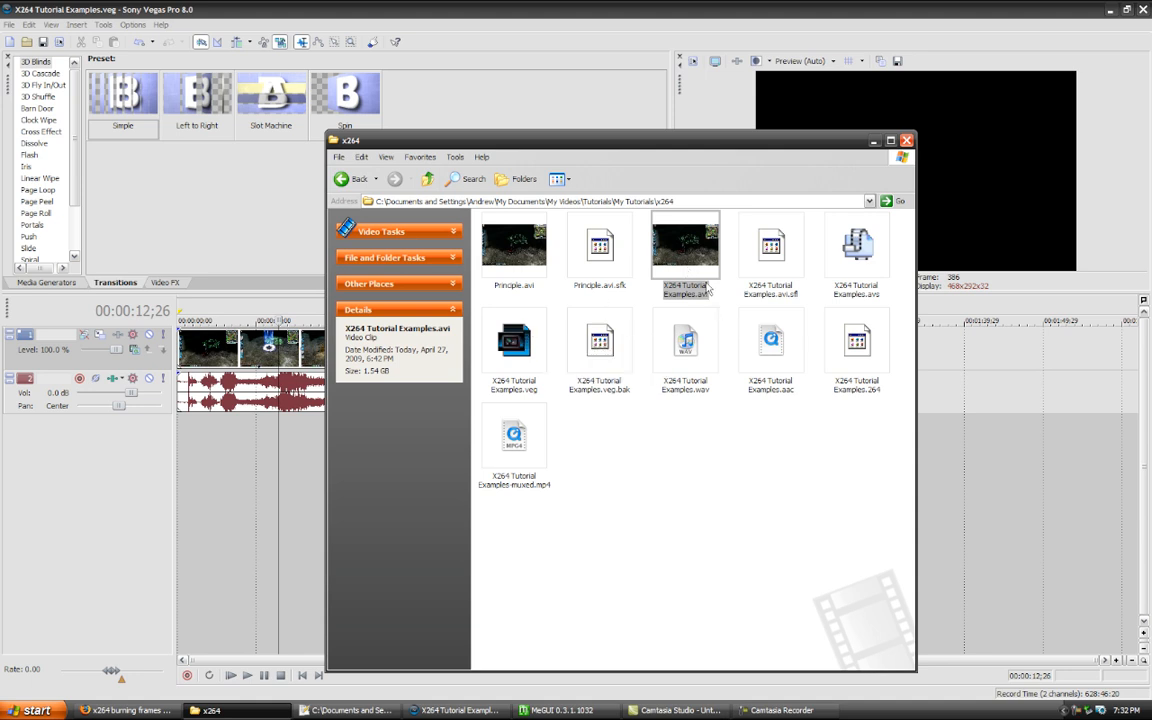
# Step: Bring the MeGUI 0.3.1 window forward from the taskbar
pyautogui.click(563, 710)
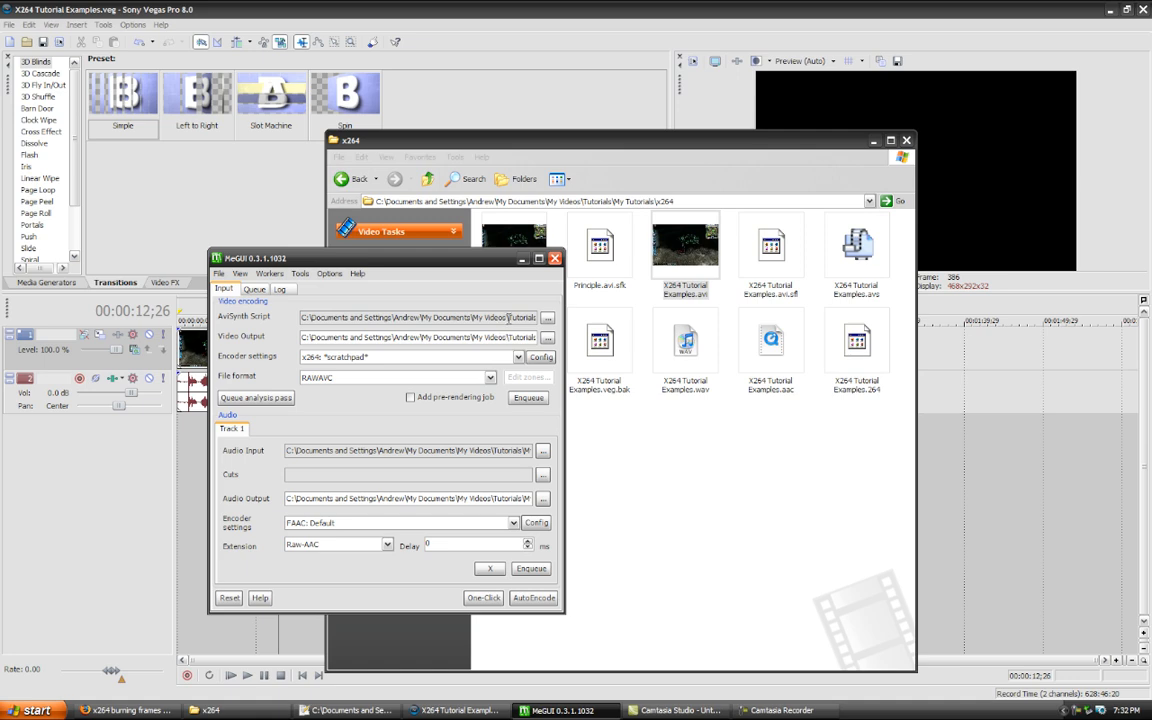
# Step: Launch the AVS Script Creator and load X264 Tutorial Examples.avi as video input
pyautogui.click(547, 317)
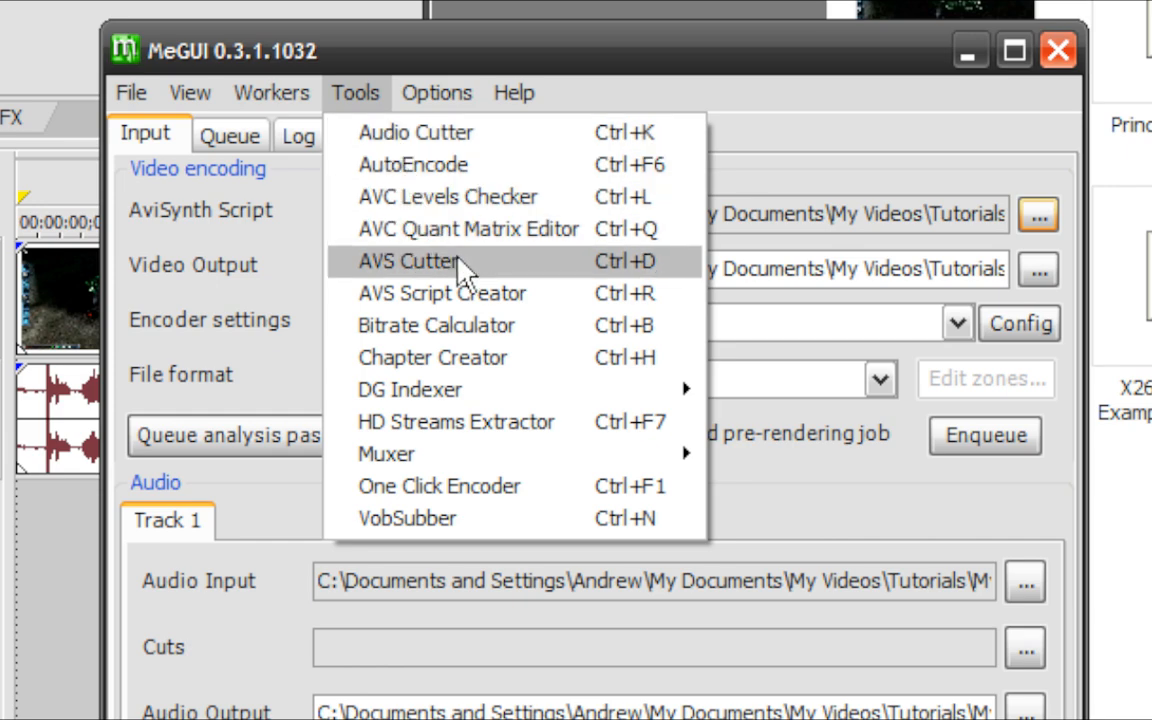
pyautogui.moveTo(525, 293)
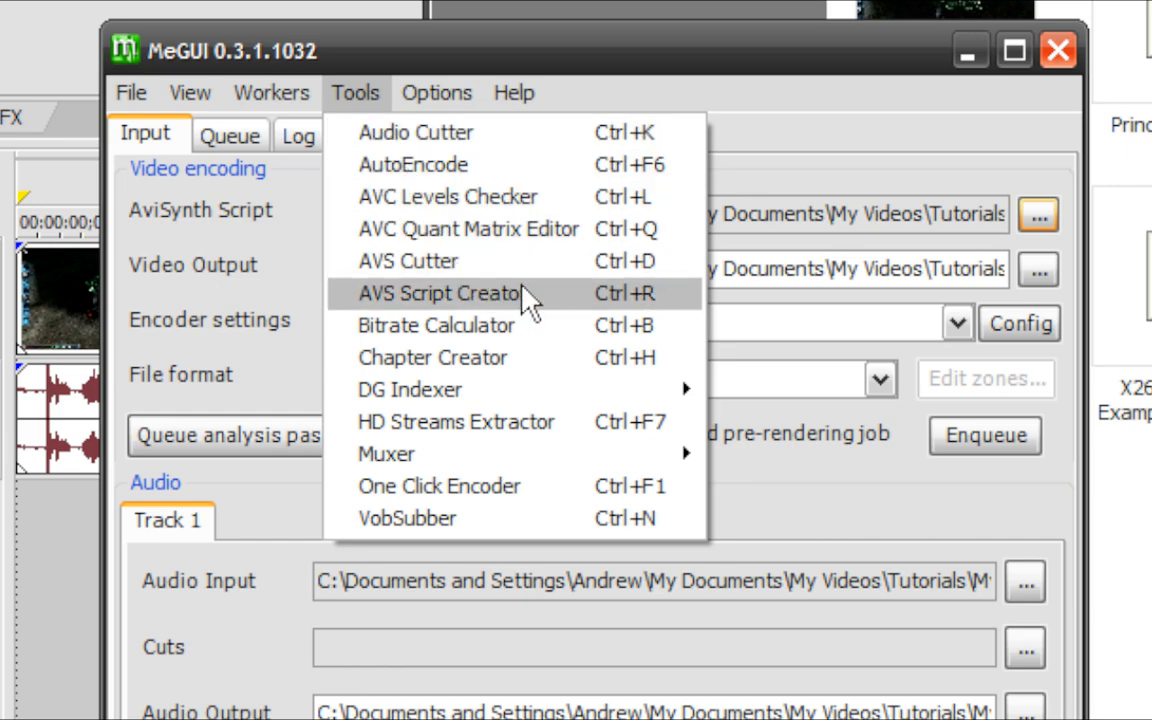
pyautogui.click(432, 293)
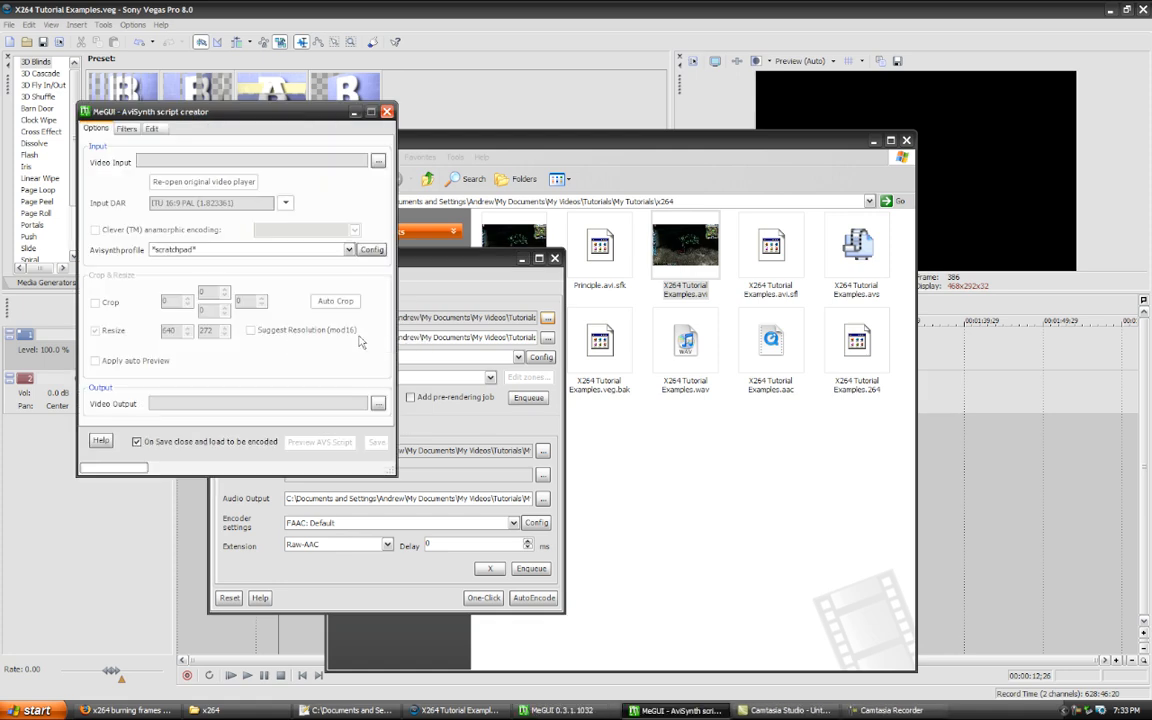
pyautogui.click(400, 258)
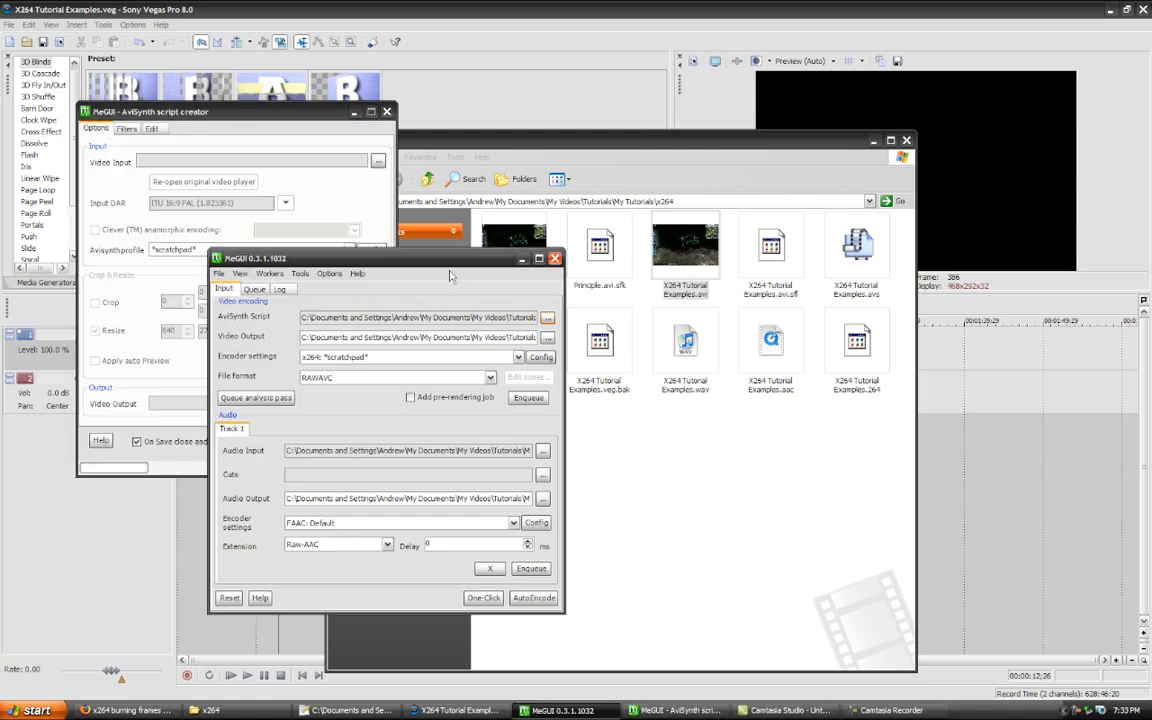
pyautogui.moveTo(1020, 303)
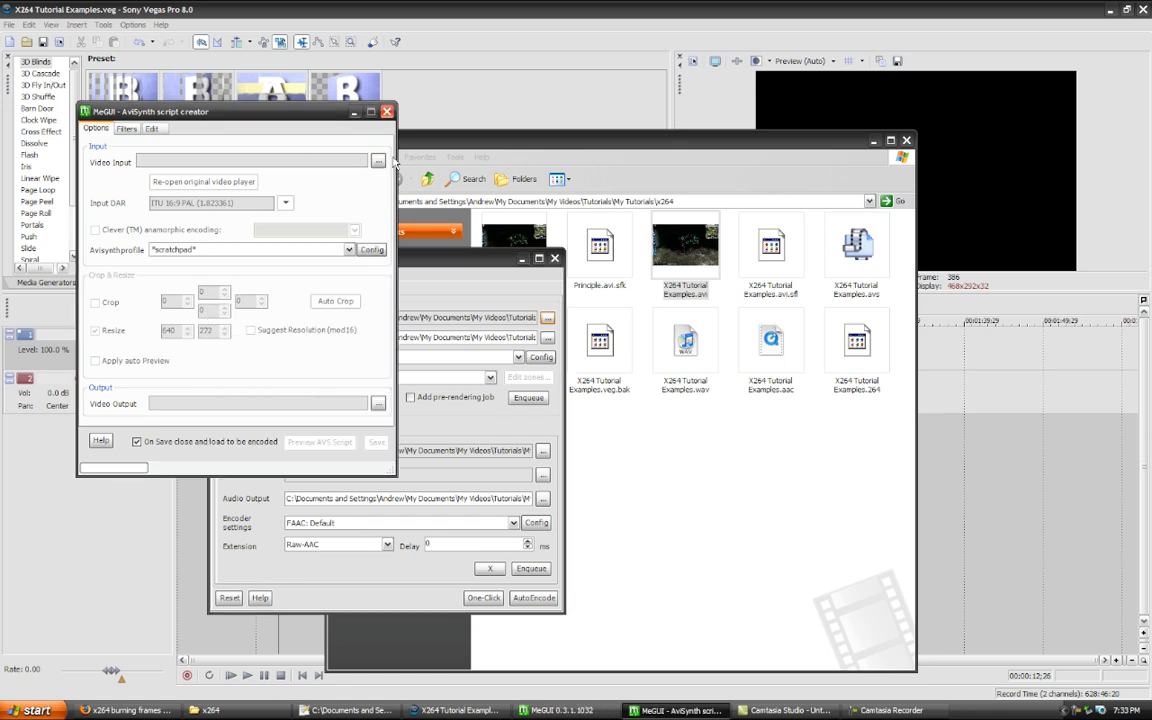
pyautogui.click(378, 162)
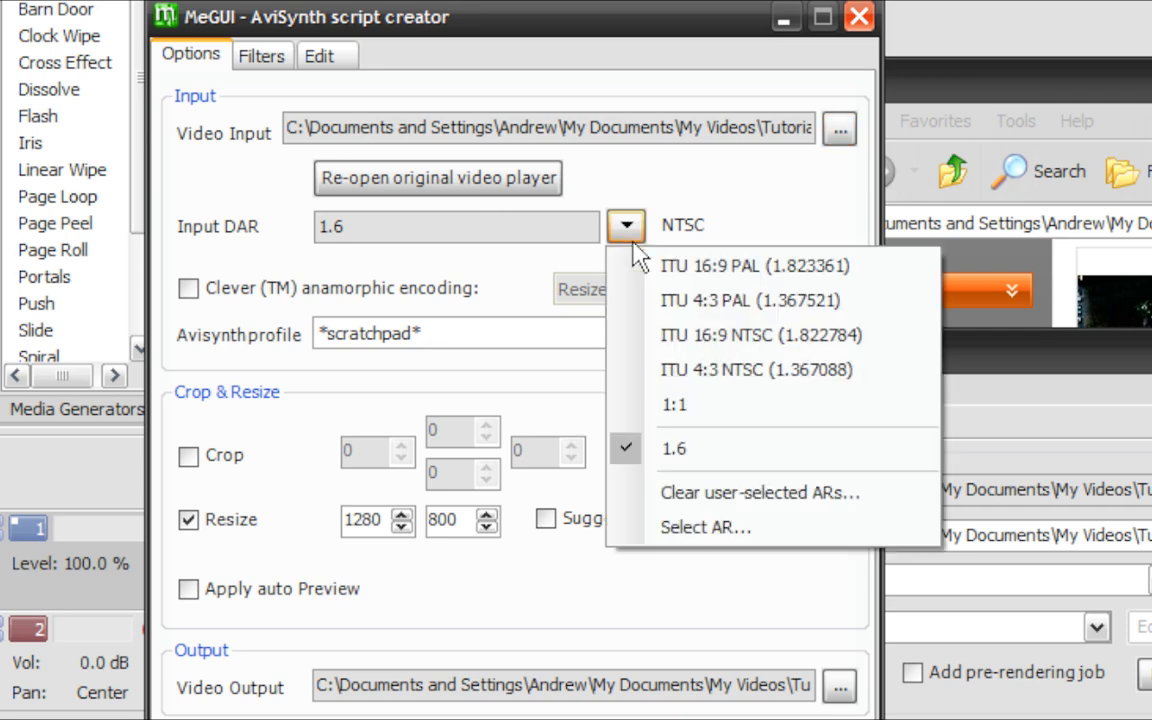
pyautogui.moveTo(628, 258)
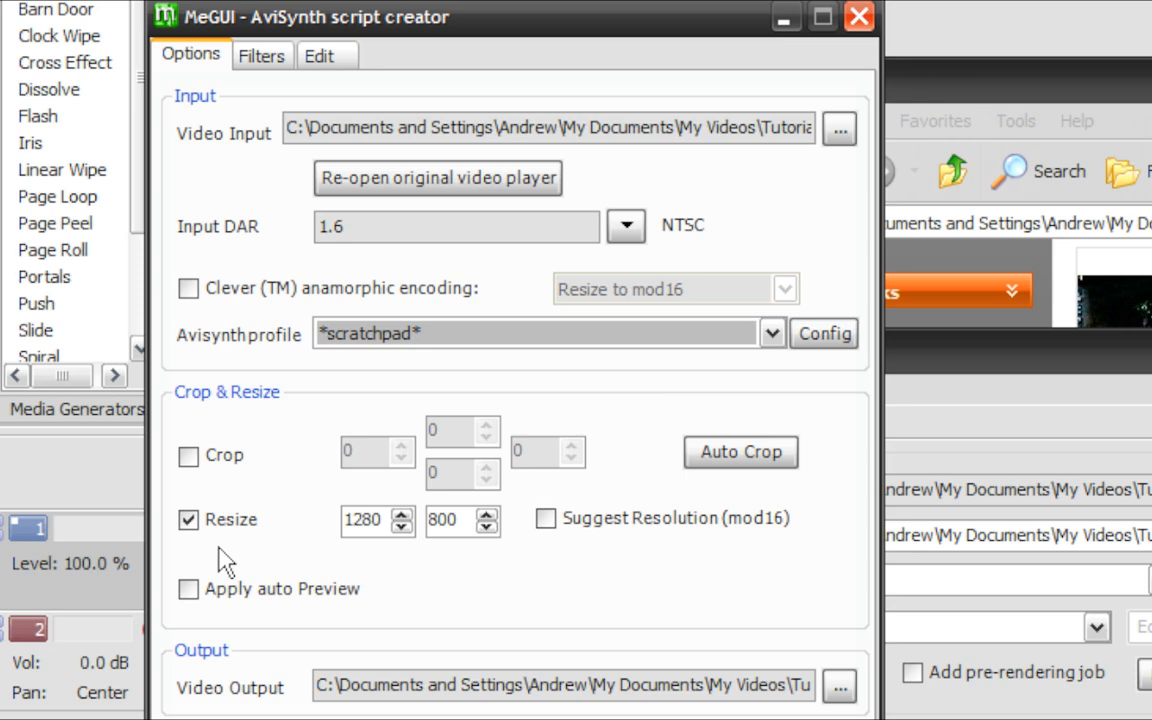
# Step: Turn off resize and crop, then view the script's filter options
pyautogui.click(188, 456)
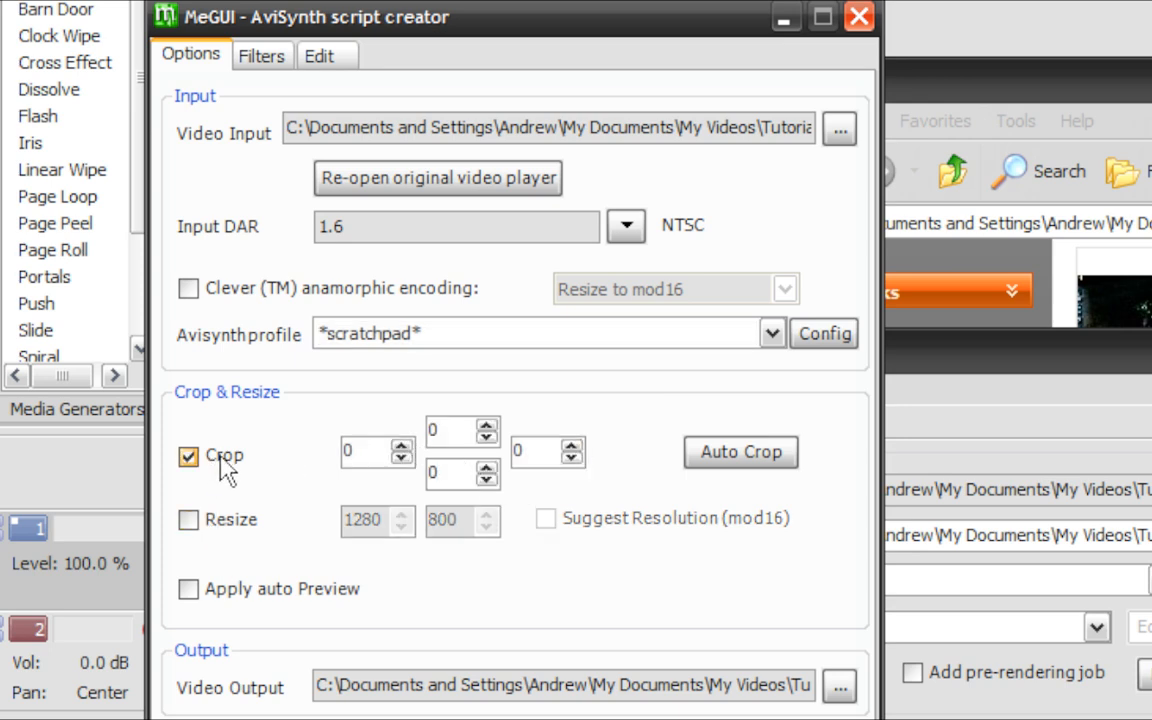
pyautogui.click(188, 456)
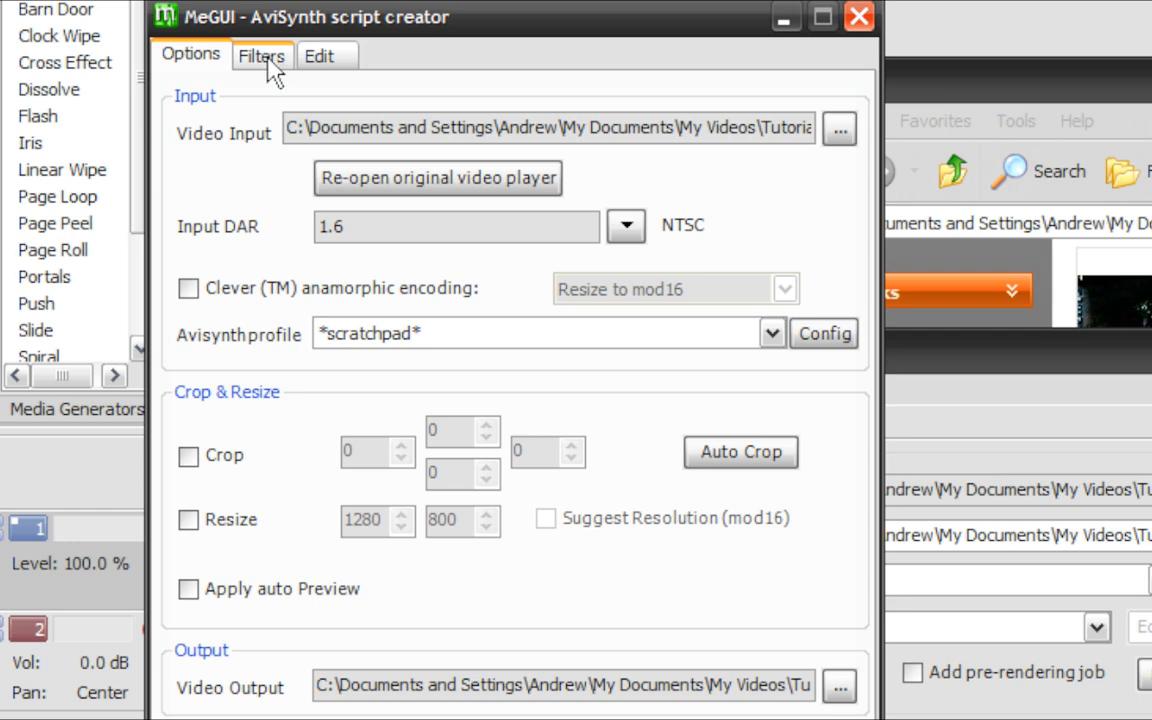
pyautogui.click(318, 55)
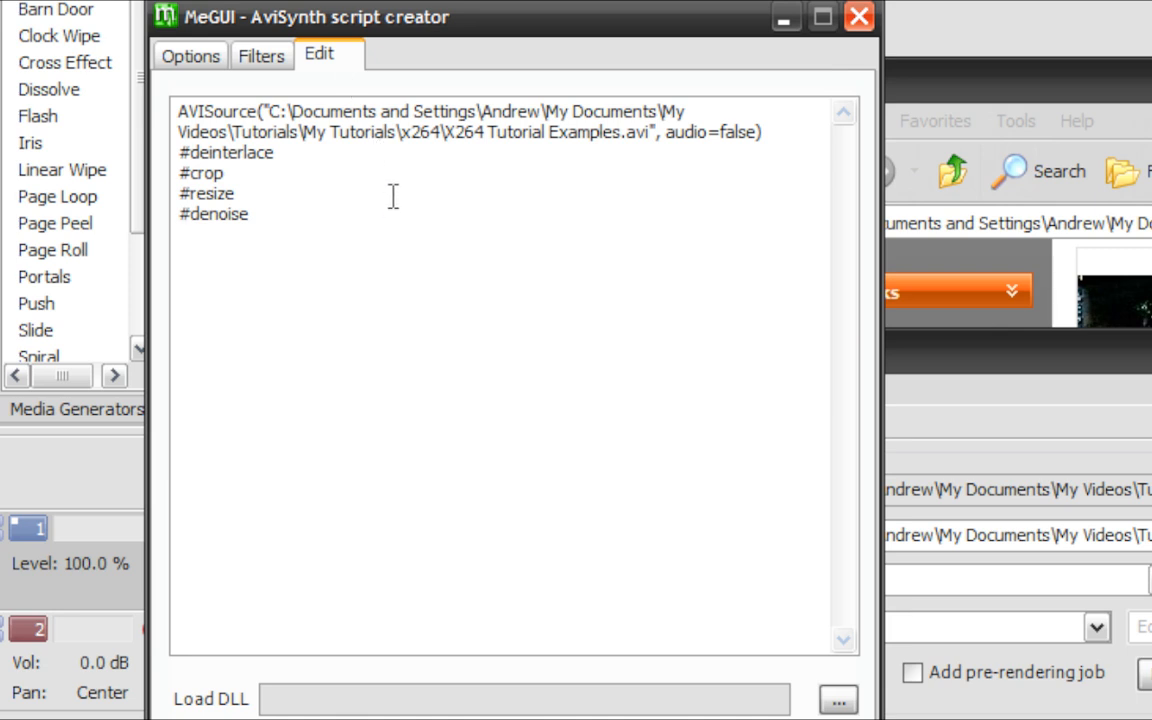
# Step: Highlight the AVISource line in the generated AviSynth script
pyautogui.click(822, 17)
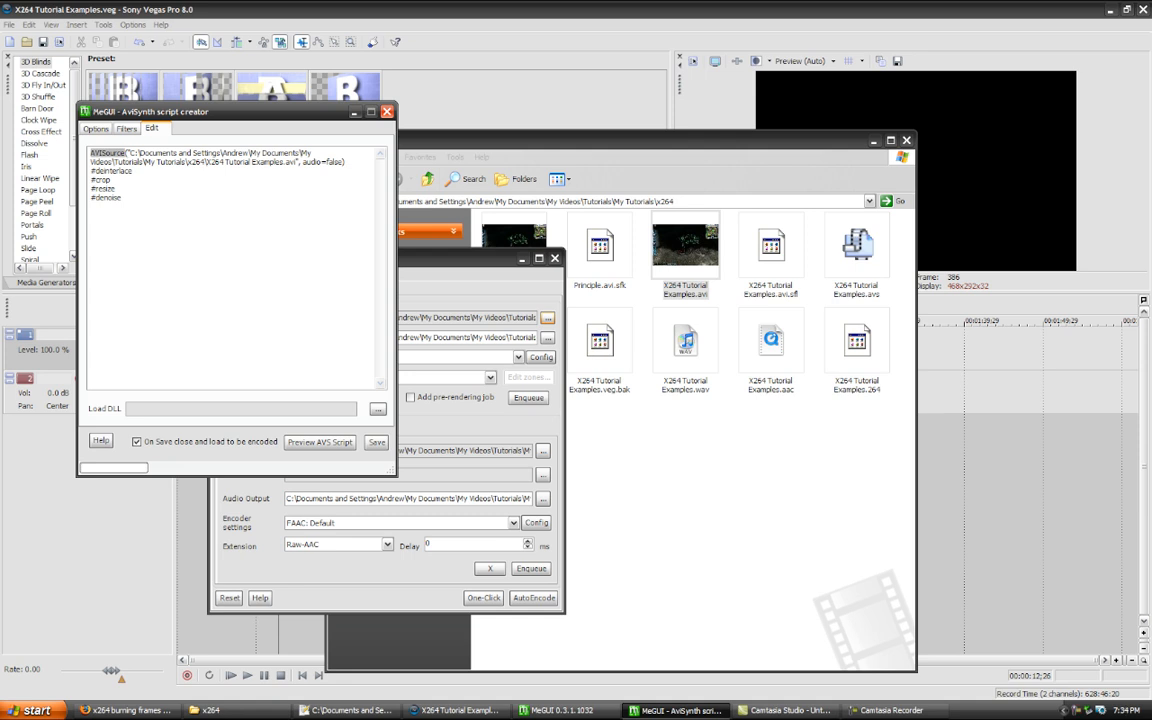
pyautogui.moveTo(1114, 163)
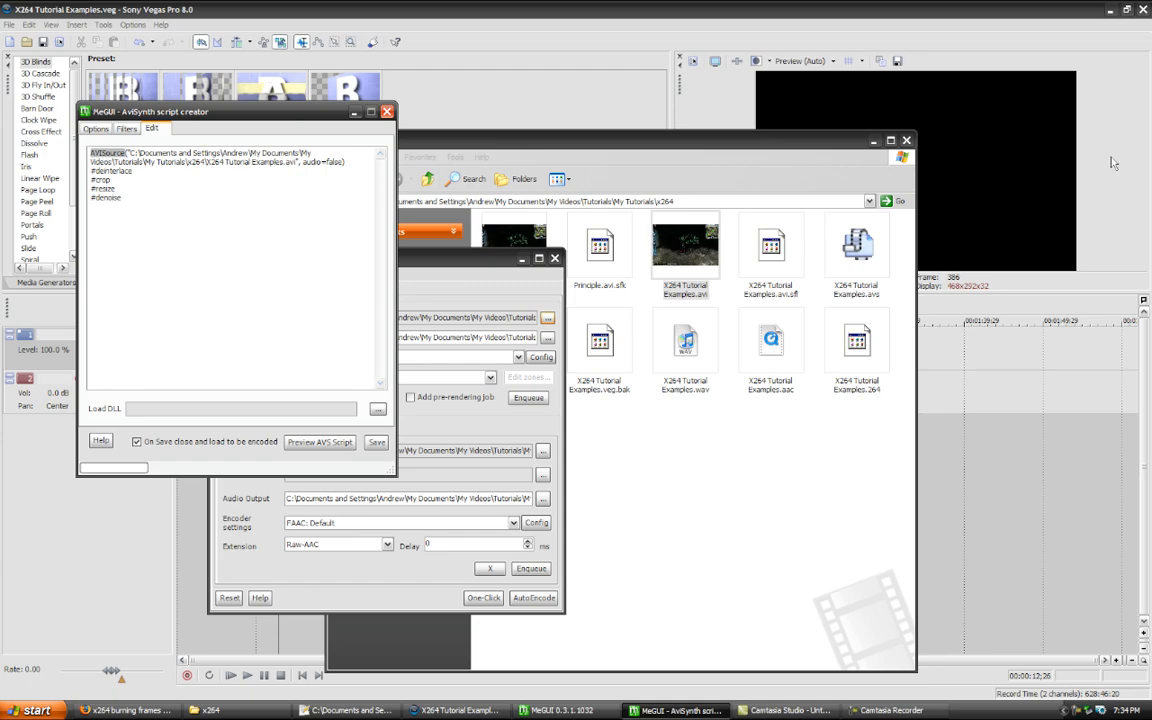
# Step: Read AviSynth's DirectShowSource documentation page in Firefox
pyautogui.click(126, 710)
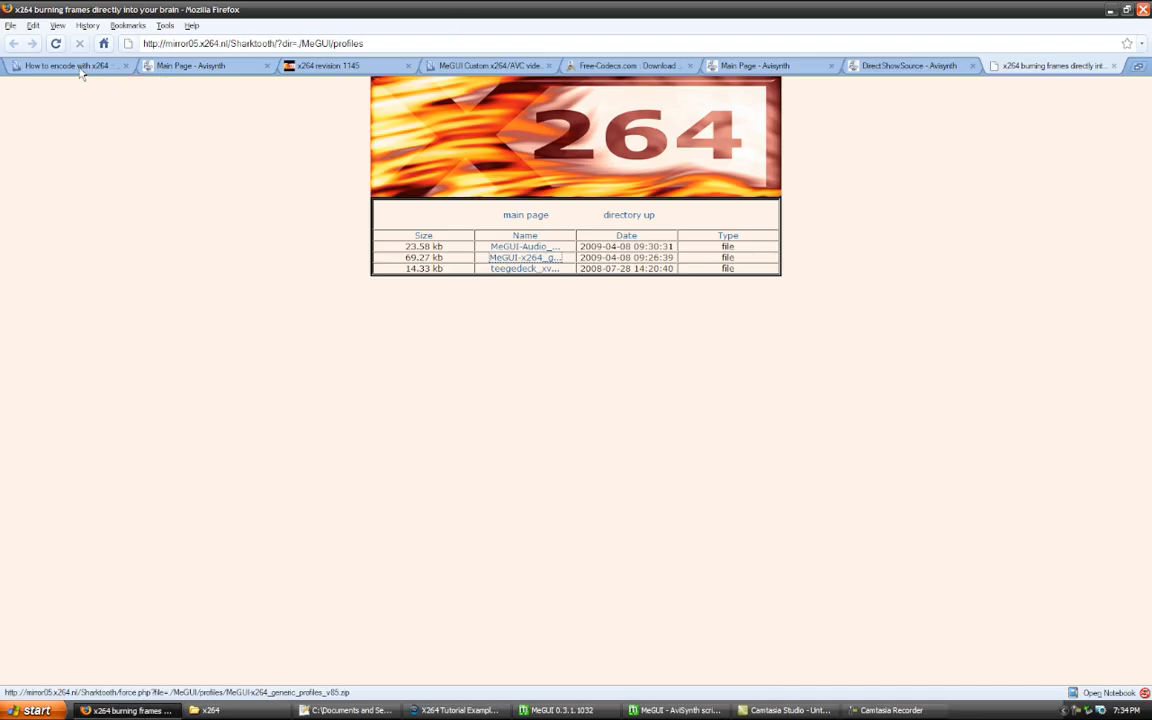
pyautogui.click(200, 65)
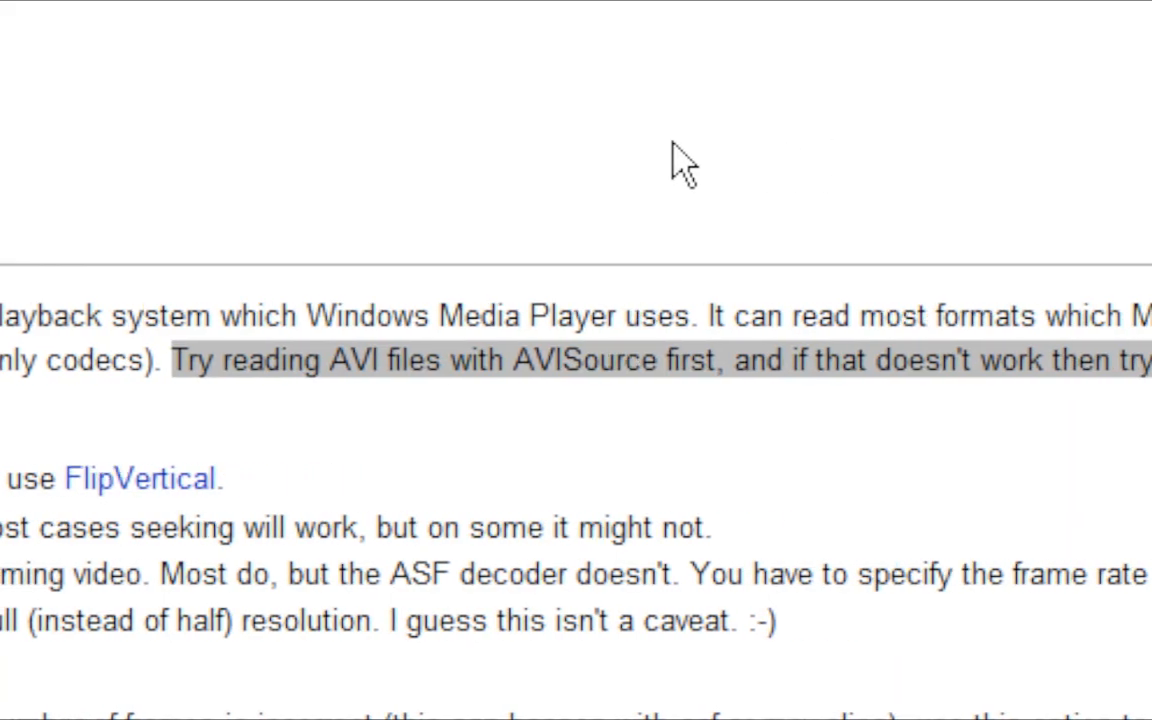
pyautogui.hscroll(3)
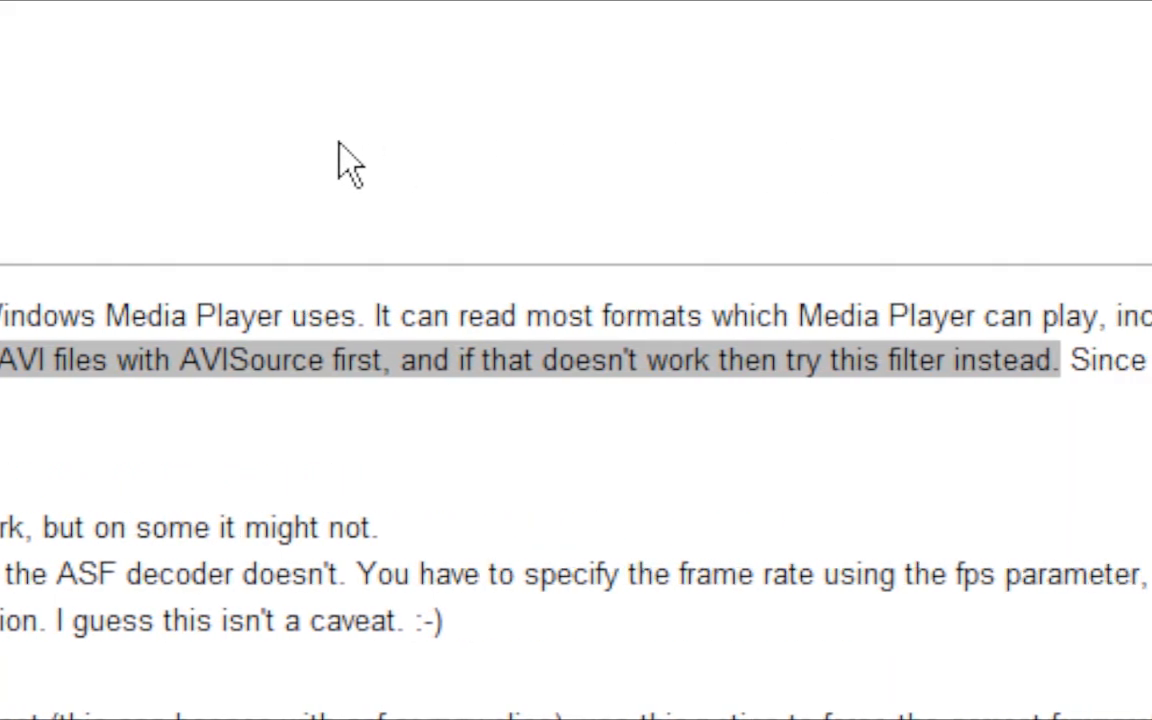
pyautogui.scroll(3)
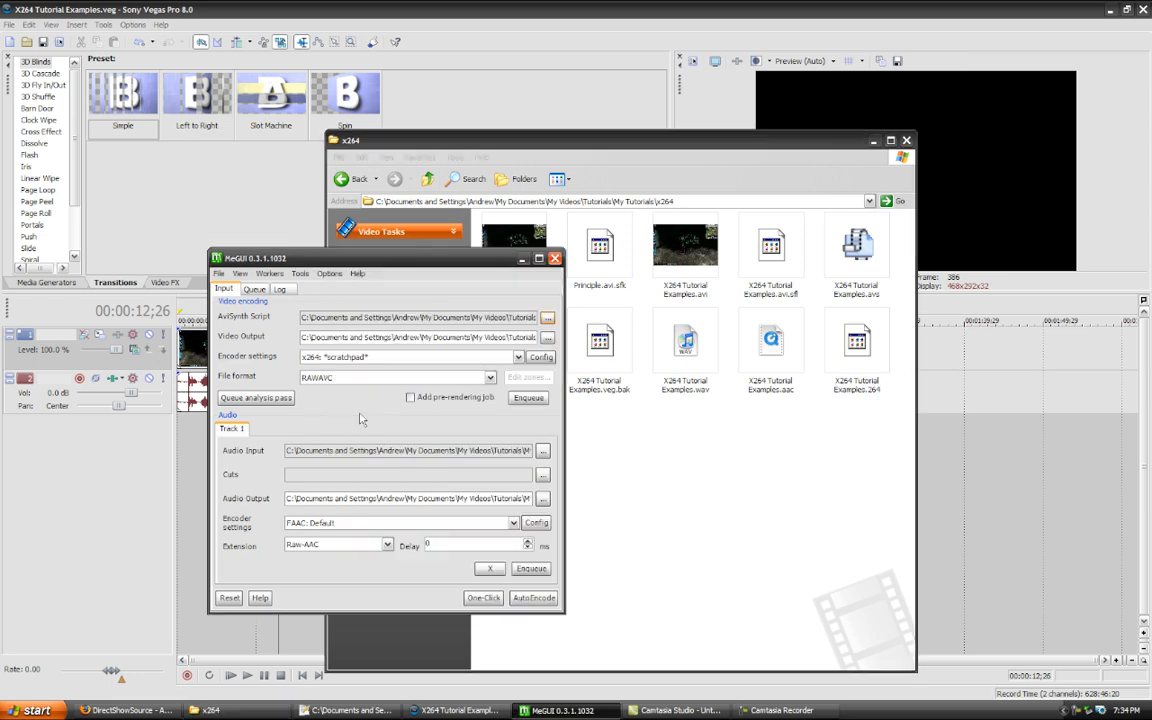
# Step: Browse the x264 preset list and pick x264: Unrestricted 2pass Insane
pyautogui.click(517, 357)
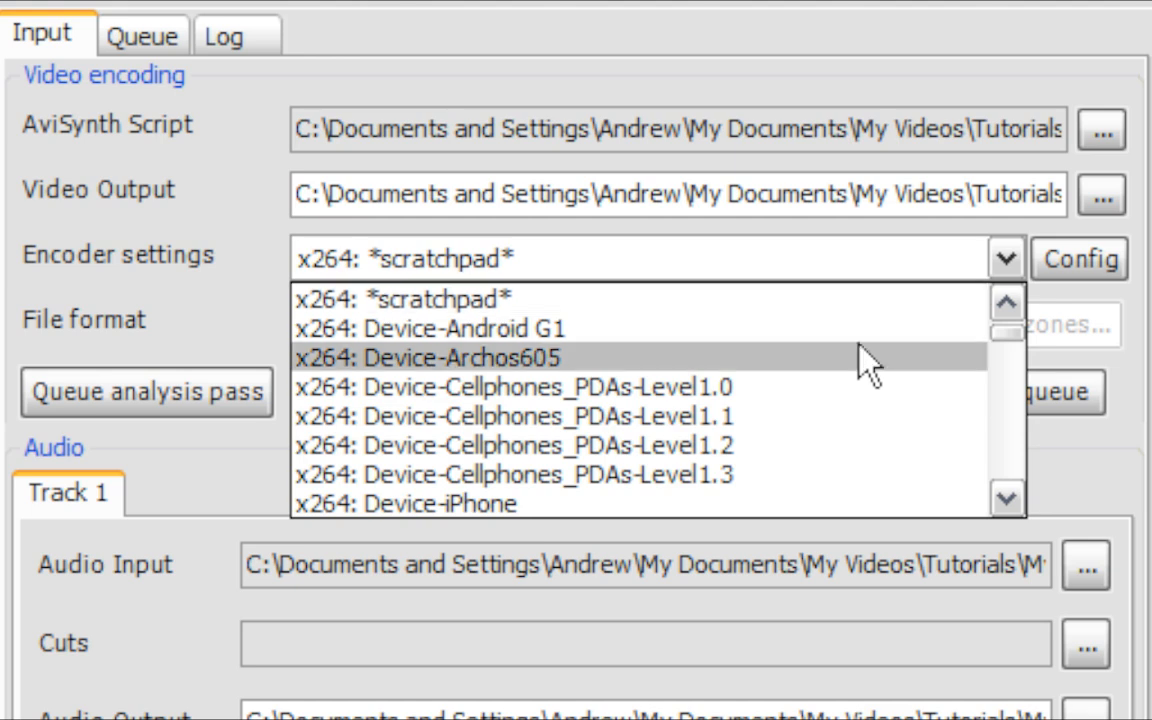
pyautogui.scroll(-3)
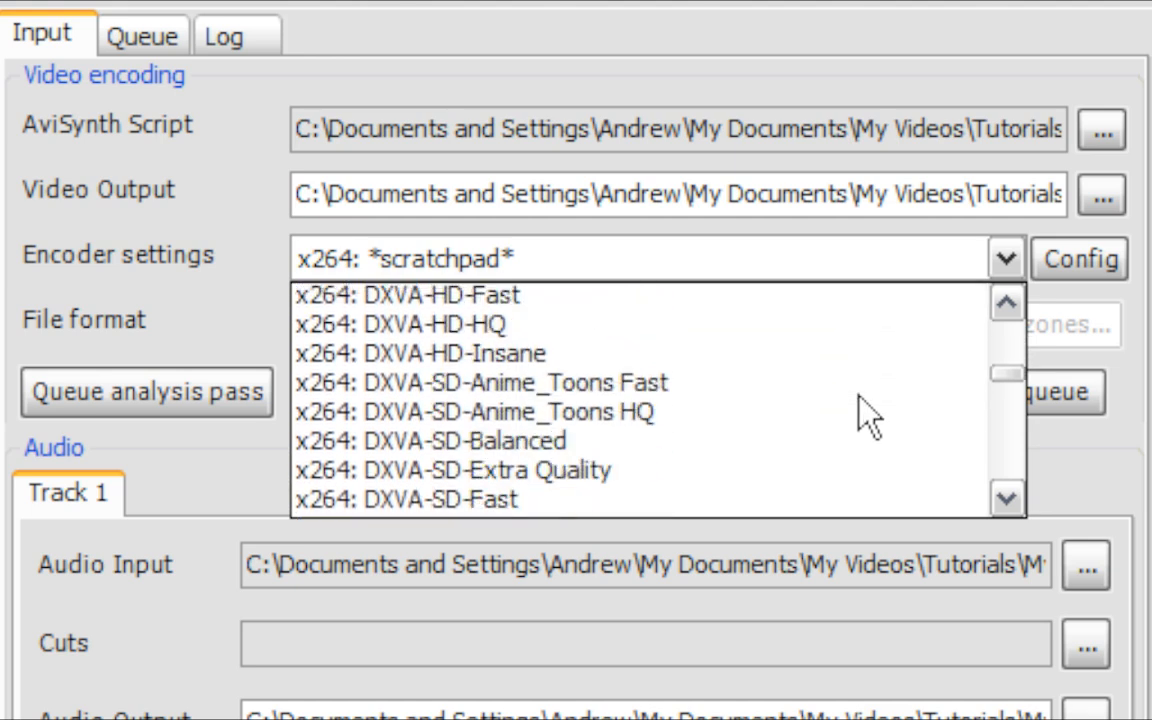
pyautogui.scroll(-3)
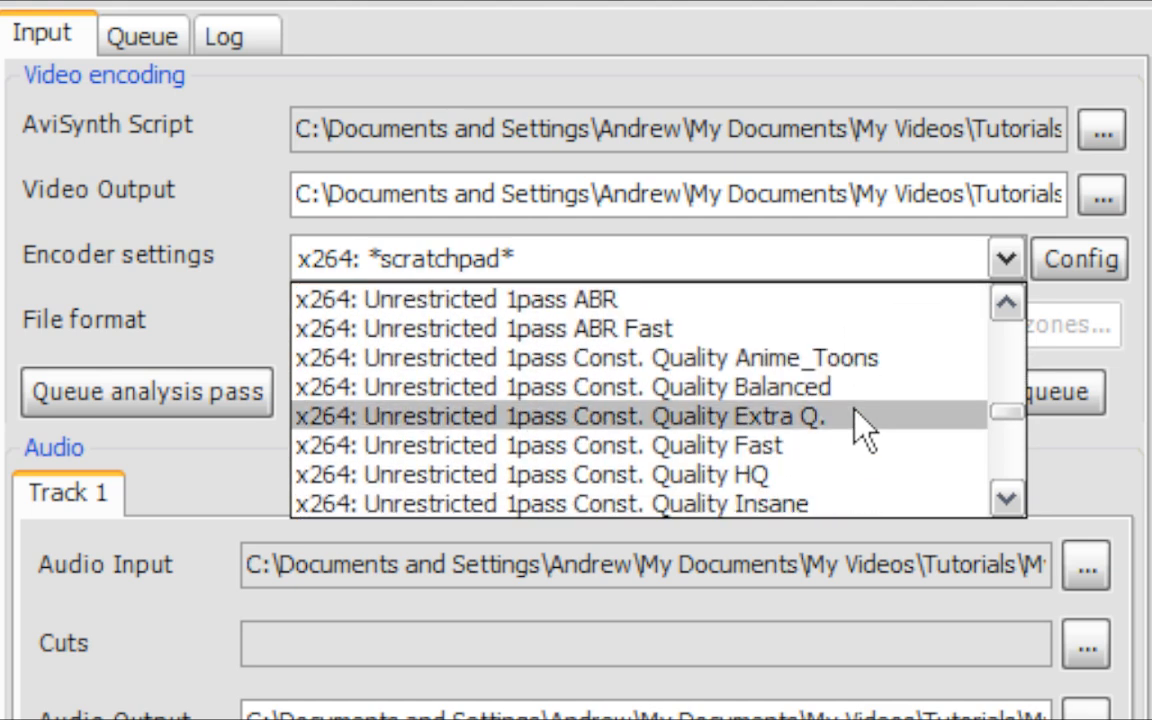
pyautogui.scroll(-3)
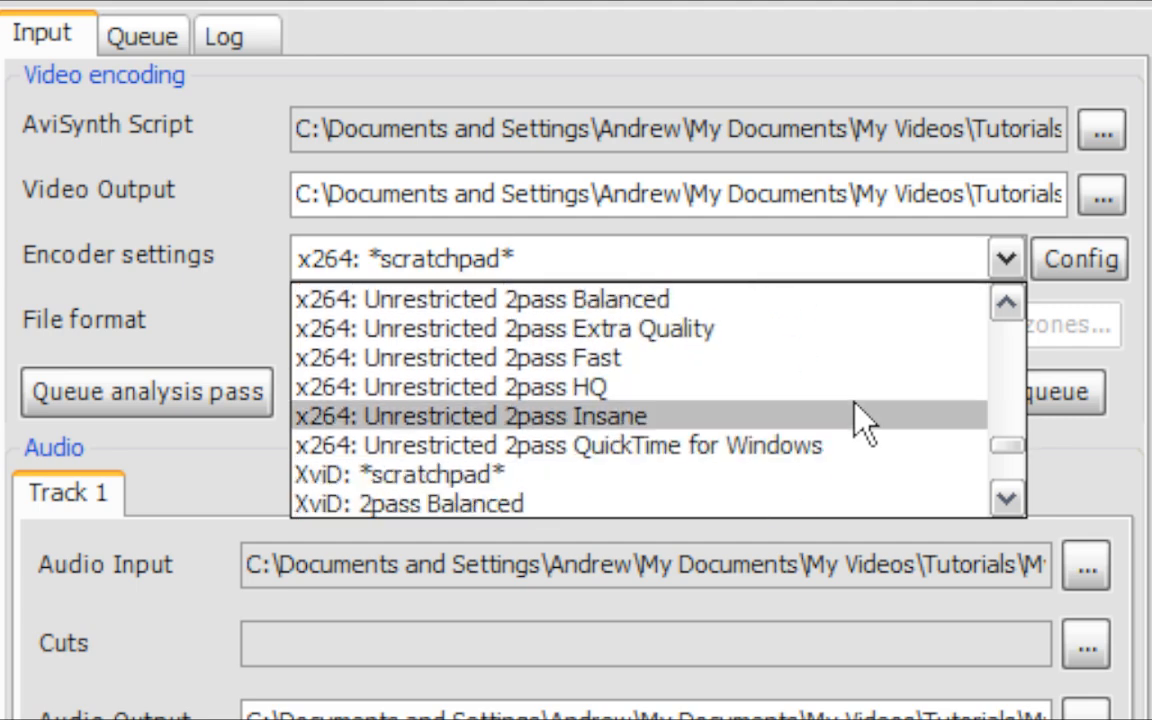
pyautogui.moveTo(881, 437)
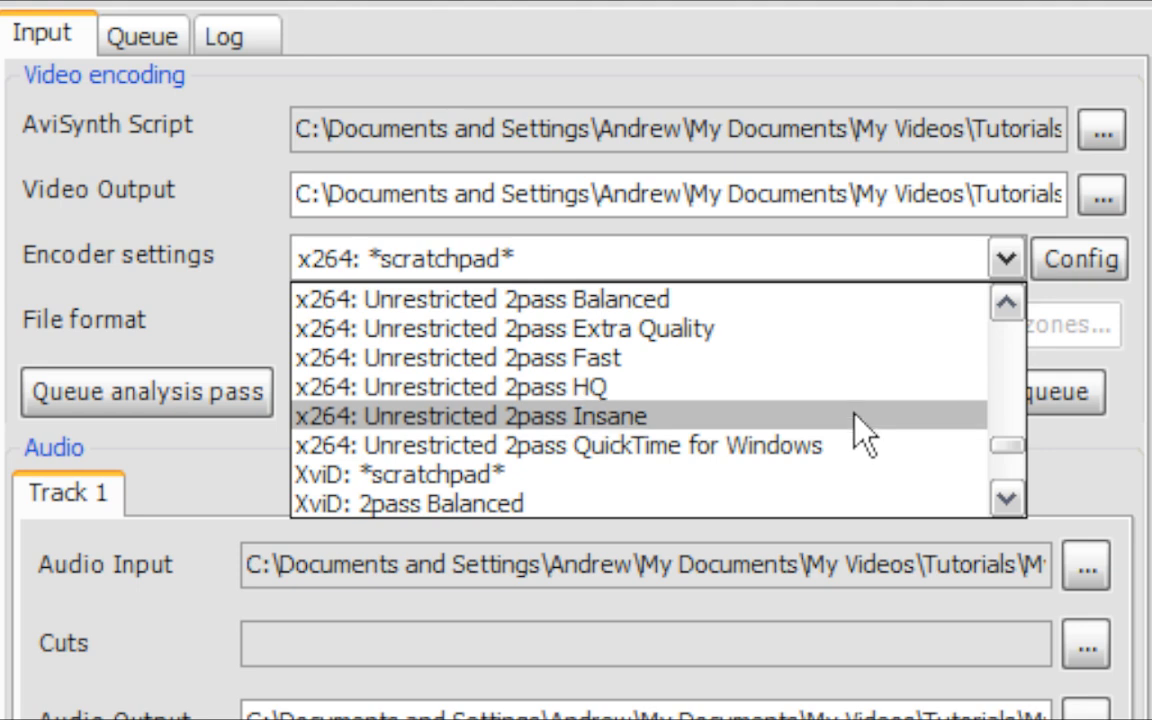
pyautogui.moveTo(1020, 455)
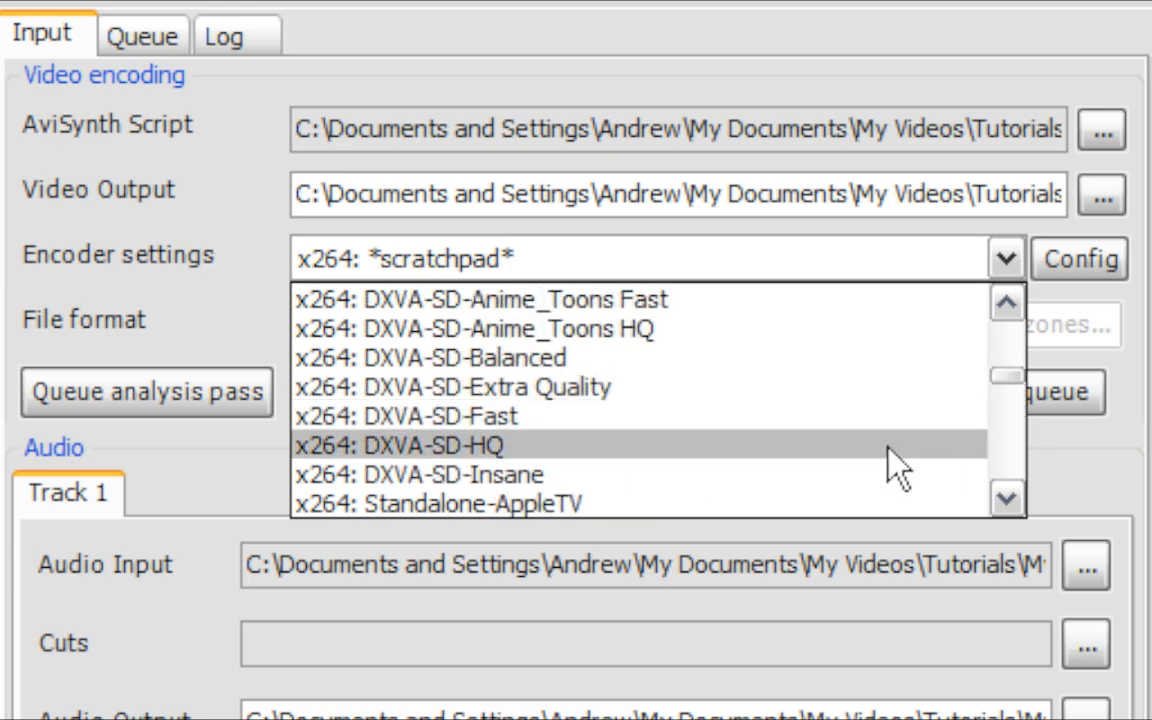
pyautogui.moveTo(880, 475)
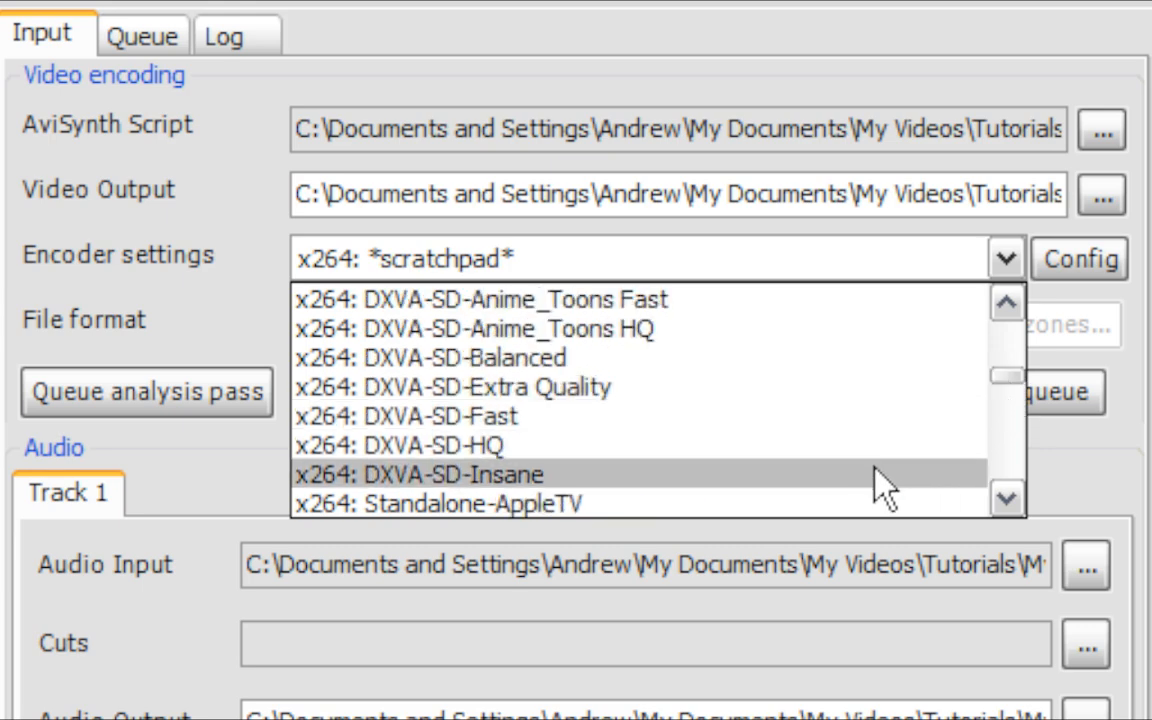
pyautogui.scroll(3)
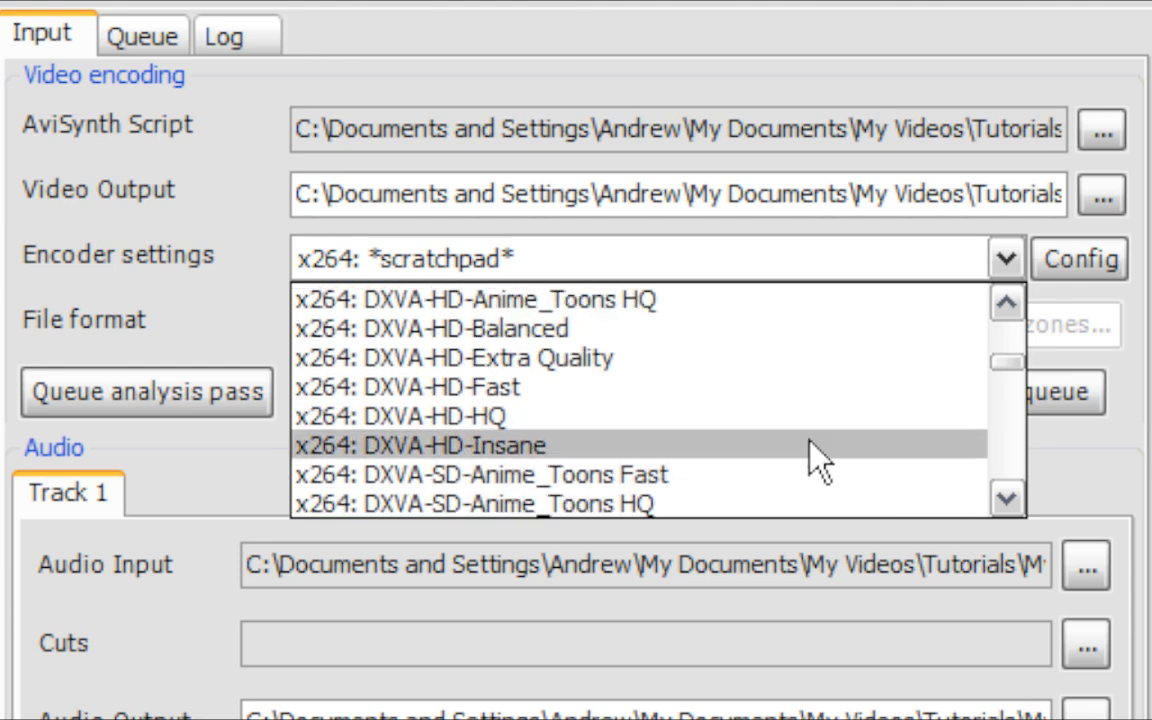
pyautogui.scroll(-3)
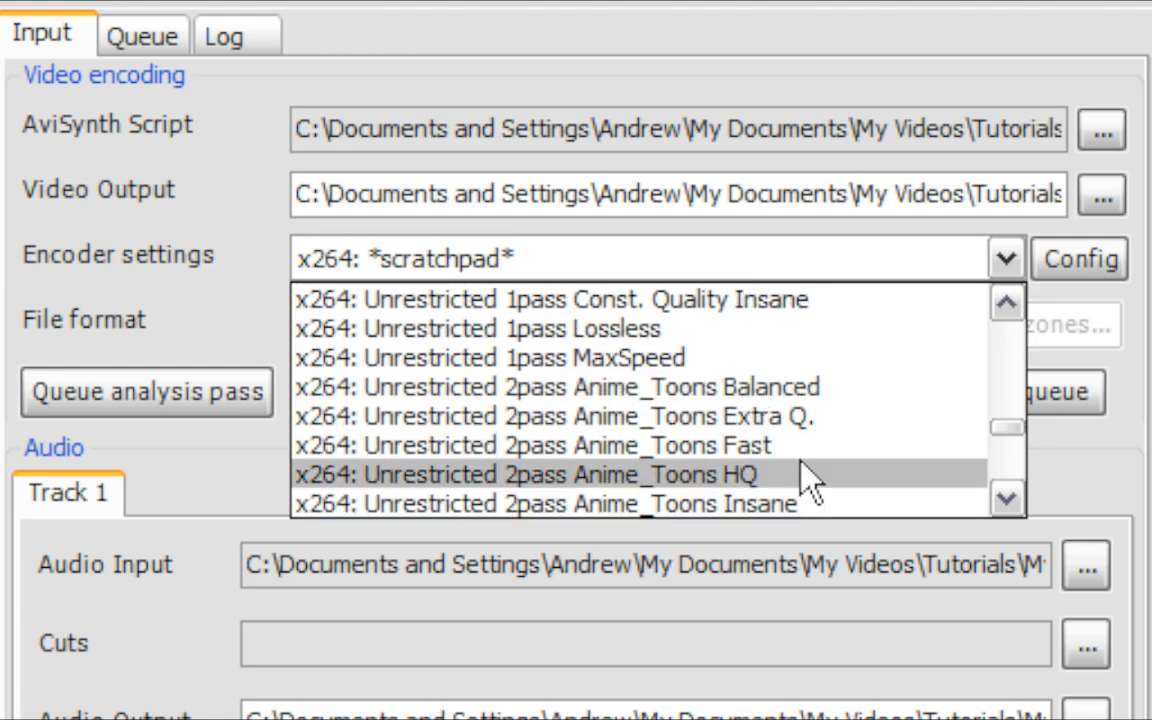
pyautogui.scroll(-3)
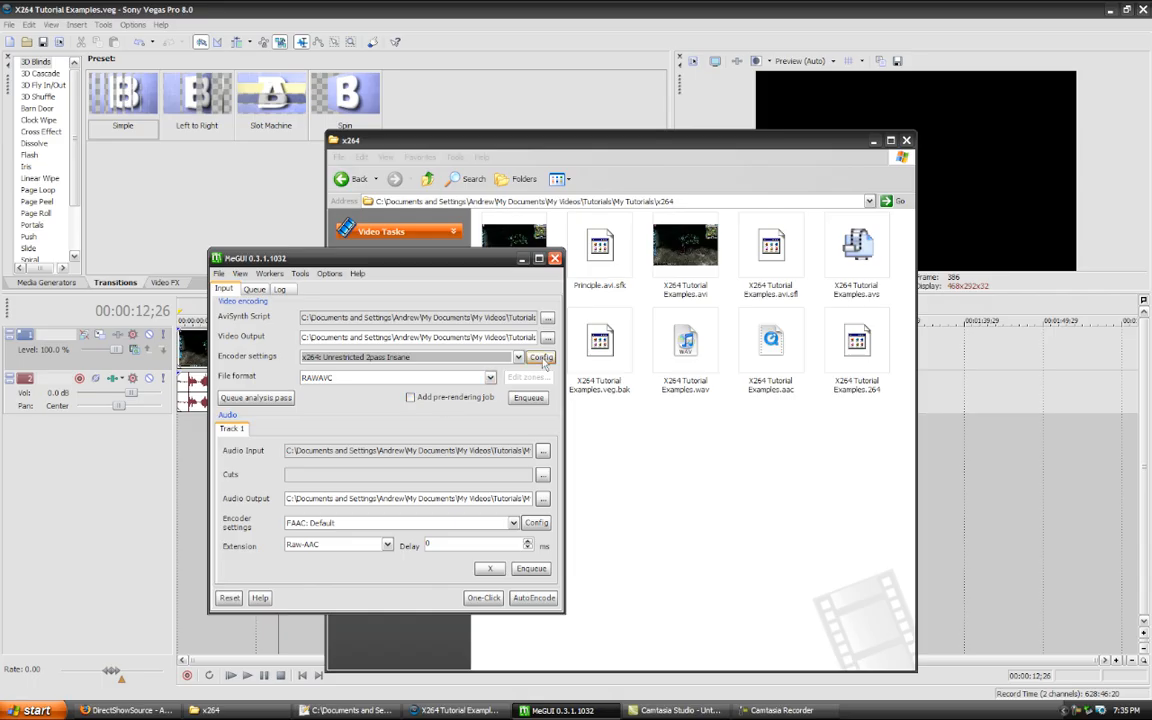
# Step: Raise the x264 target bitrate from 1000 to 3000 and accept the configuration
pyautogui.click(540, 357)
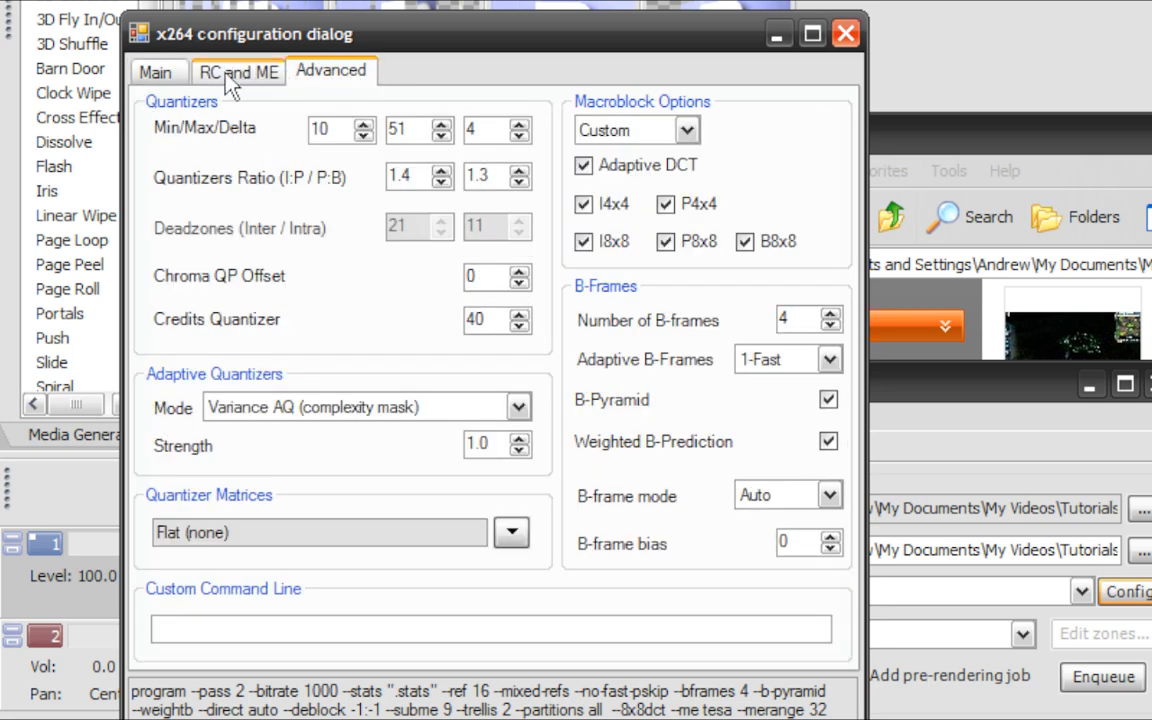
pyautogui.moveTo(822, 490)
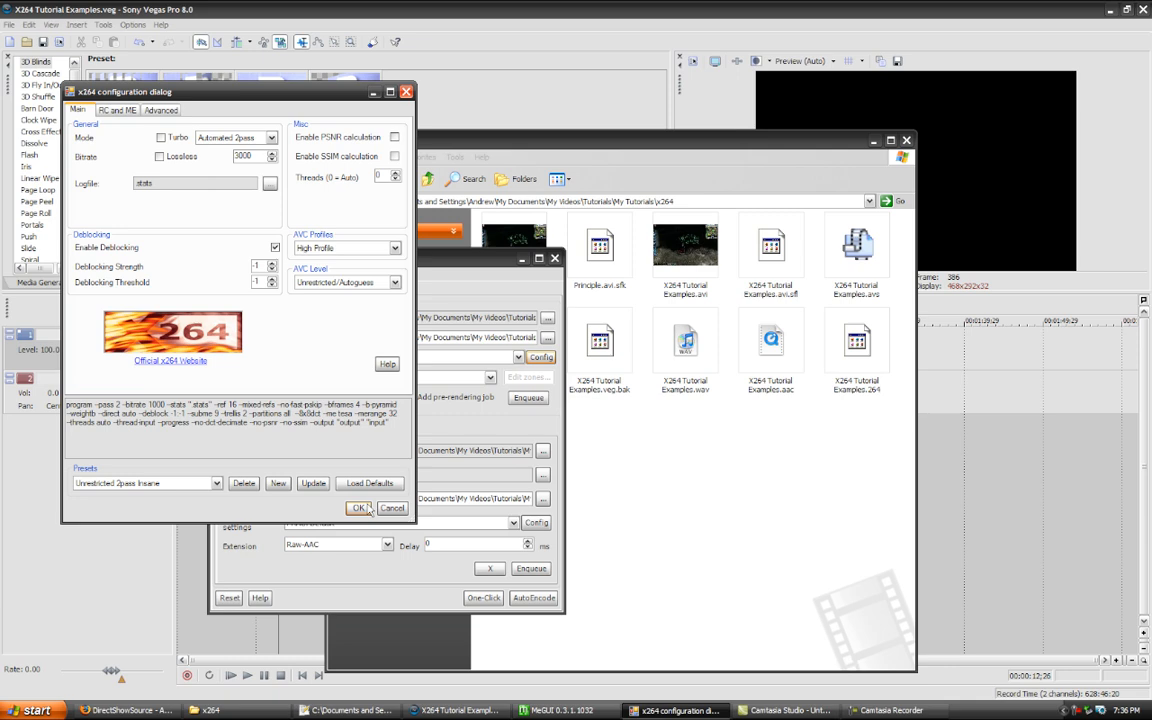
pyautogui.click(359, 507)
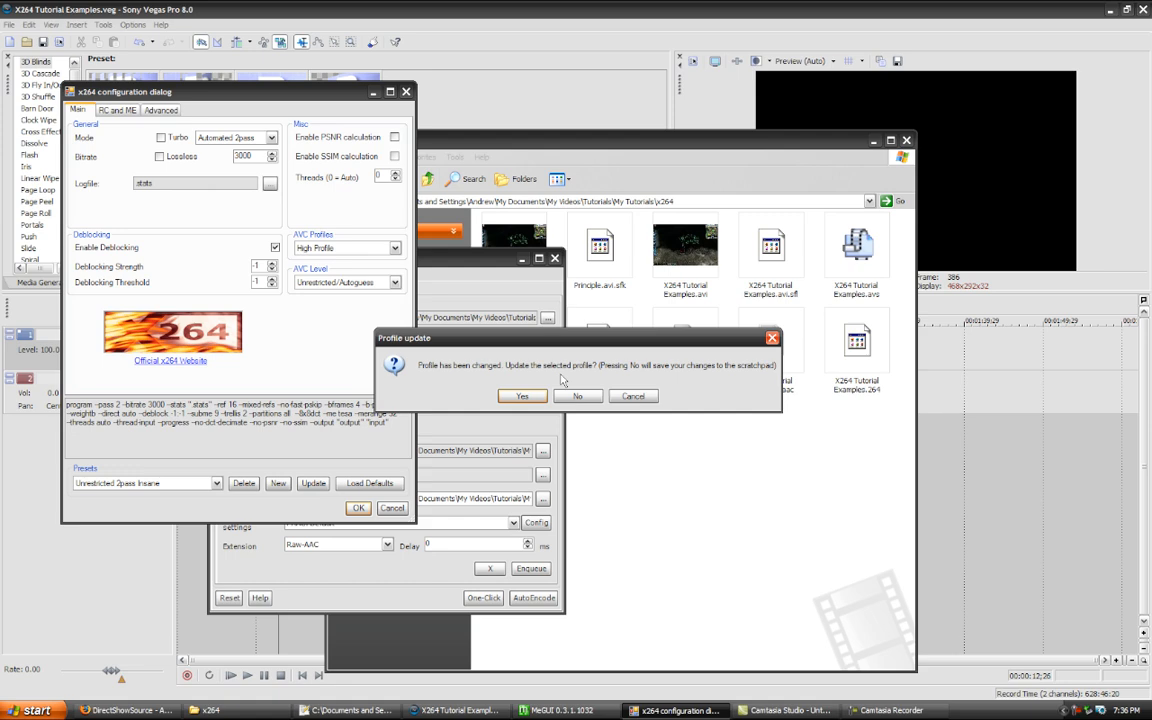
# Step: Keep the x264 edits in the scratchpad profile and confirm RAWAVC as video output format
pyautogui.click(577, 395)
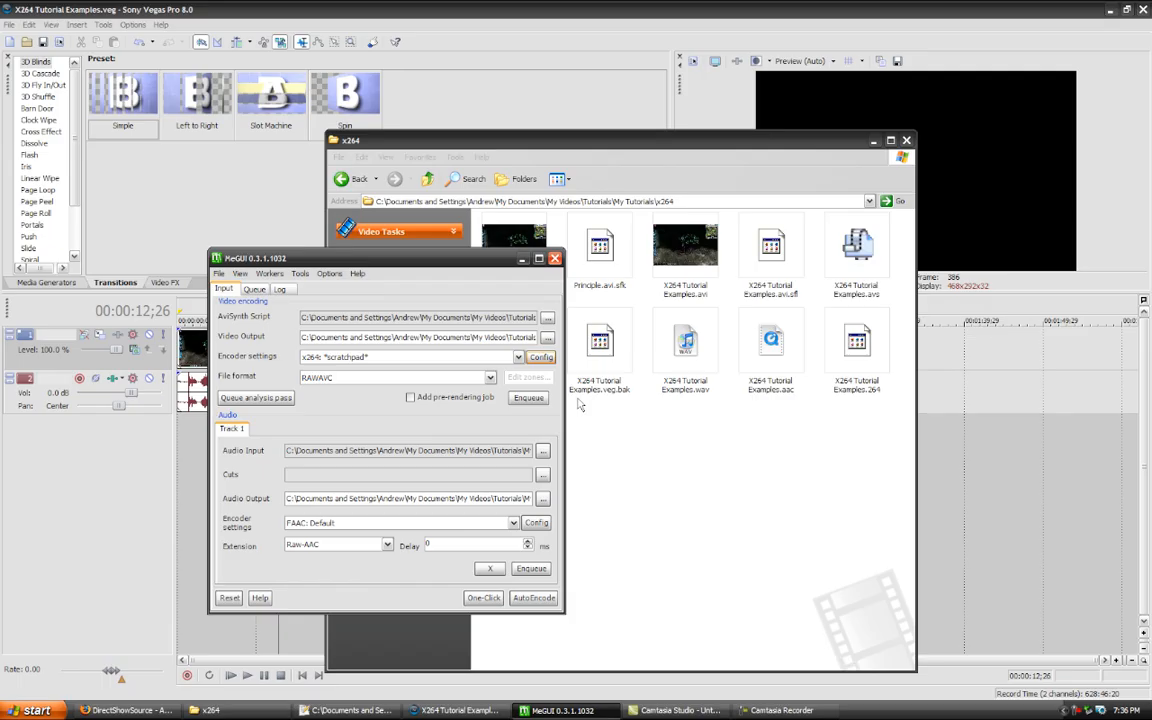
pyautogui.click(490, 377)
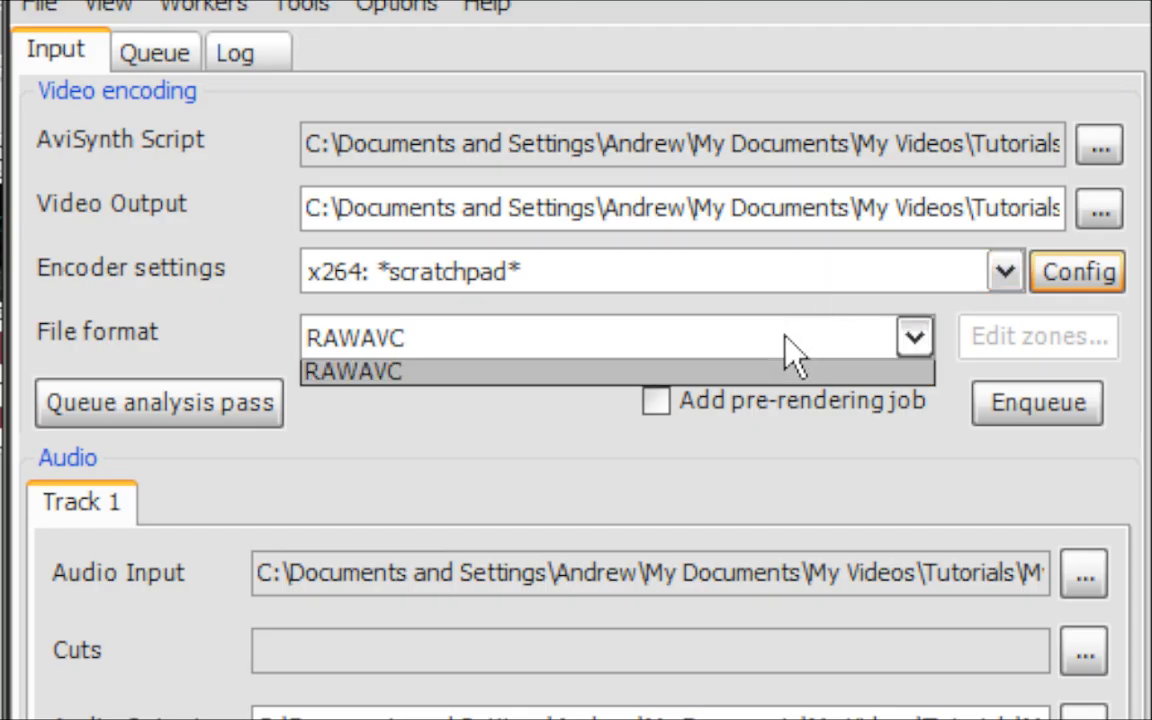
pyautogui.click(911, 336)
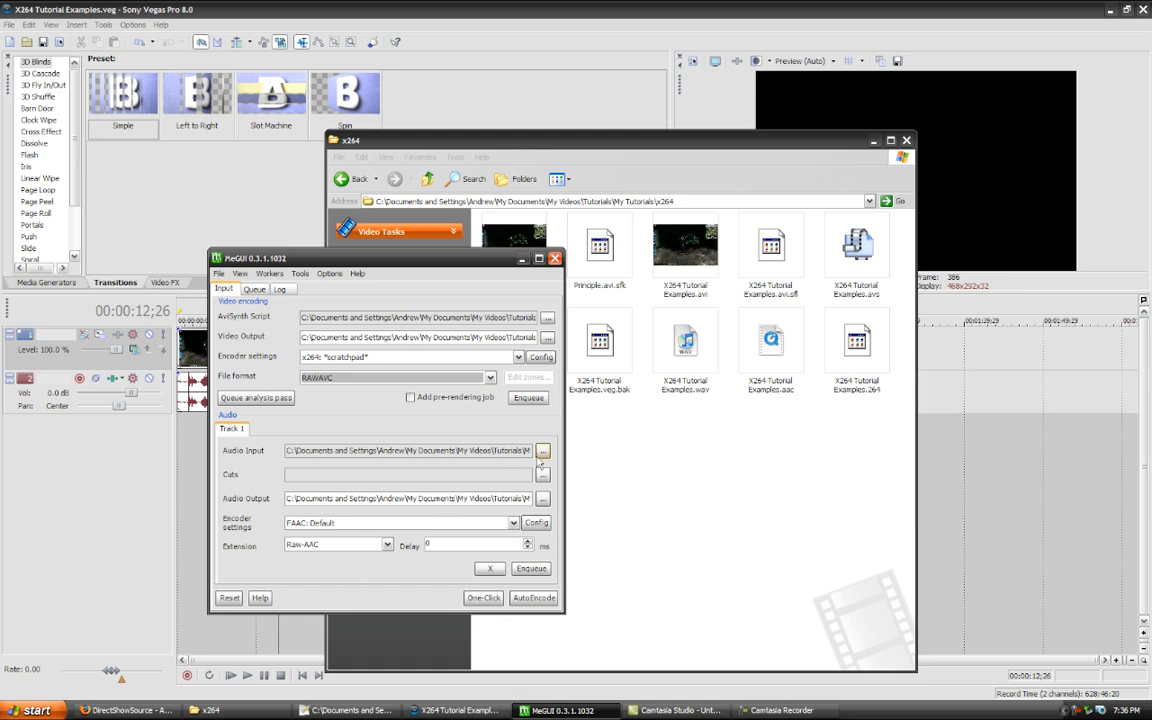
pyautogui.click(543, 450)
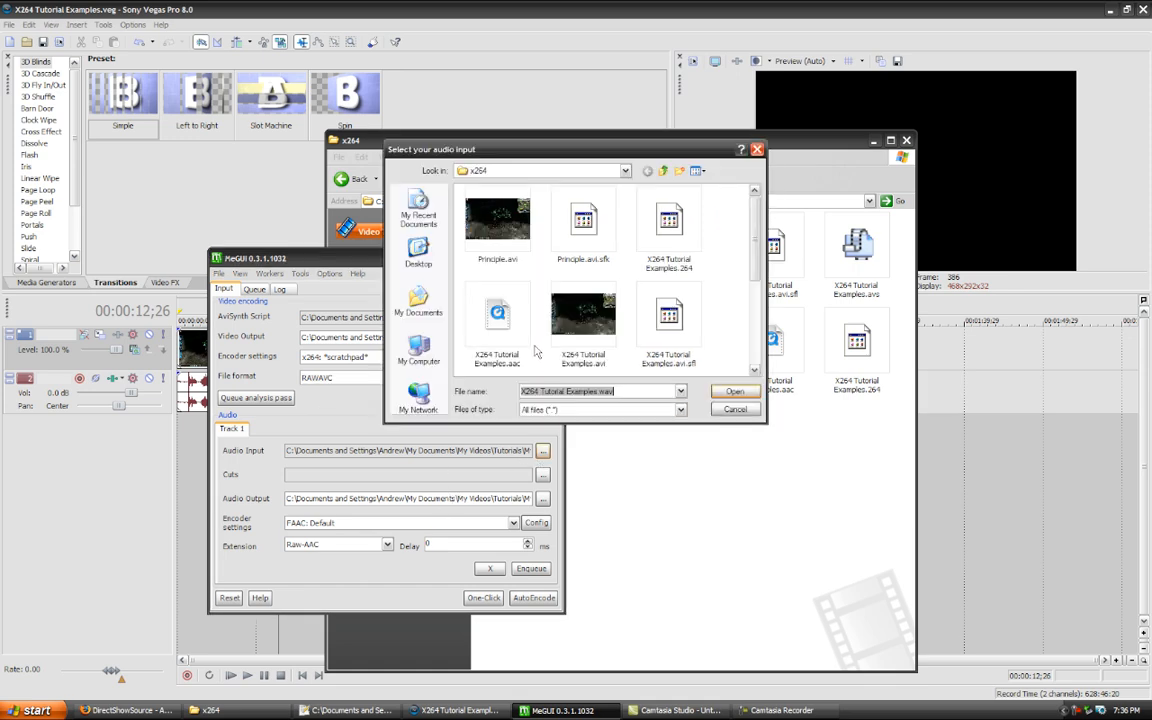
# Step: Close the audio file chooser and keep FAAC: Default after browsing the audio presets
pyautogui.scroll(-3)
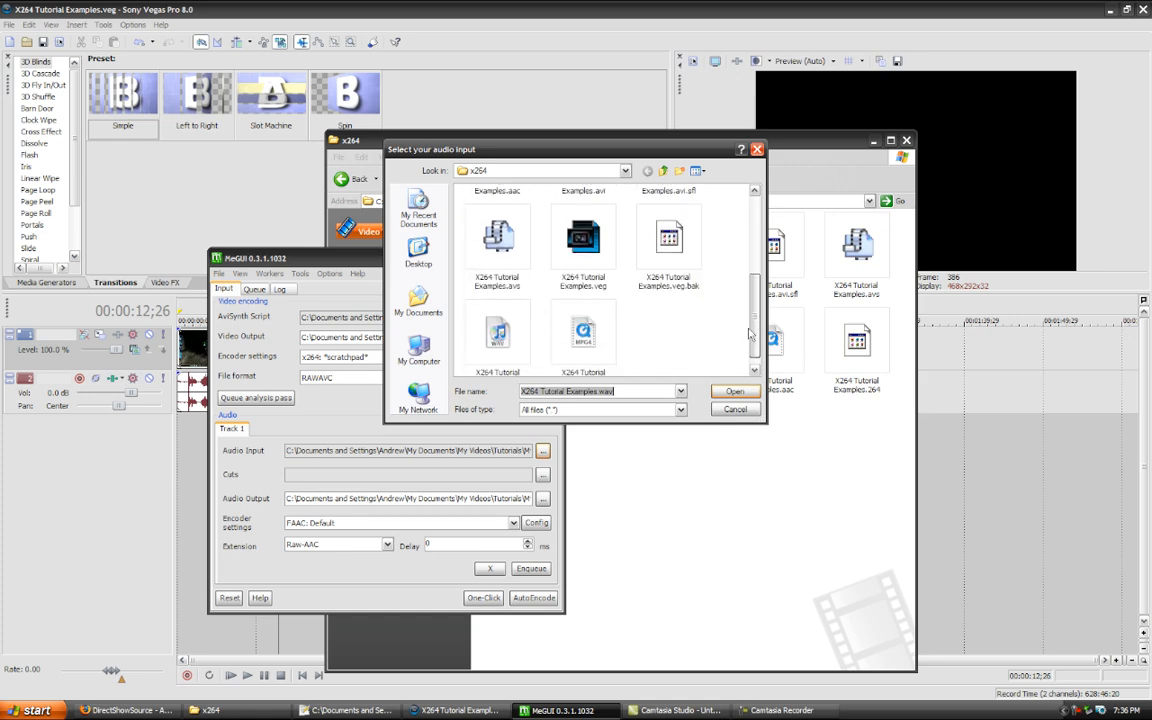
pyautogui.click(734, 391)
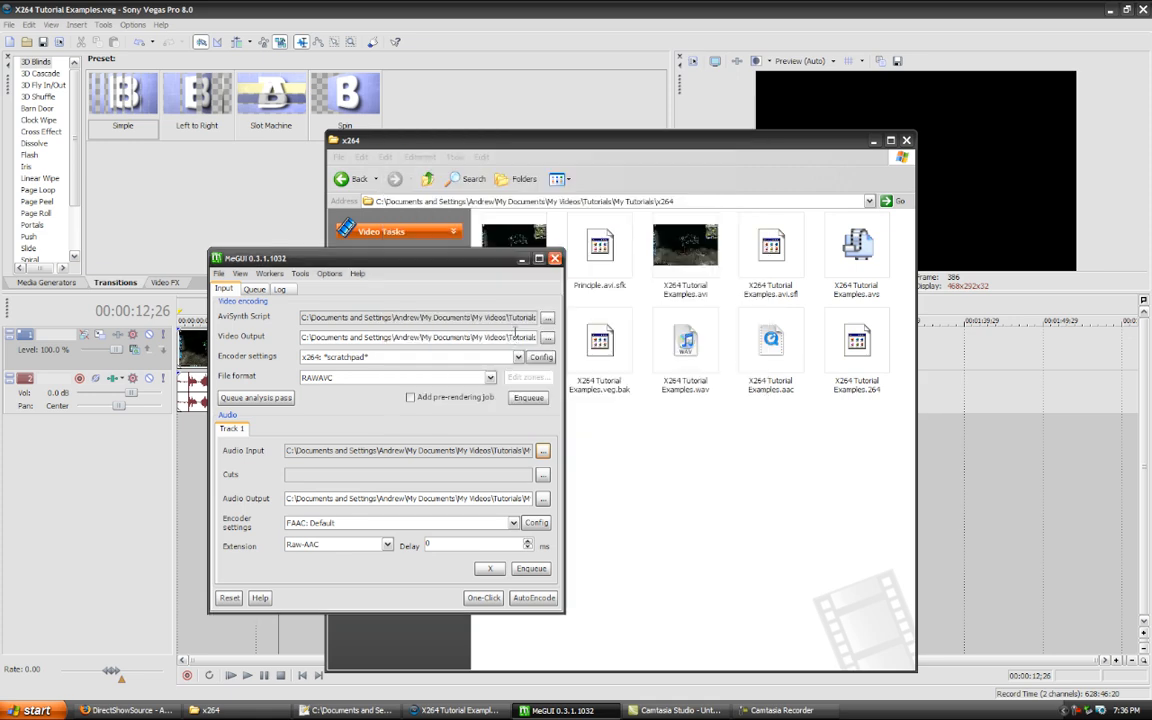
pyautogui.click(513, 522)
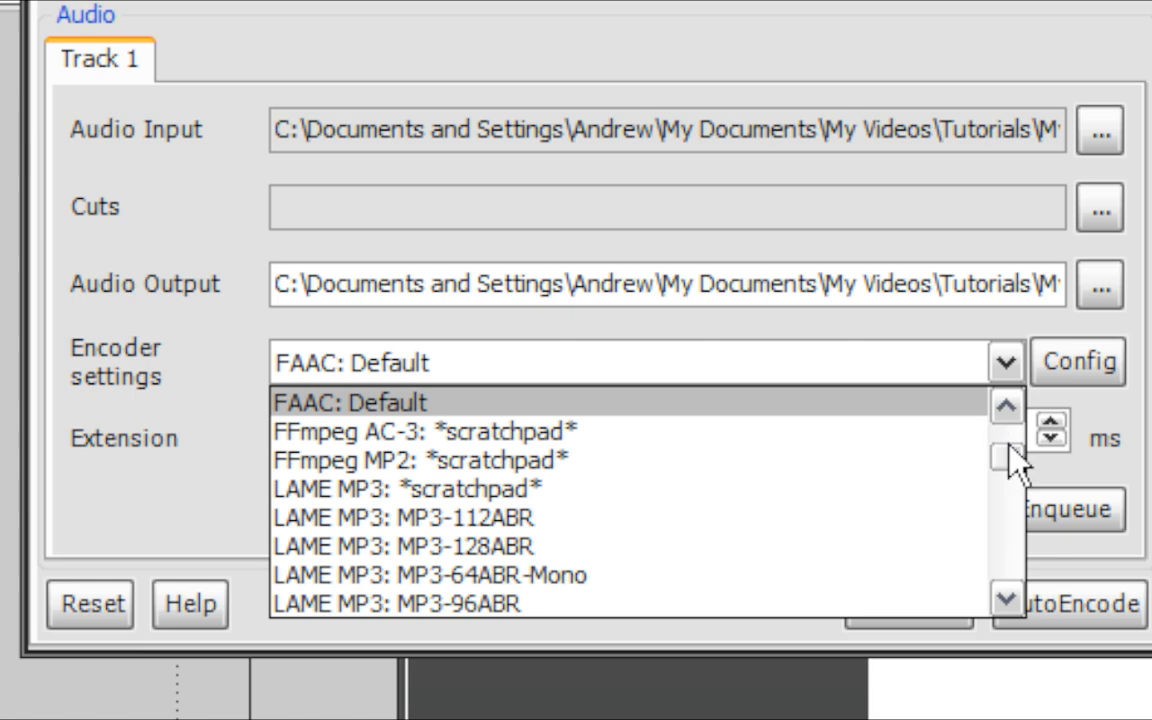
pyautogui.scroll(3)
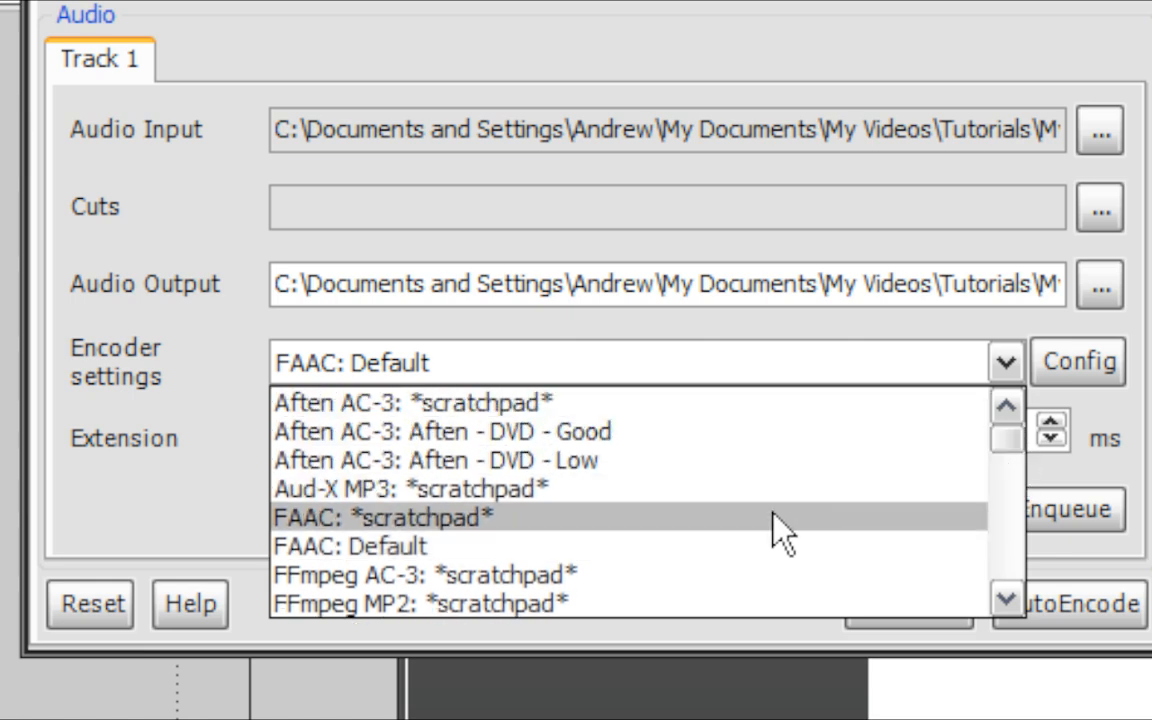
pyautogui.scroll(-3)
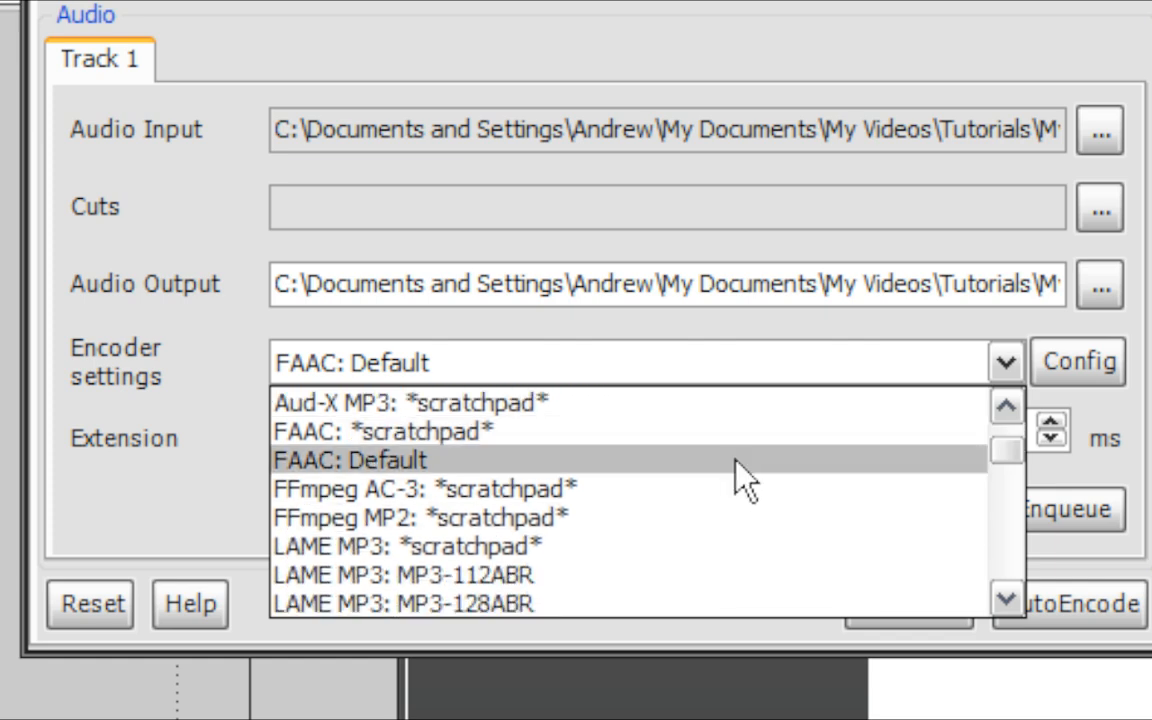
pyautogui.moveTo(740, 485)
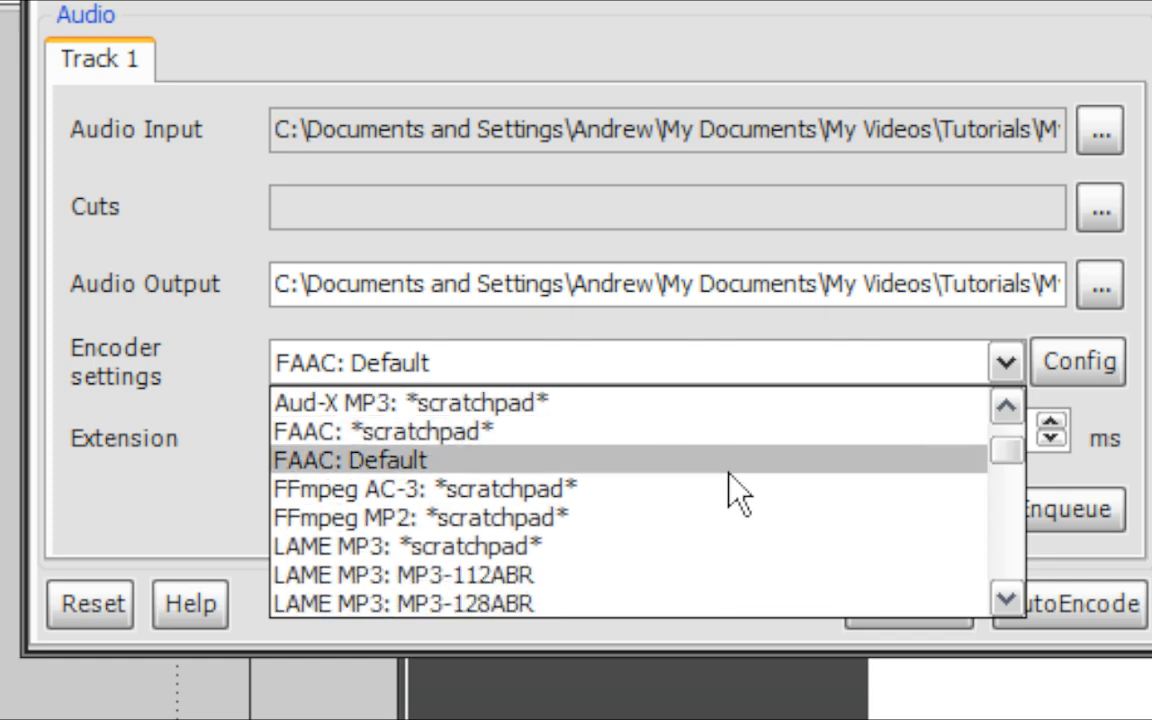
pyautogui.scroll(-3)
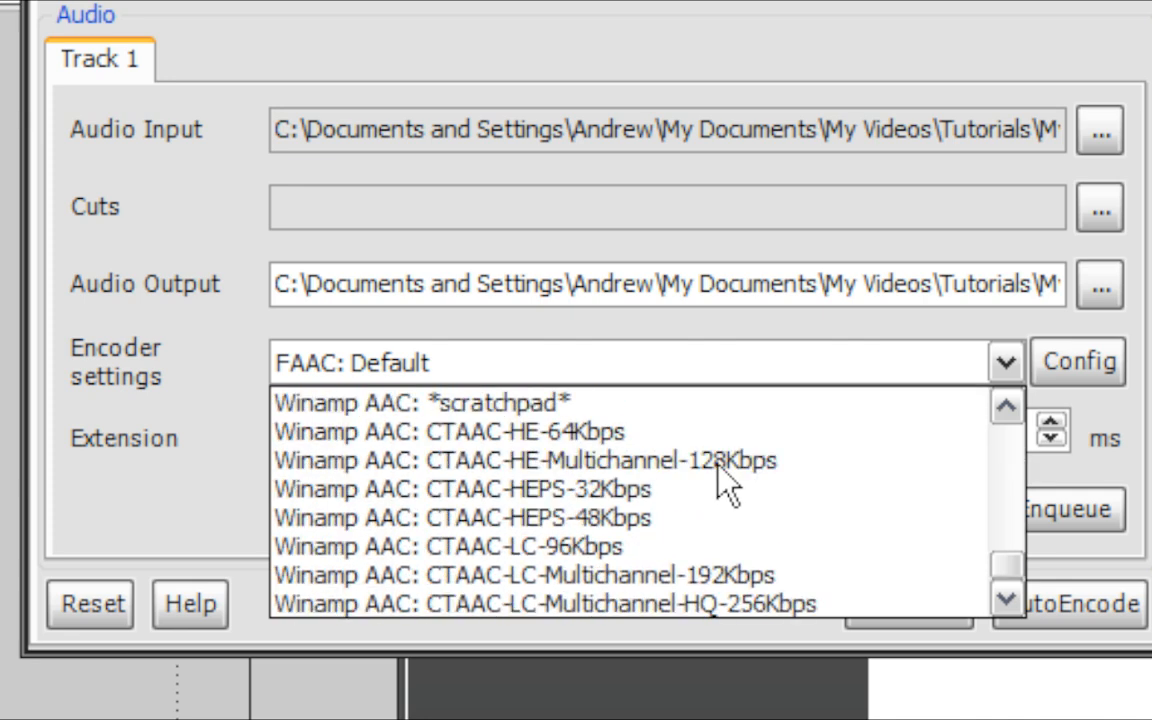
pyautogui.scroll(3)
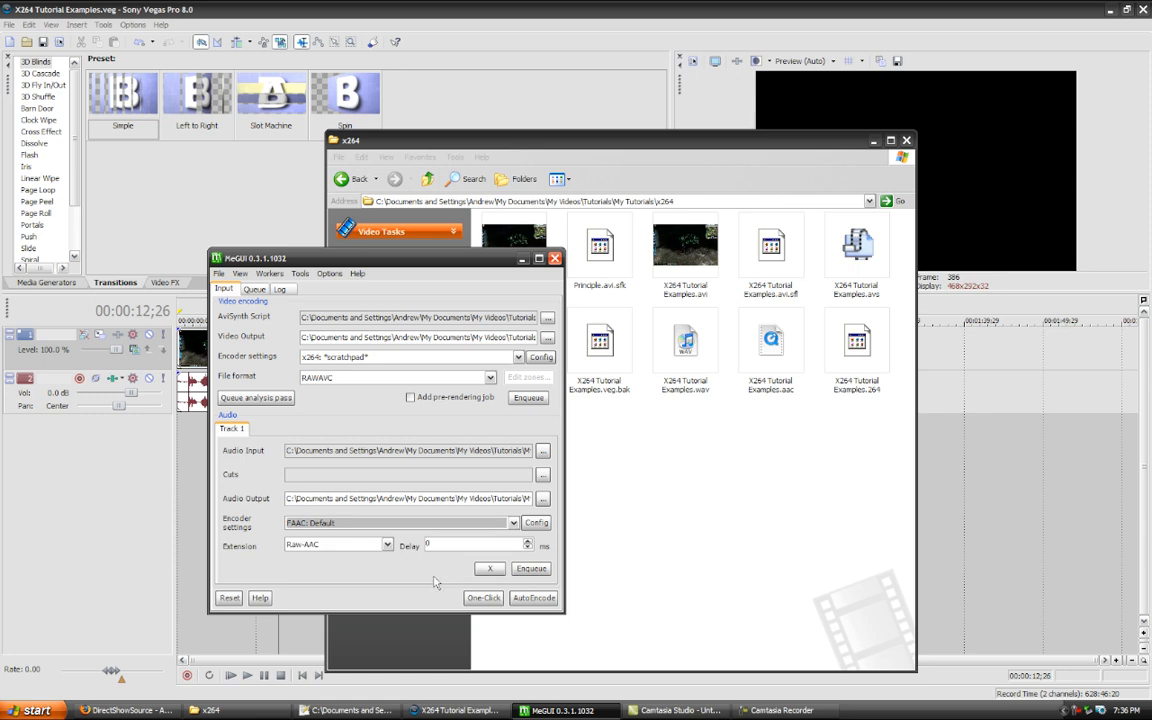
pyautogui.click(537, 522)
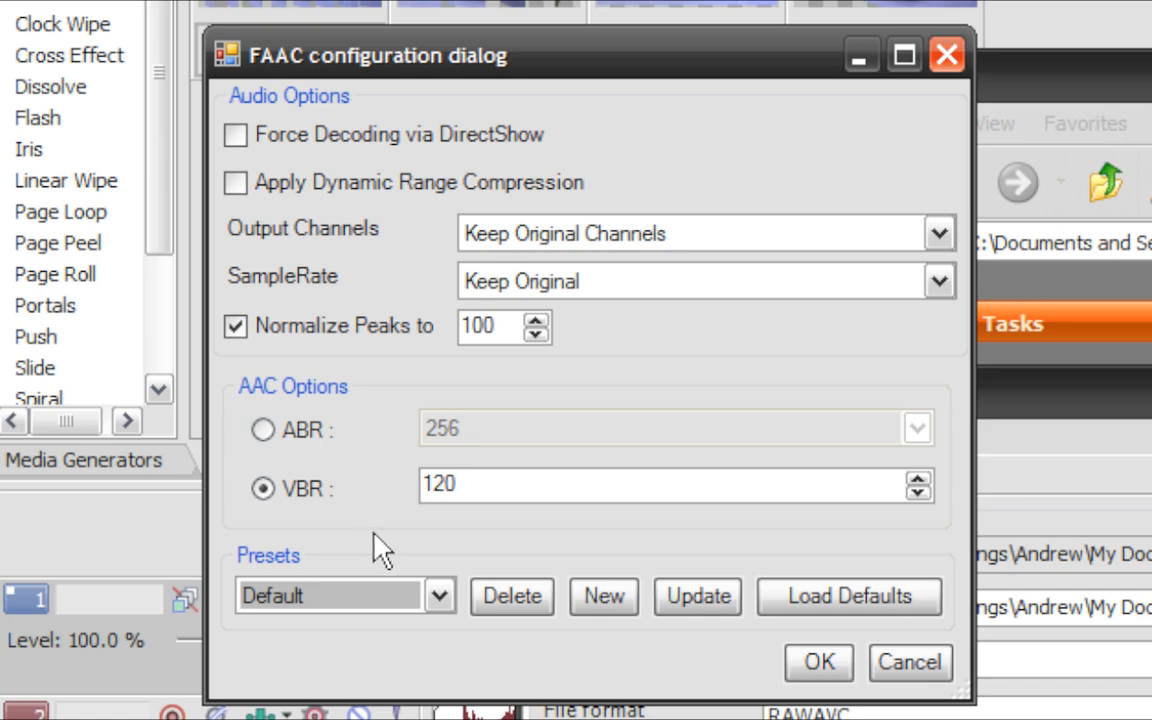
pyautogui.click(902, 55)
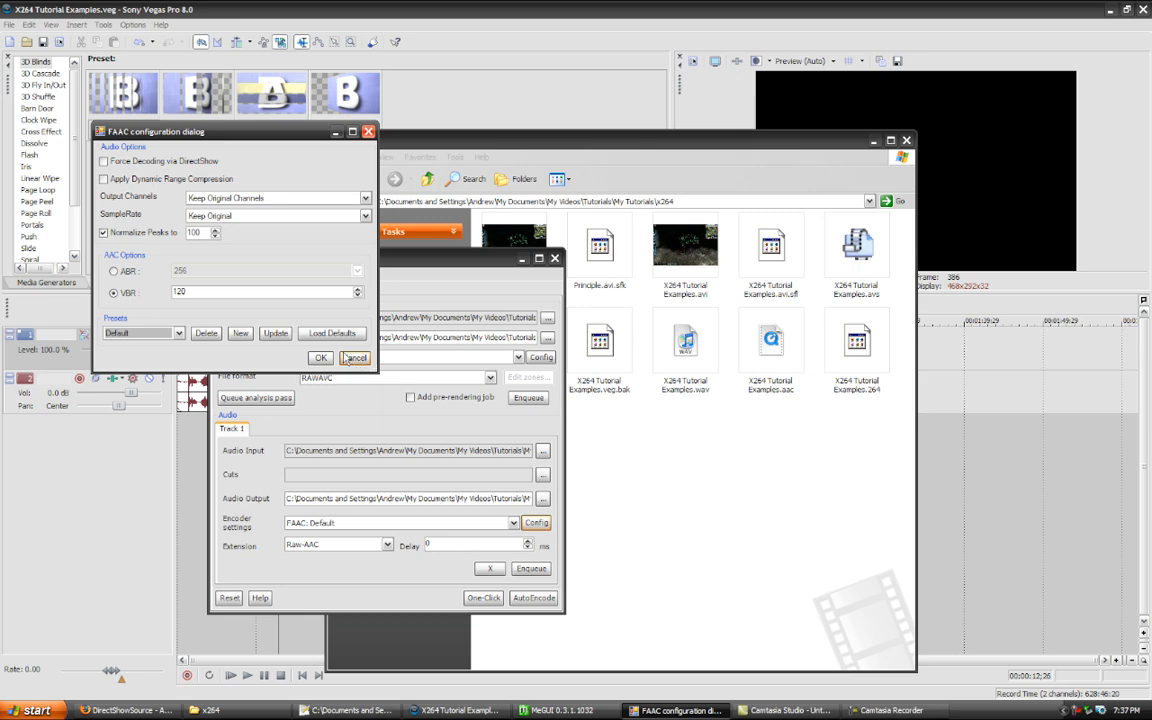
pyautogui.click(320, 358)
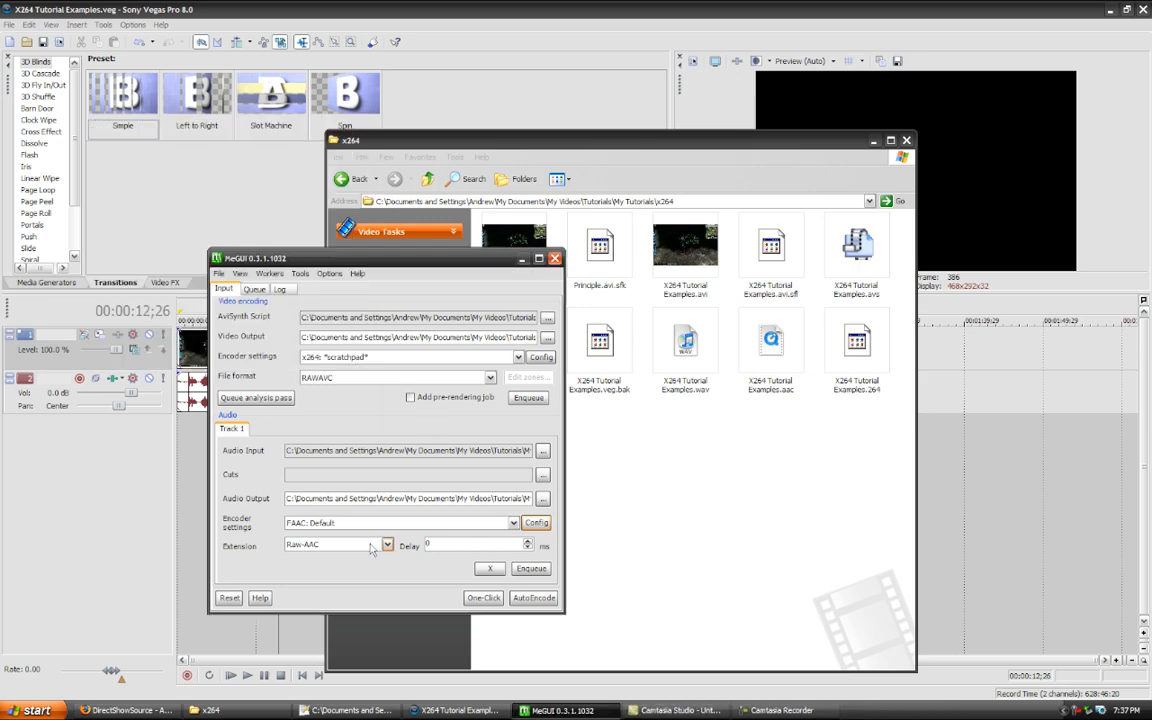
pyautogui.click(387, 544)
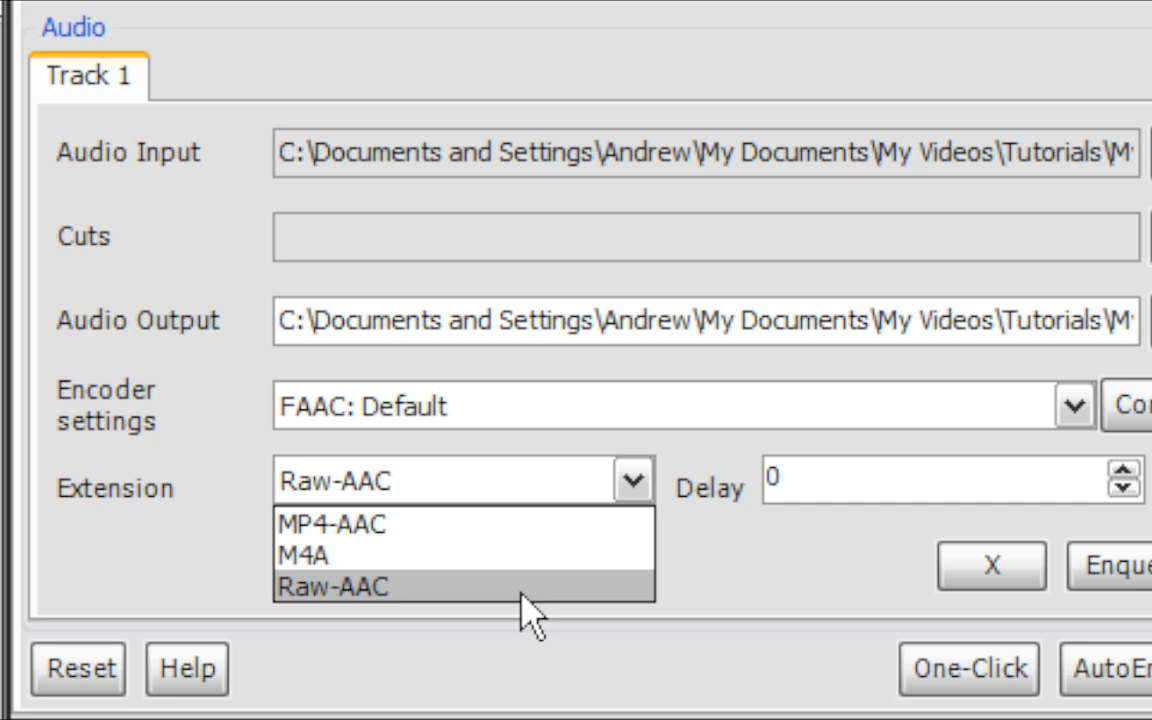
# Step: Queue the Raw-AAC audio encode and the x264 video encode, acknowledging the YV12 notice
pyautogui.click(333, 587)
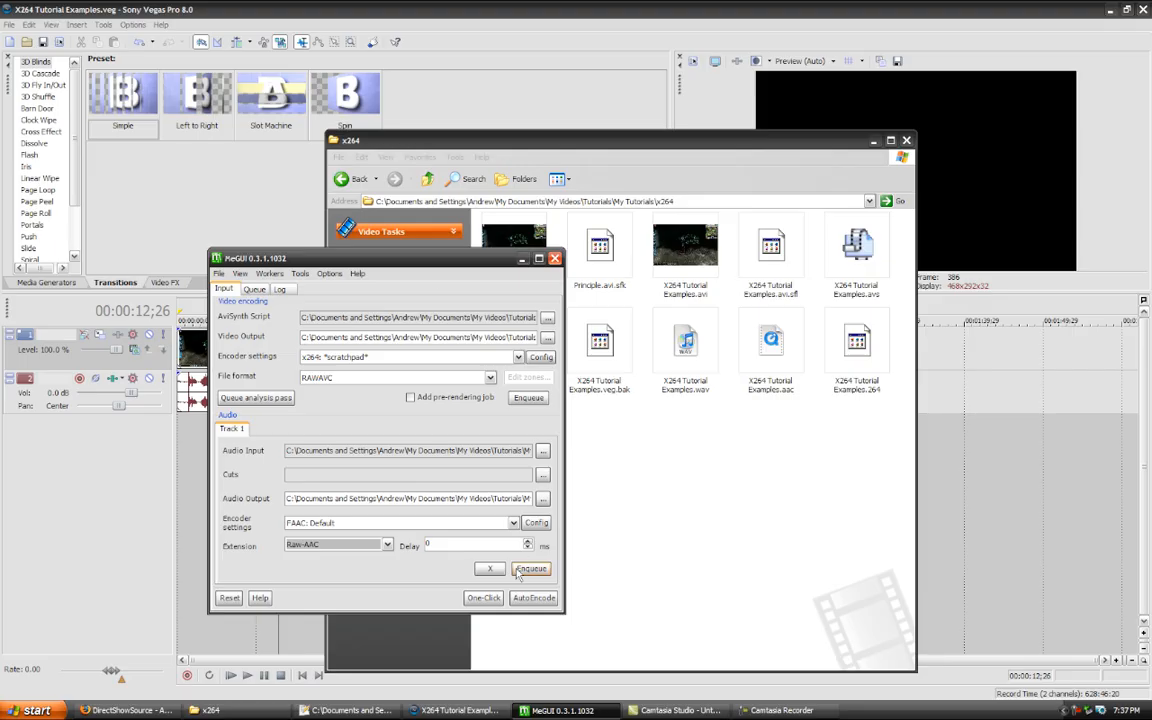
pyautogui.moveTo(530, 398)
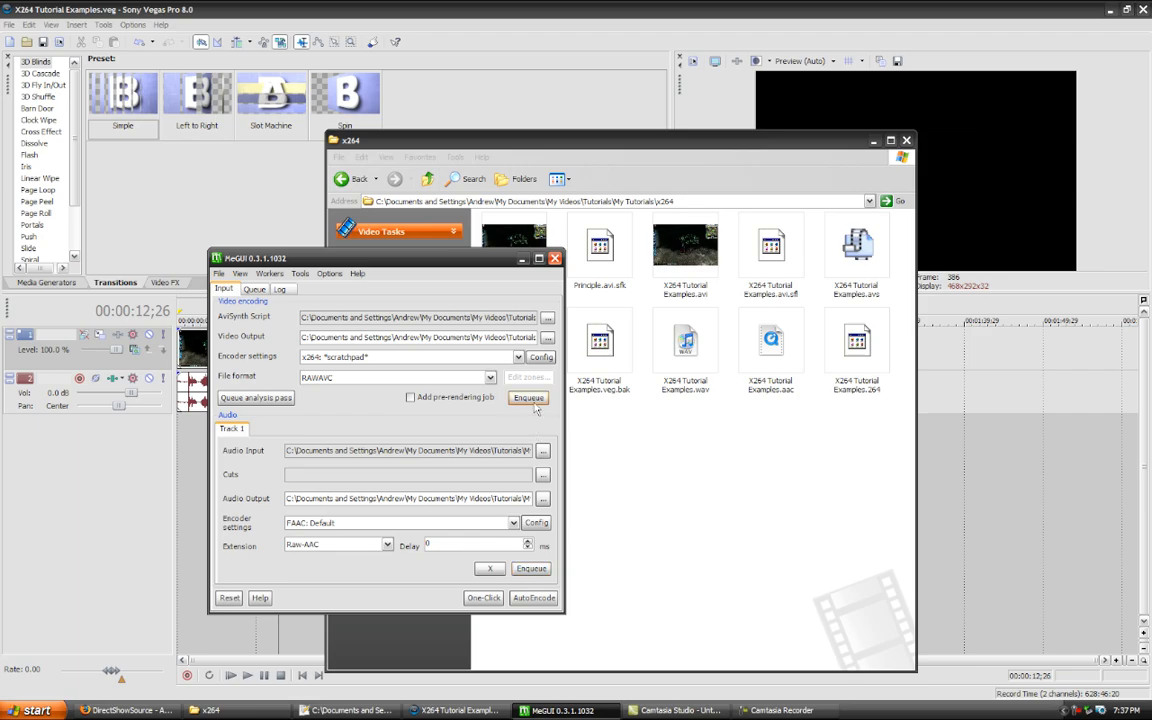
pyautogui.click(528, 398)
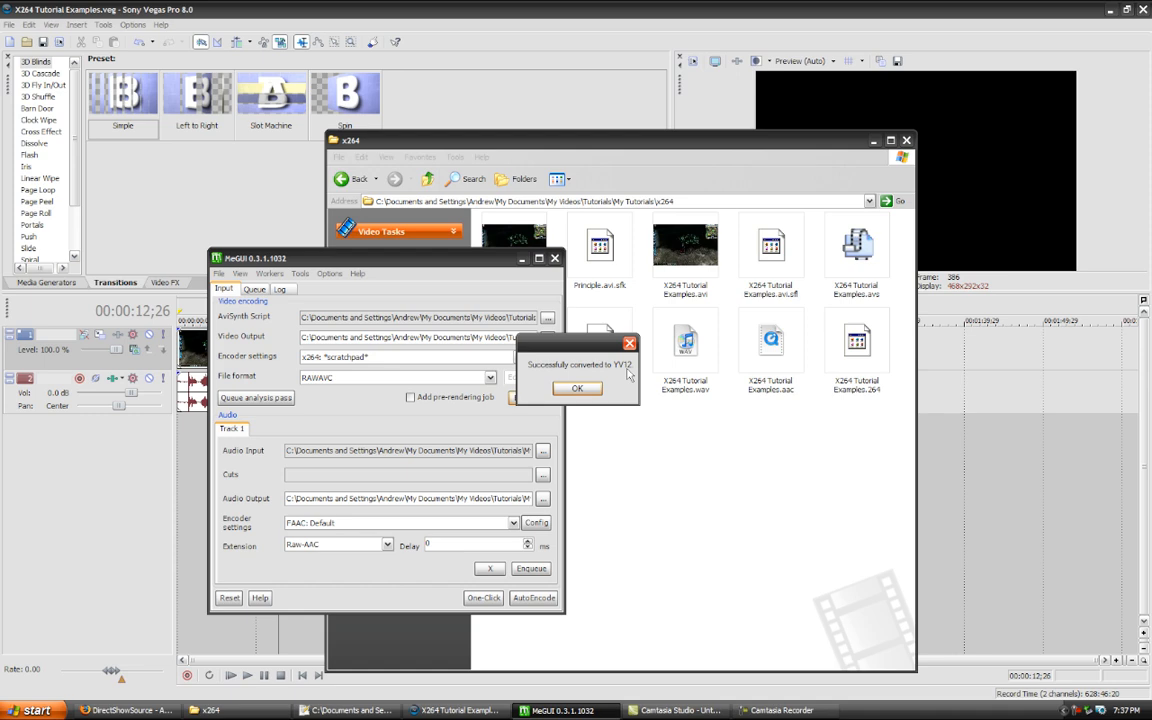
pyautogui.moveTo(613, 399)
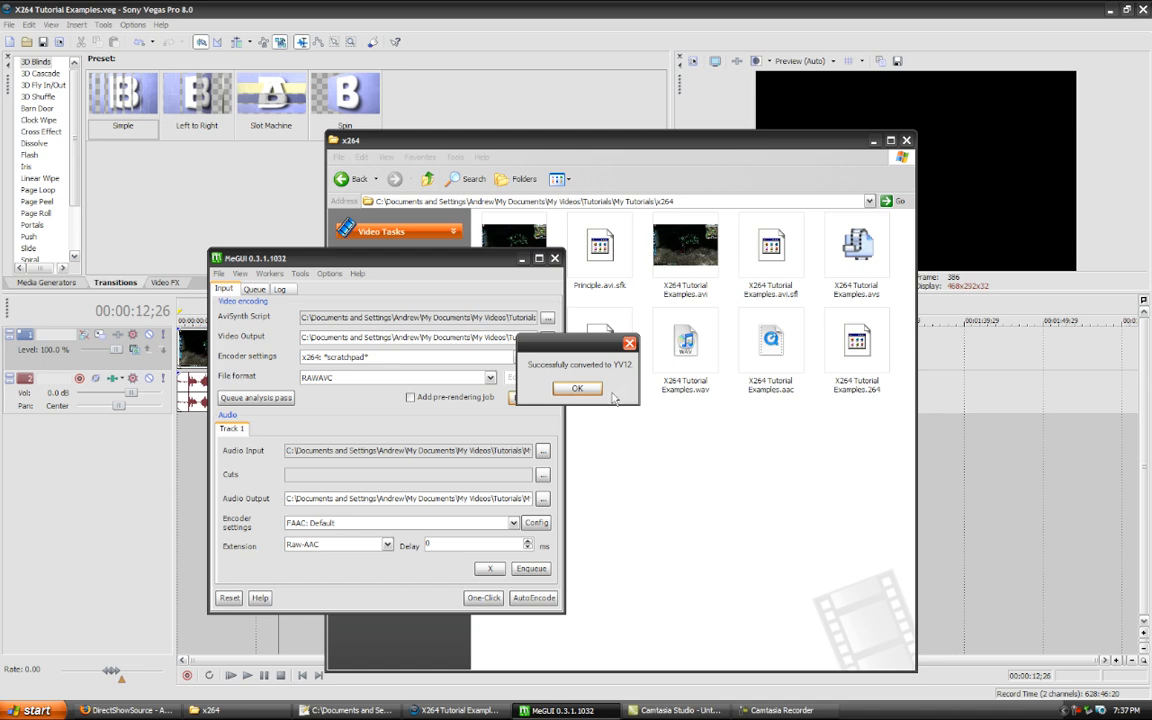
pyautogui.moveTo(625, 370)
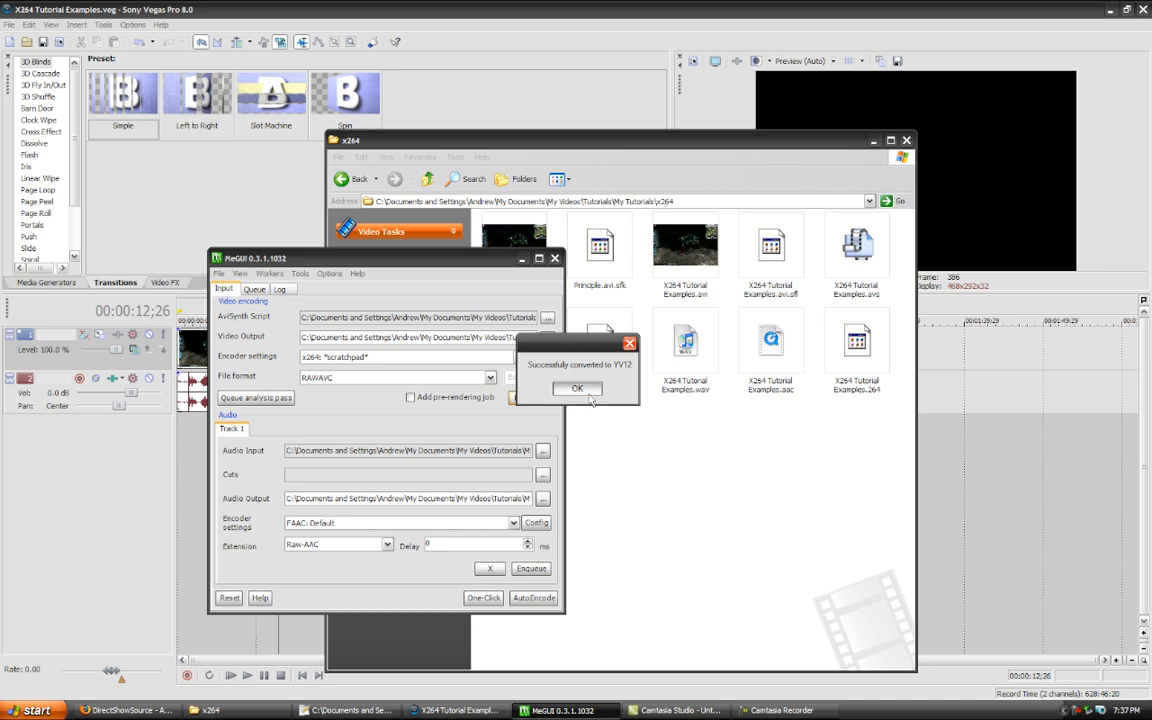
pyautogui.click(577, 388)
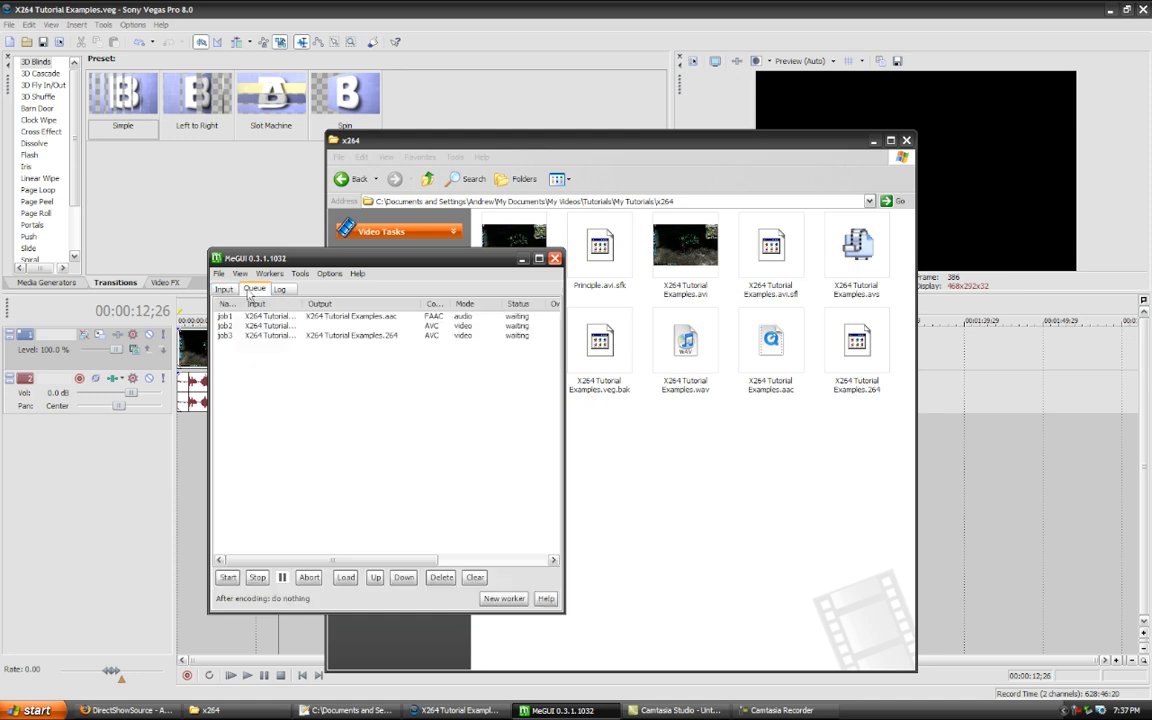
pyautogui.moveTo(335, 428)
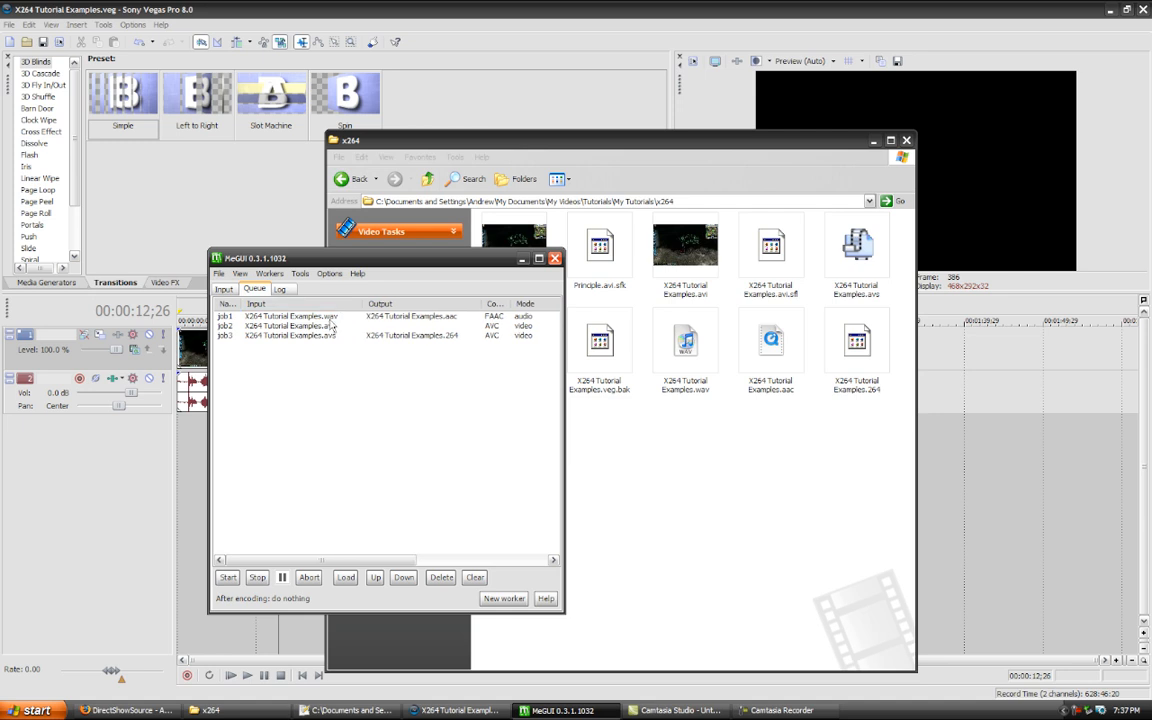
# Step: Clear the FAAC audio job and both AVC video passes from the queue
pyautogui.click(290, 316)
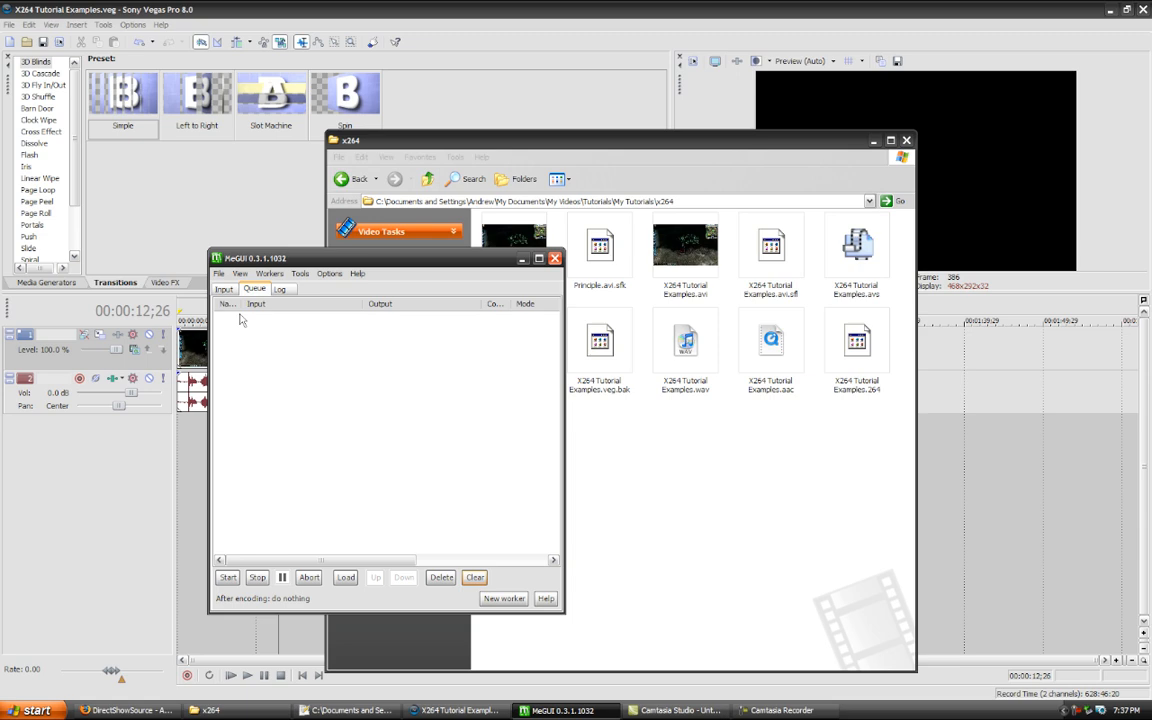
pyautogui.click(300, 273)
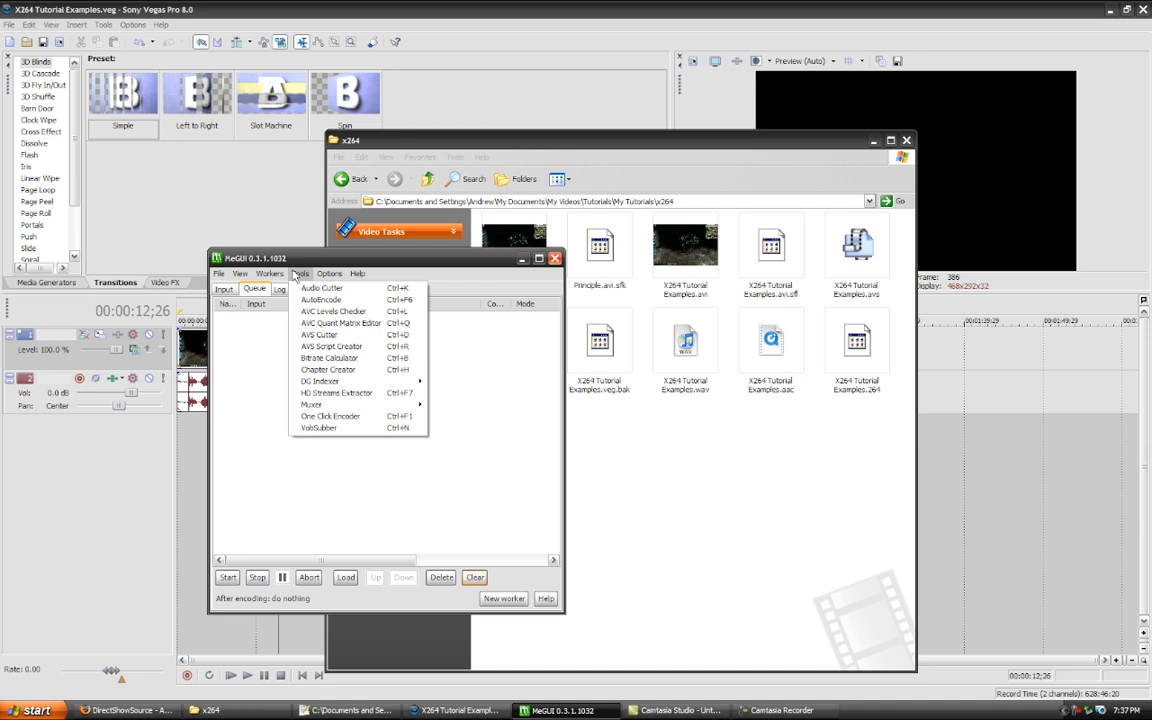
pyautogui.moveTo(420, 256)
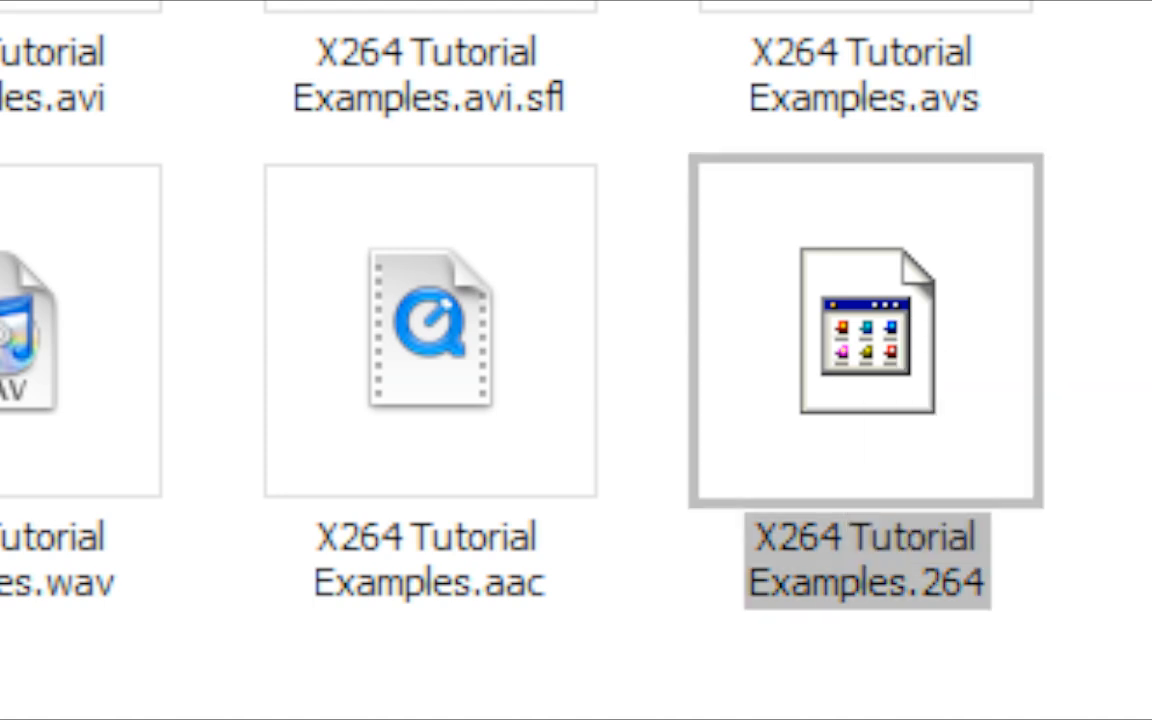
# Step: Select X264 Tutorial Examples.aac in the x264 folder to view its details, then return to MeGUI
pyautogui.click(430, 330)
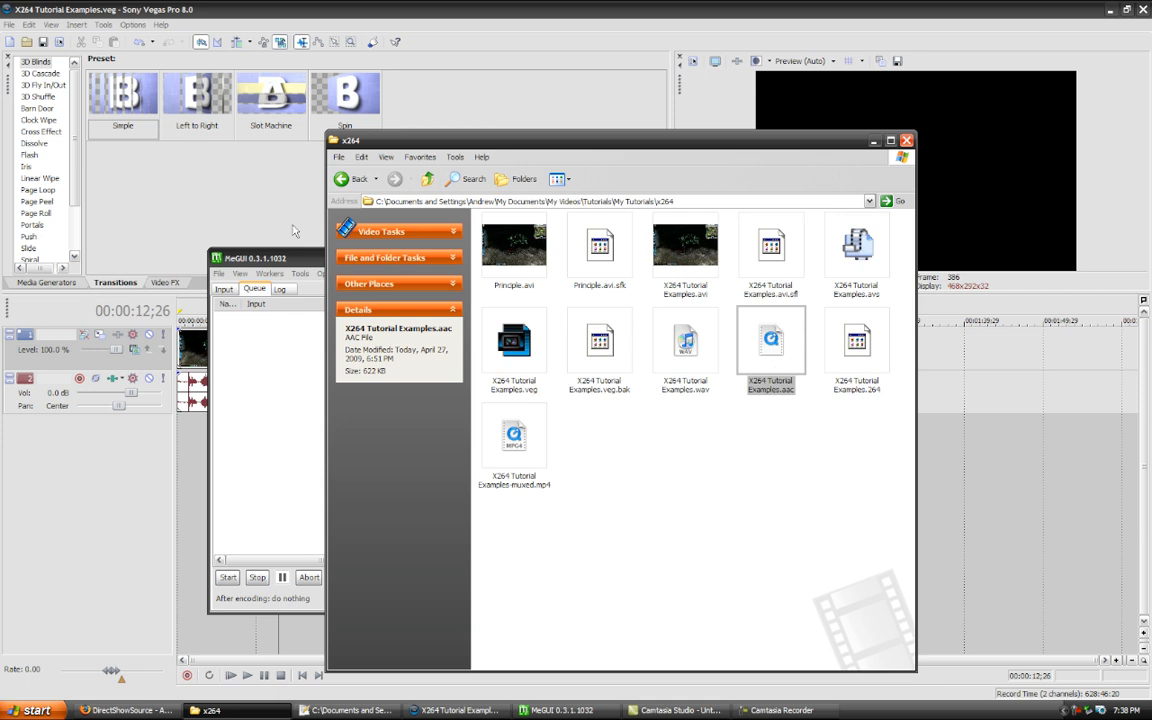
pyautogui.click(301, 273)
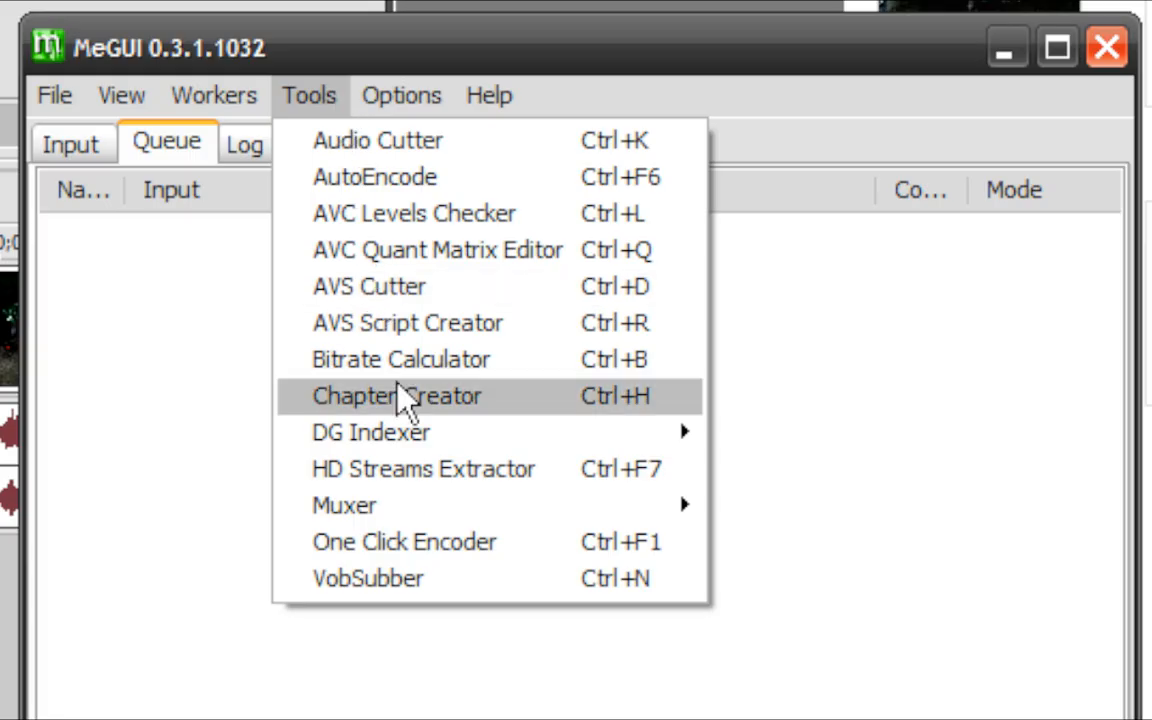
pyautogui.moveTo(344, 505)
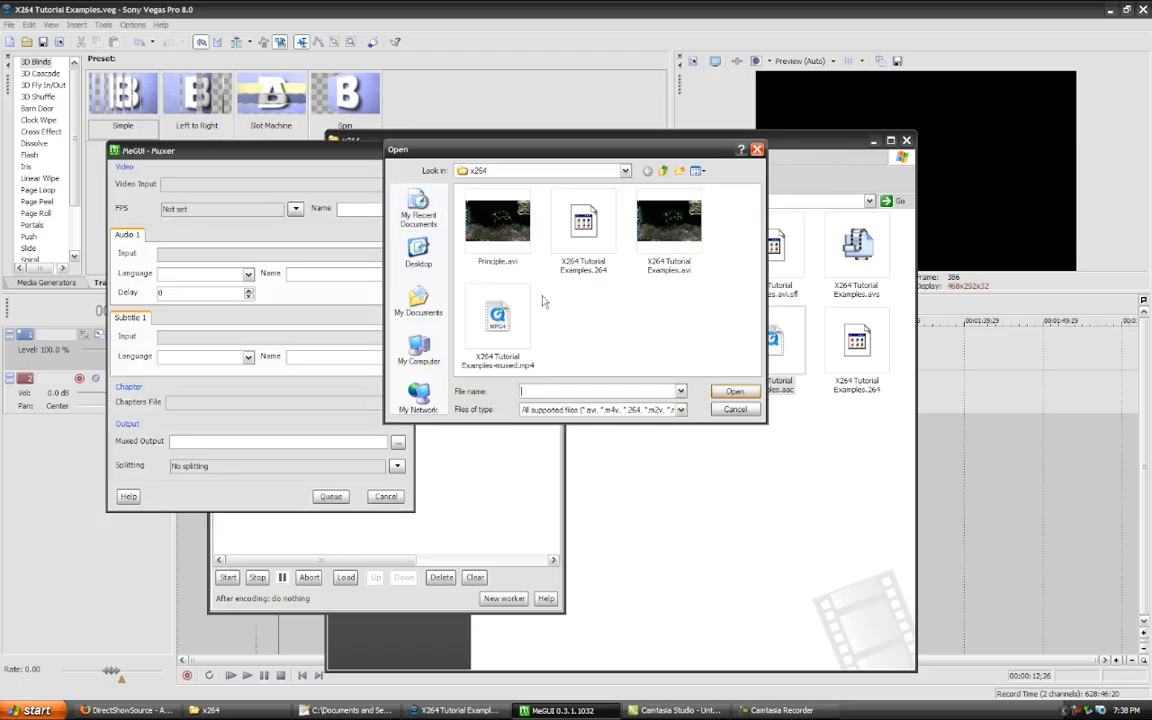
pyautogui.moveTo(583, 220)
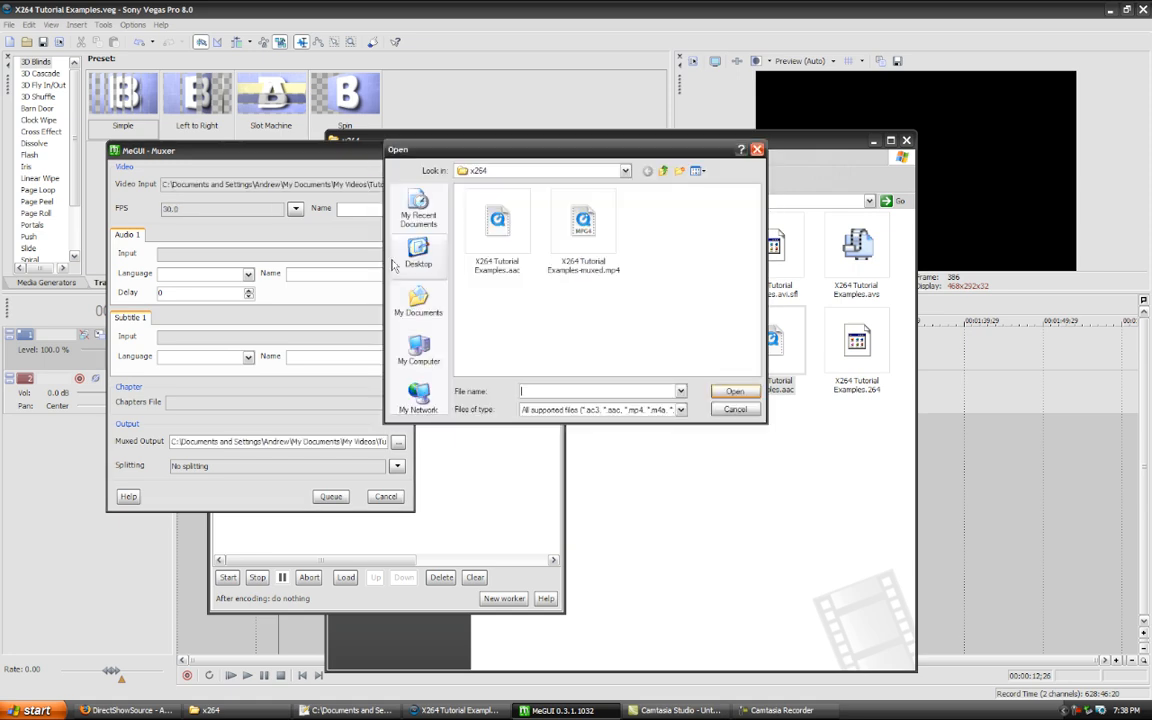
# Step: Set the .aac file as audio input and queue the MP4 mux job with the .264 video
pyautogui.click(497, 220)
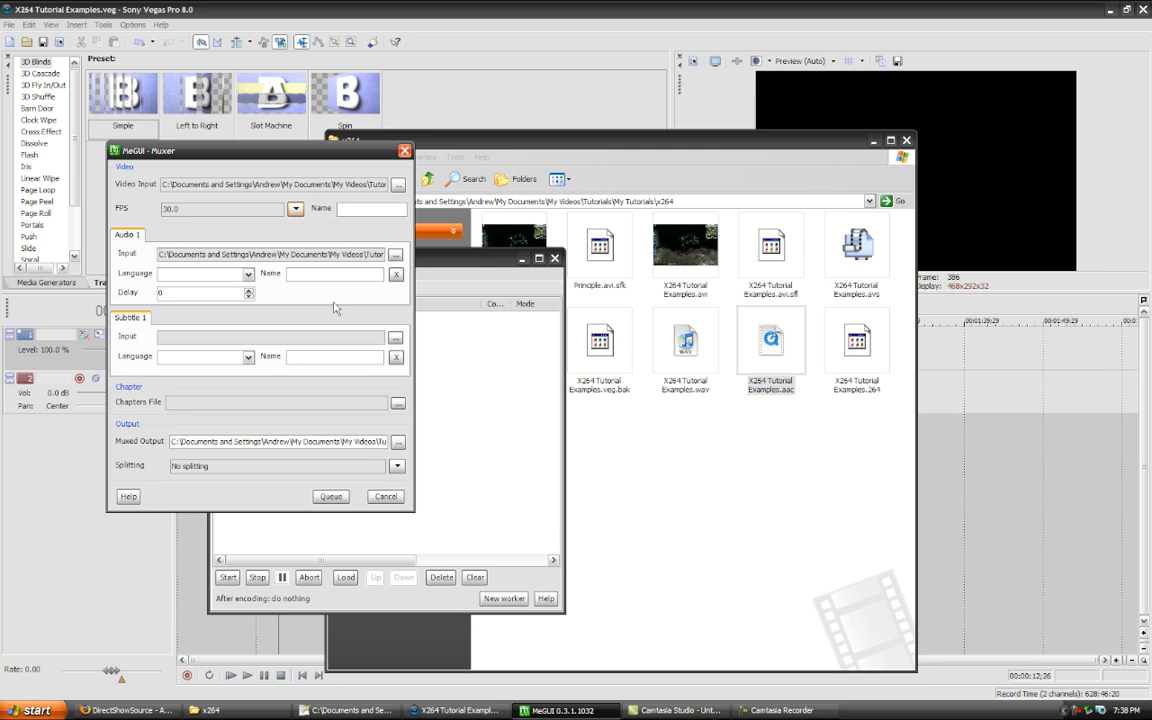
pyautogui.click(330, 496)
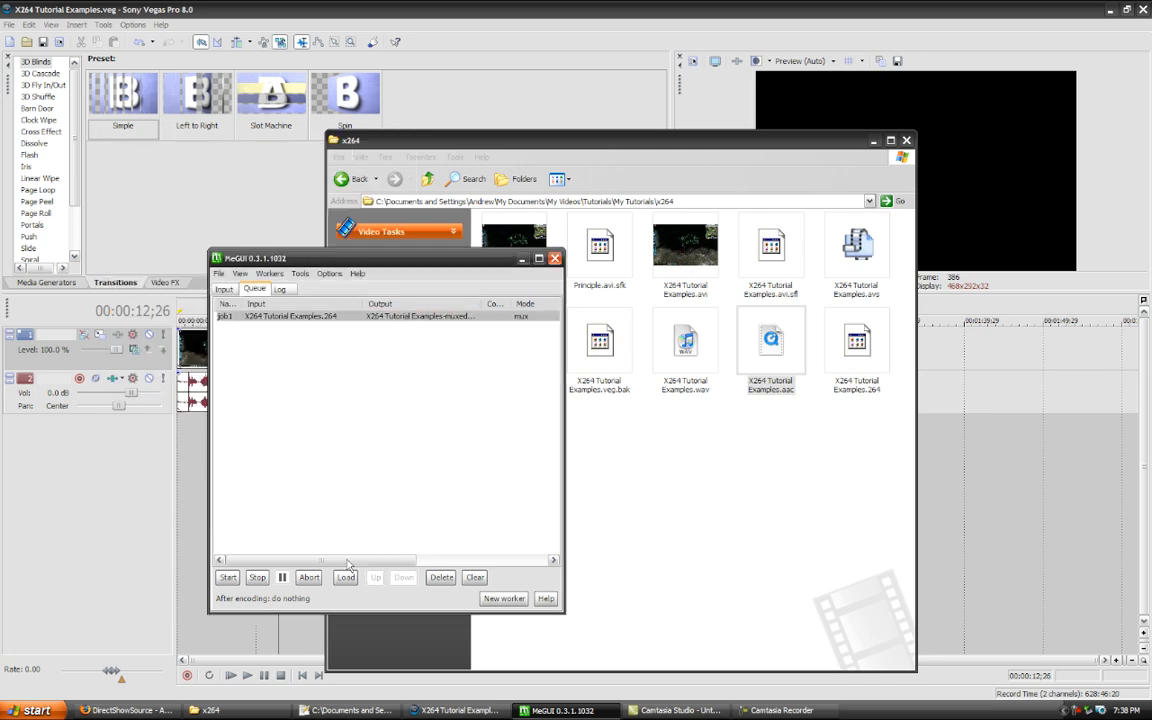
# Step: Bring Firefox forward and switch to the Free-Codecs.com HuffYUV 2.2.0 download tab
pyautogui.click(130, 710)
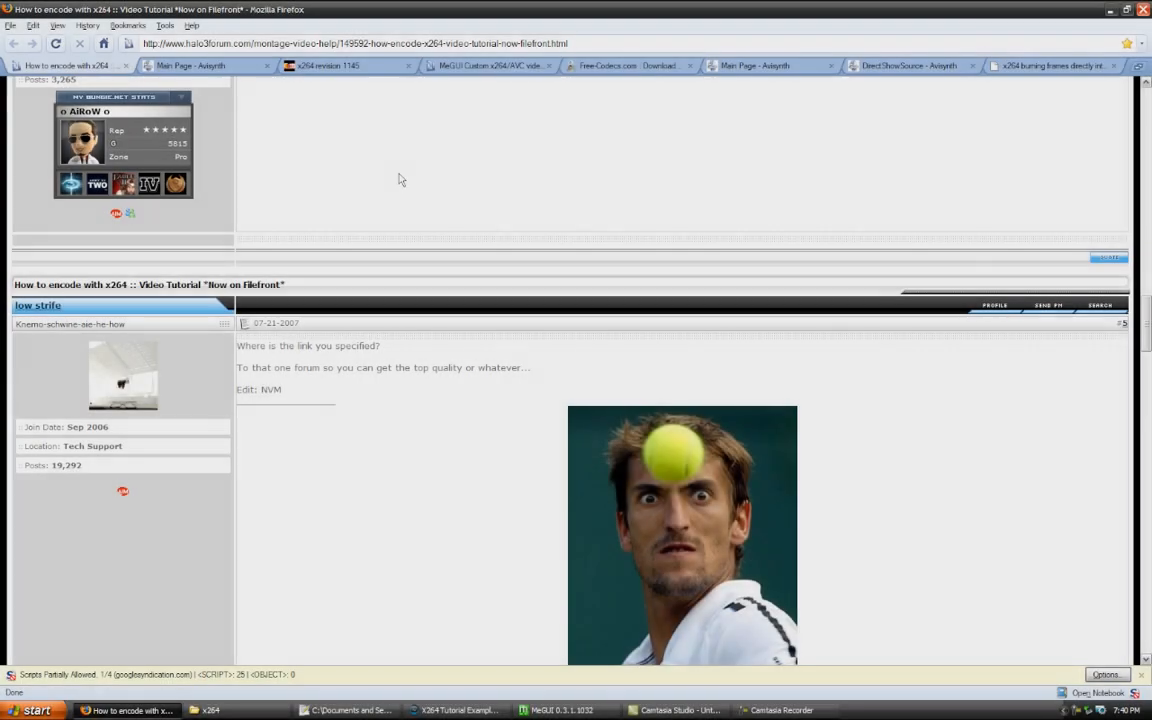
pyautogui.moveTo(500, 601)
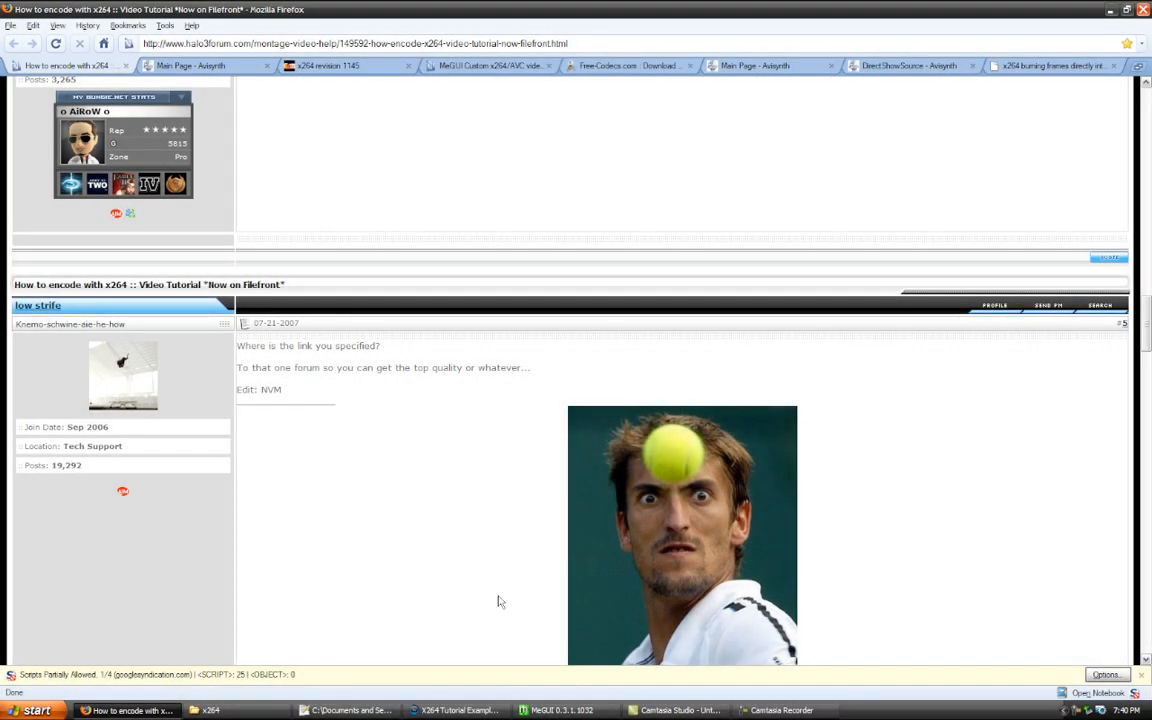
pyautogui.moveTo(457, 710)
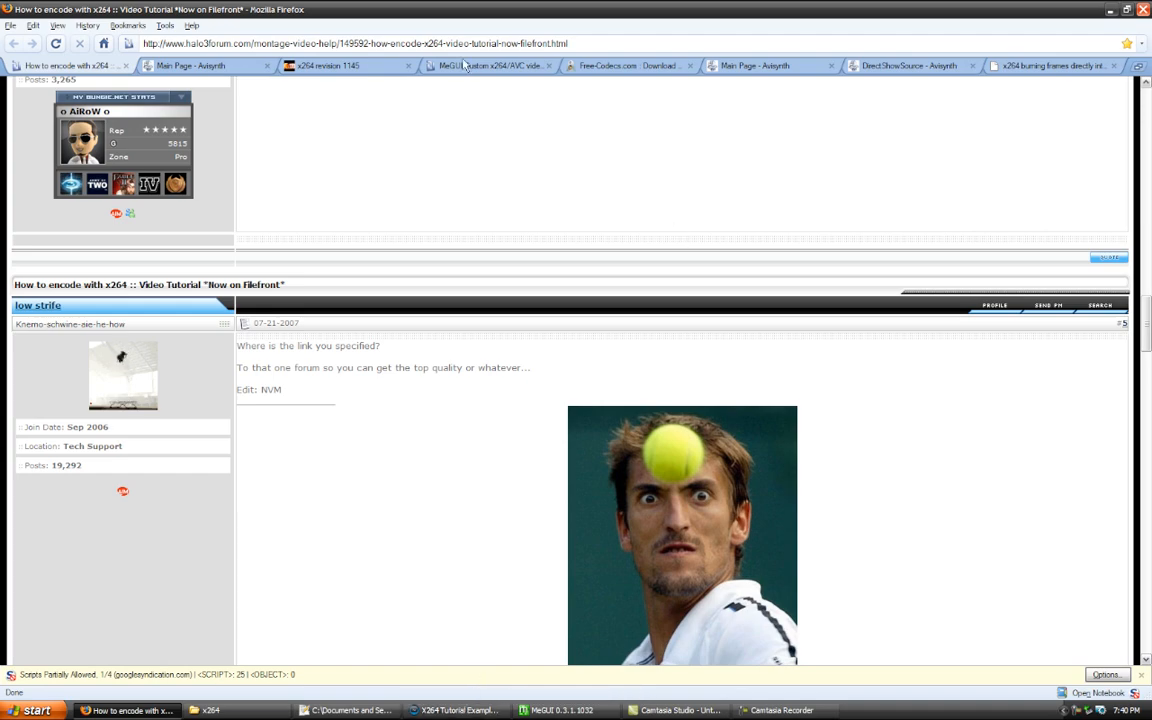
pyautogui.click(630, 65)
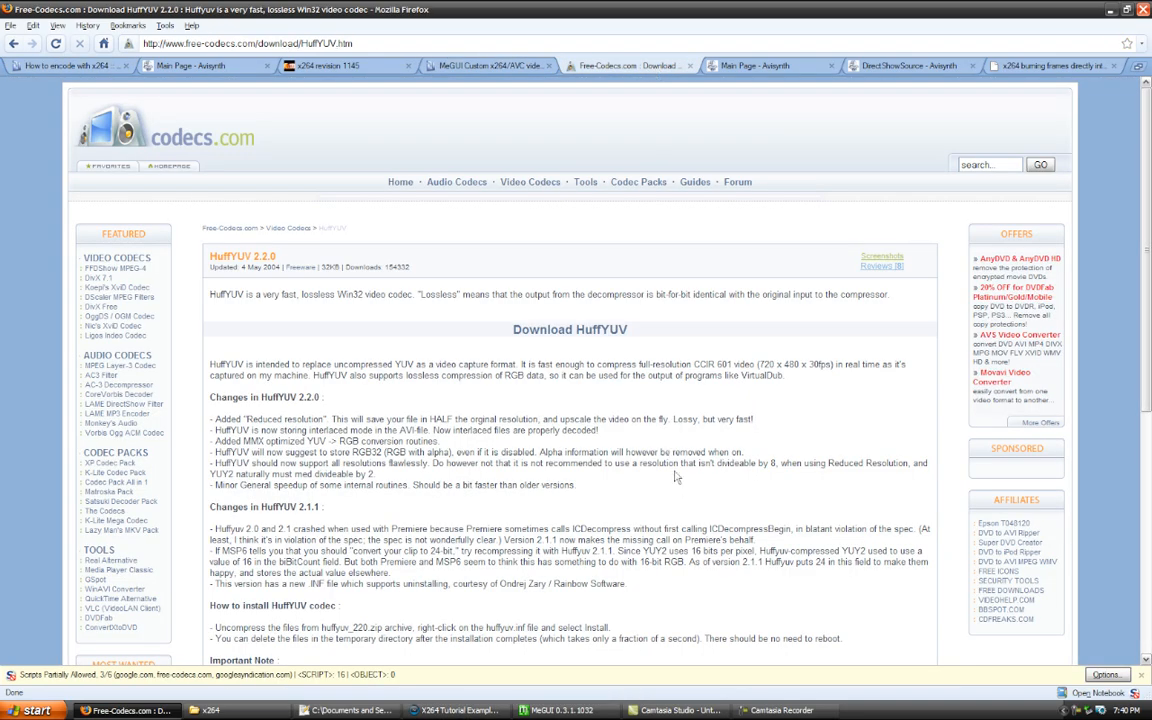